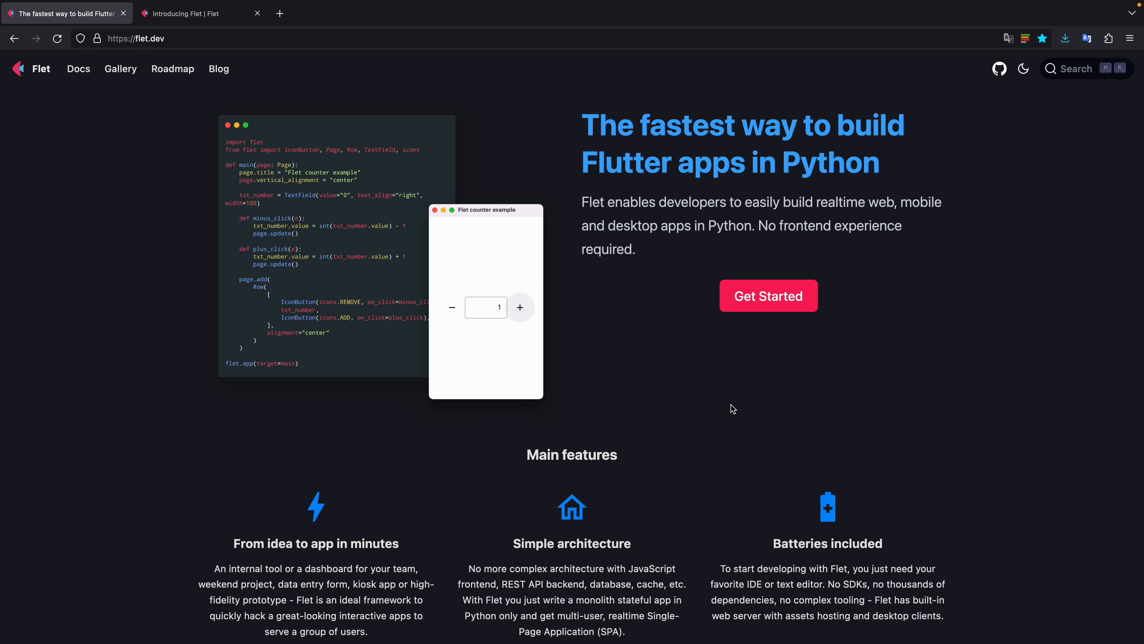
{"action": "mouse_move", "coordinate": [714, 396]}
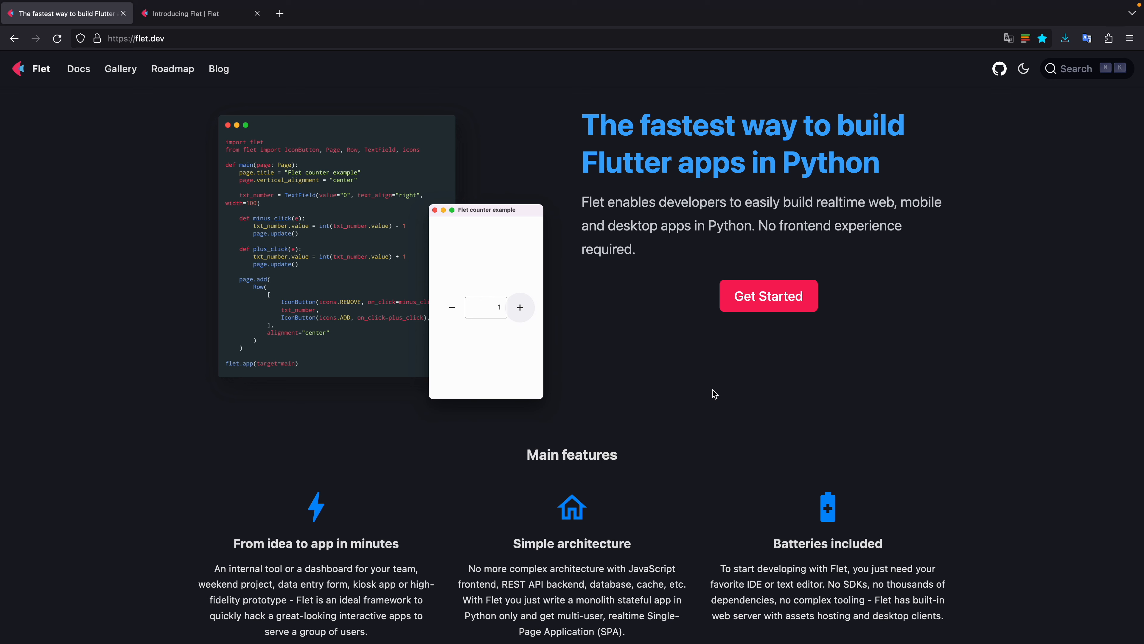
{"action": "mouse_move", "coordinate": [389, 408]}
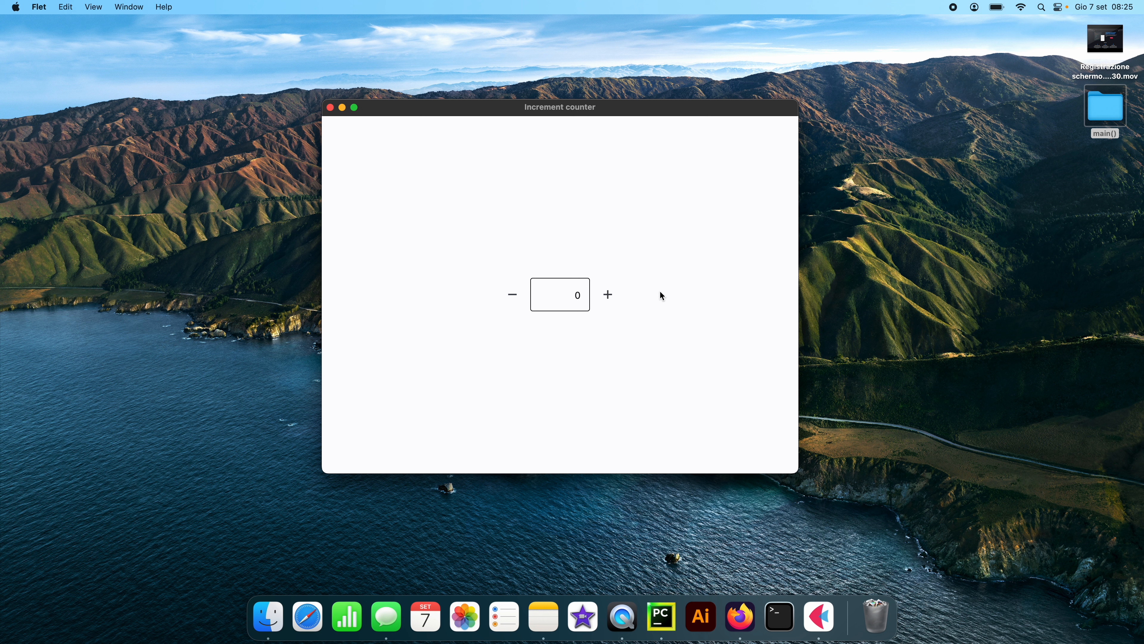
{"action": "mouse_move", "coordinate": [513, 294]}
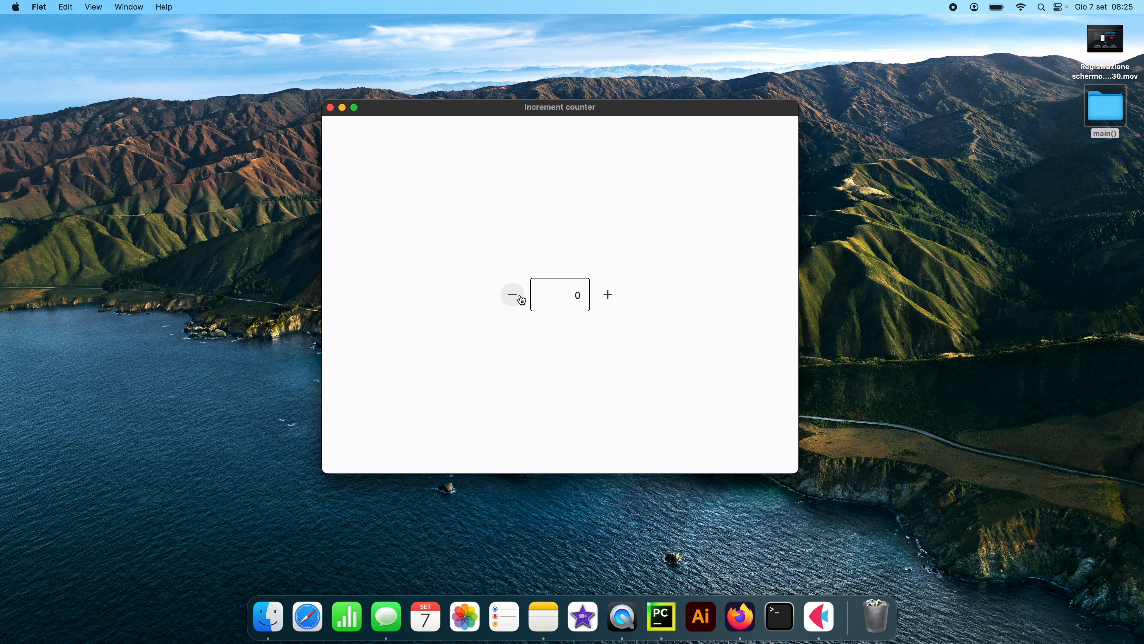
- Bump the counter, set its field to 1000, then step it down to 999
{"action": "left_click", "coordinate": [607, 294]}
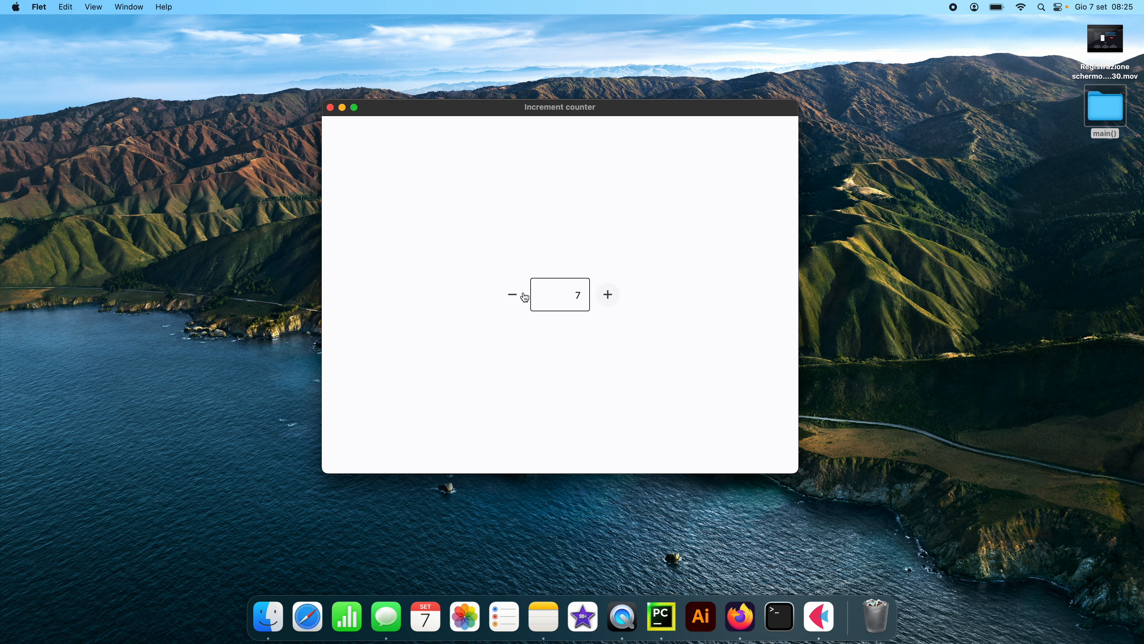
{"action": "left_click", "coordinate": [511, 294]}
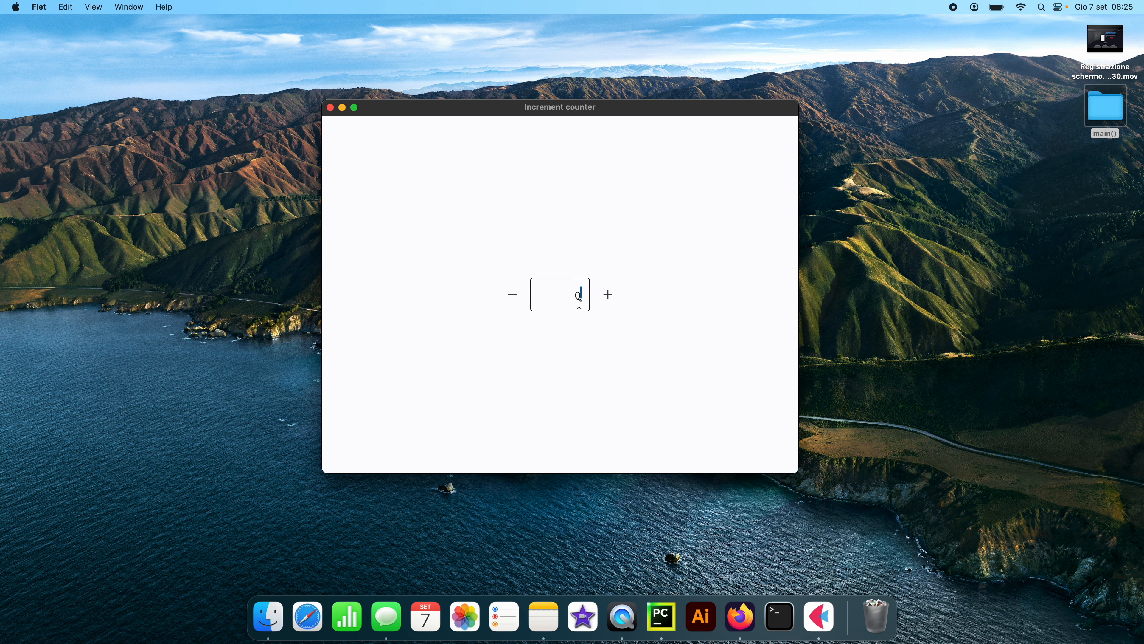
{"action": "type", "text": "1000"}
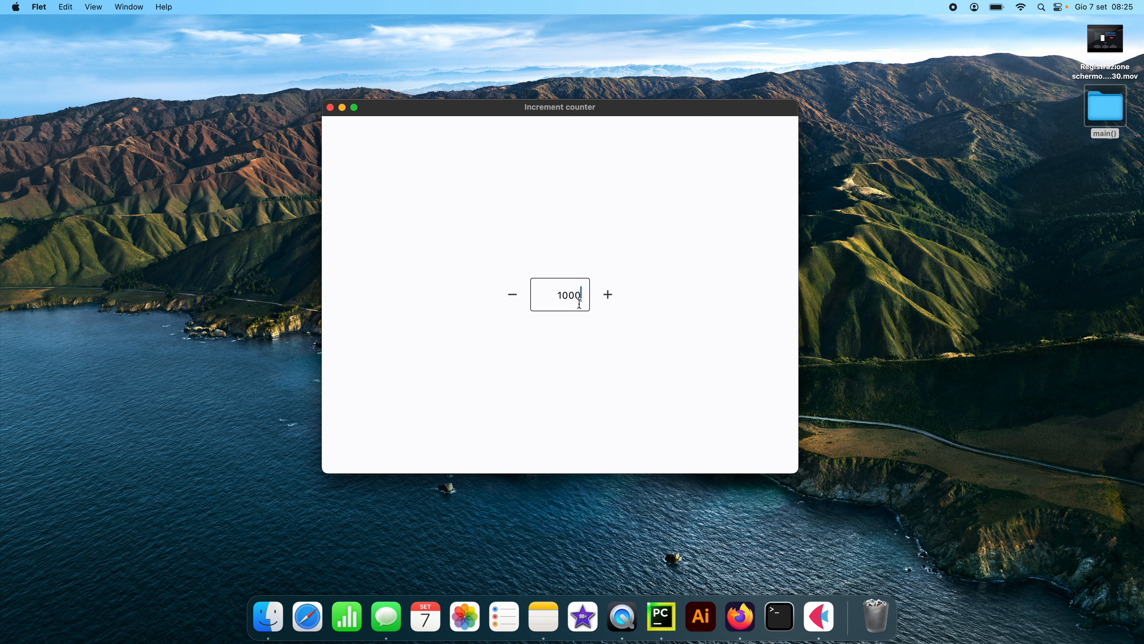
{"action": "left_click", "coordinate": [607, 294]}
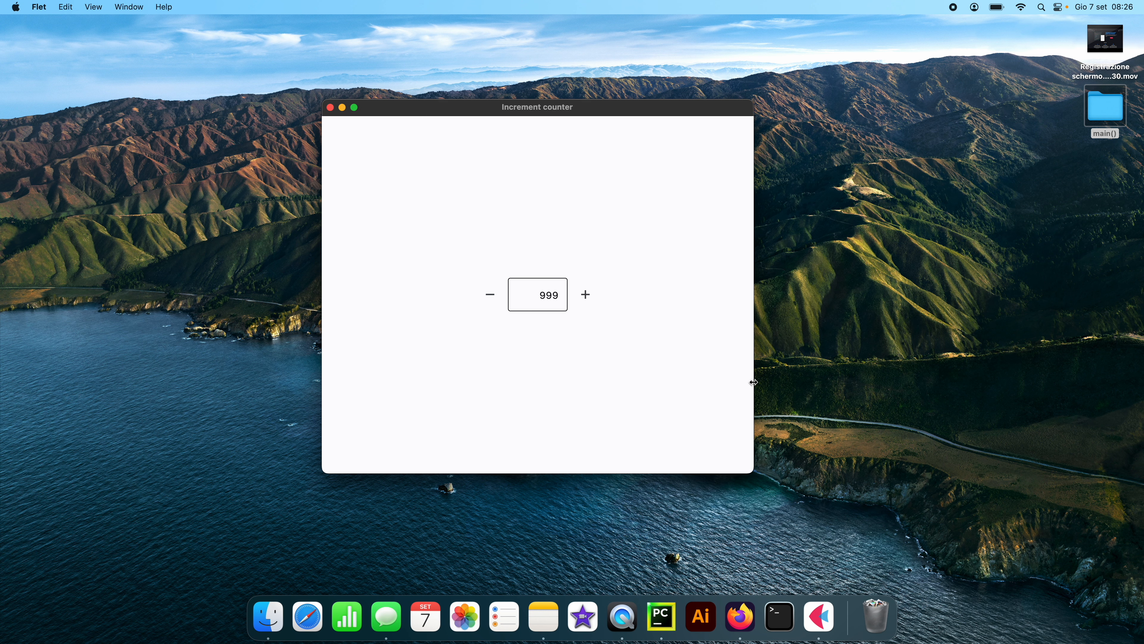
{"action": "mouse_move", "coordinate": [928, 443]}
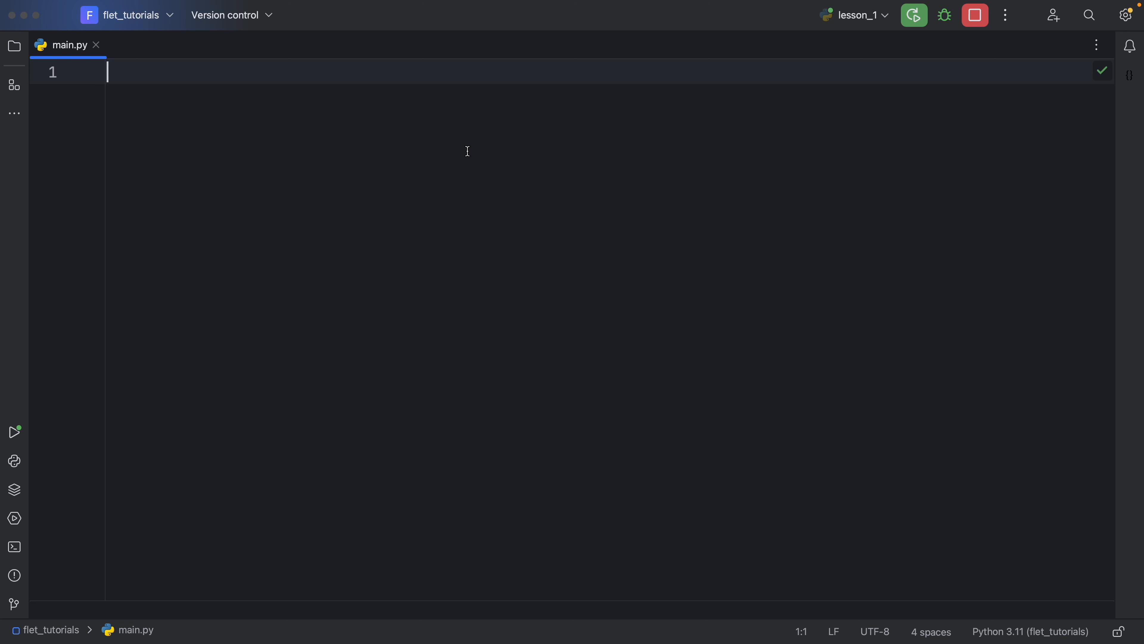
- Run pip install flet in the terminal to confirm it is installed, then hide the terminal
{"action": "left_click", "coordinate": [14, 547]}
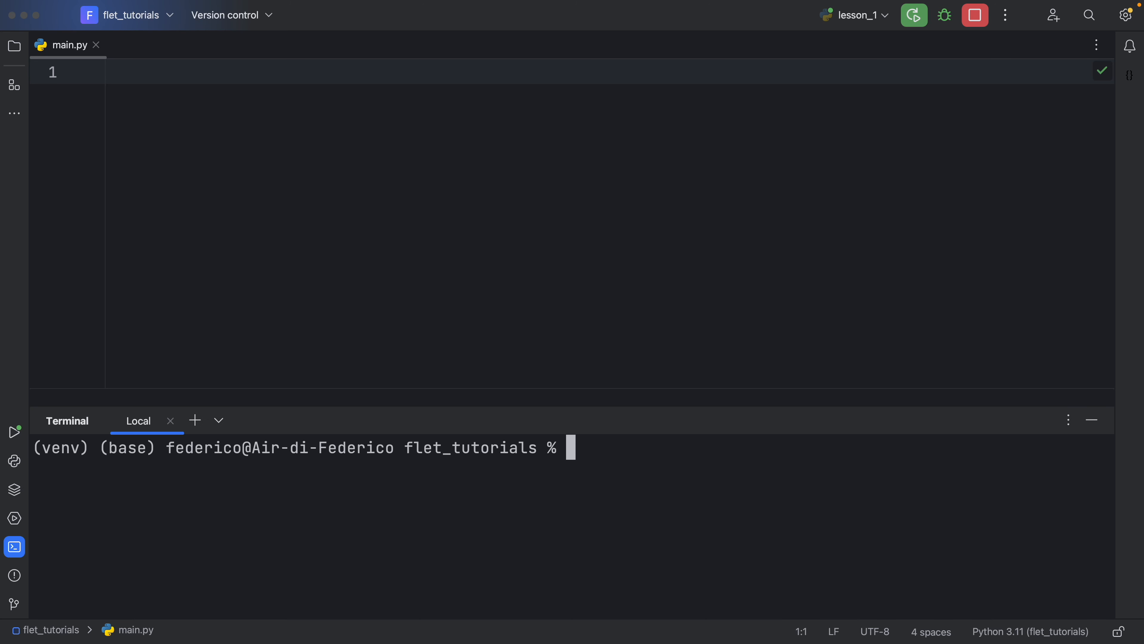
{"action": "type", "text": "pip instal"}
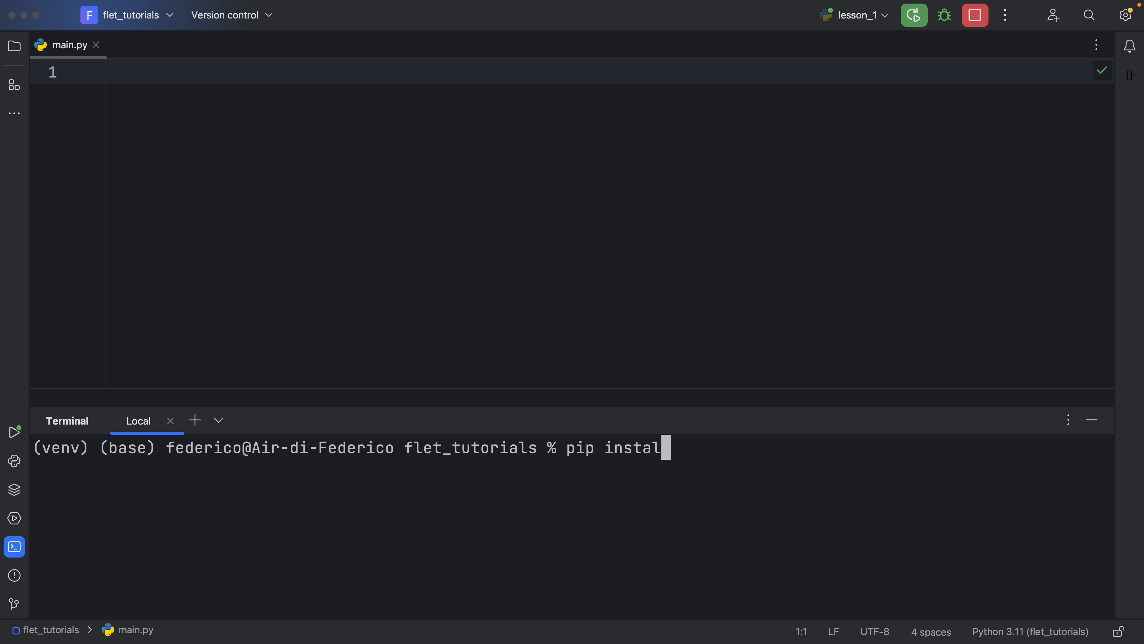
{"action": "key", "text": "Return"}
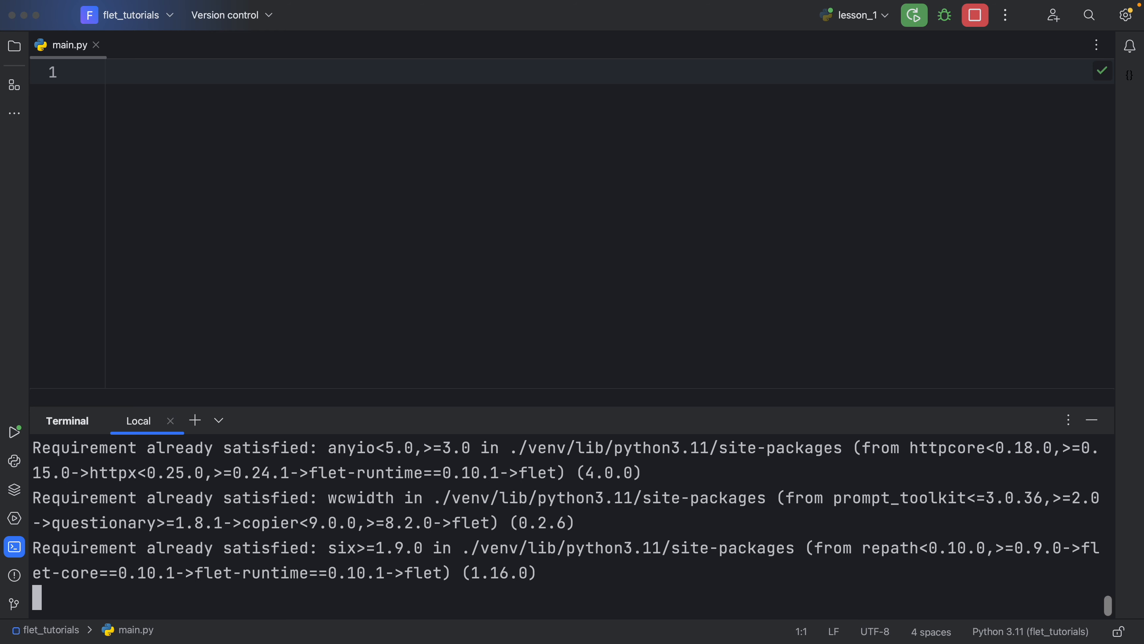
{"action": "scroll", "scroll_direction": "down", "scroll_amount": 3}
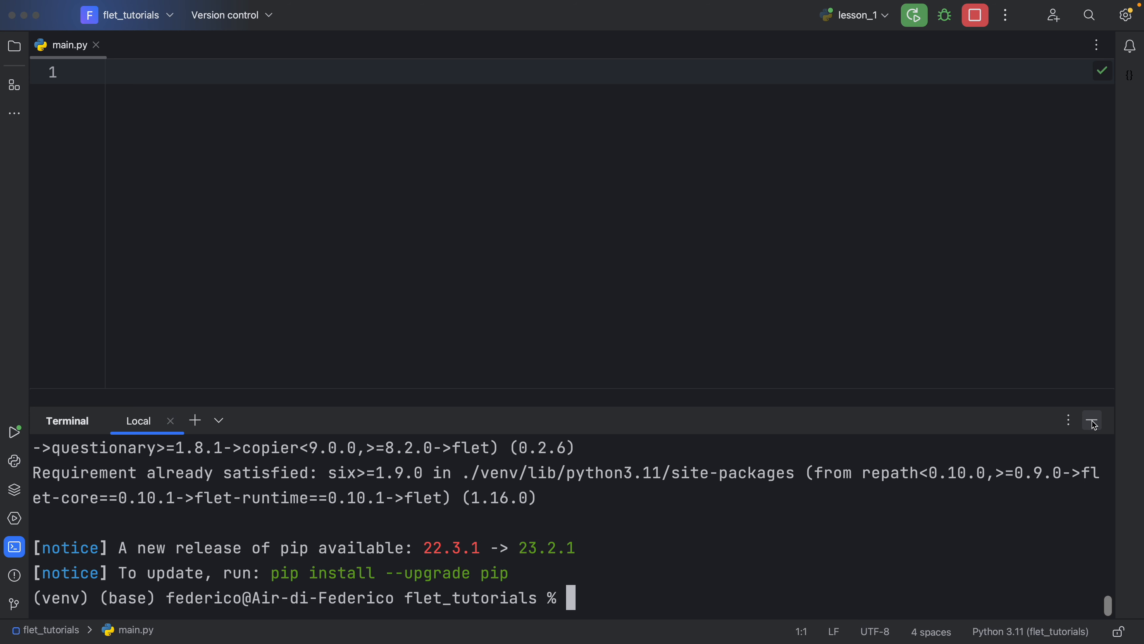
{"action": "left_click", "coordinate": [1092, 420]}
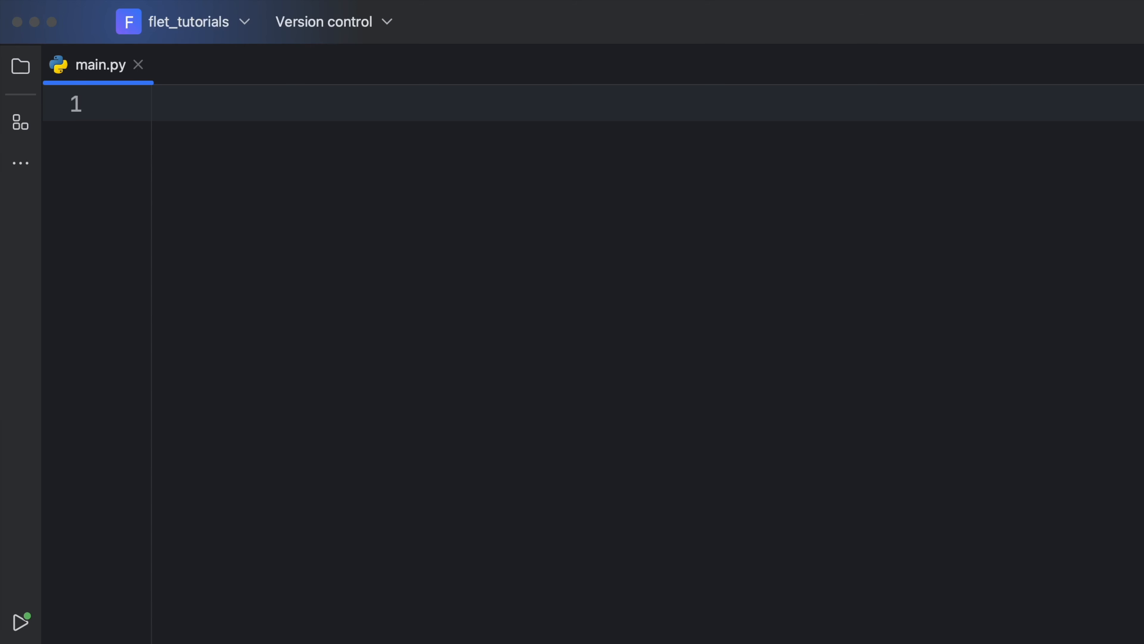
- Import flet as ft, TextField from flet, and ControlEvent from flet_core.control_event
{"action": "type", "text": "import flet"}
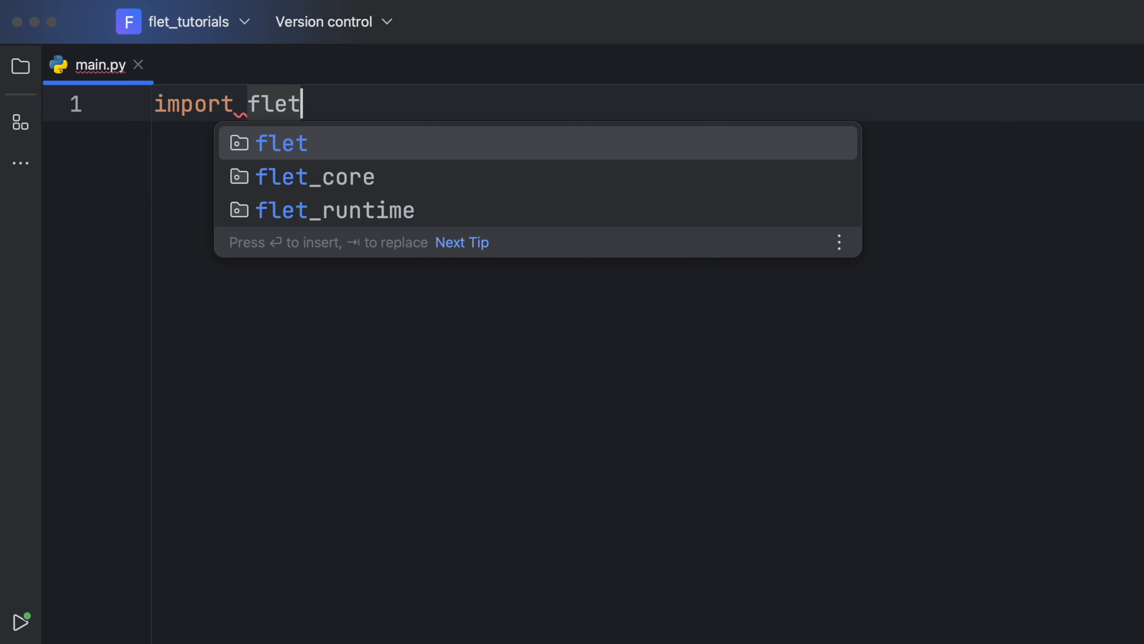
{"action": "type", "text": "as ft"}
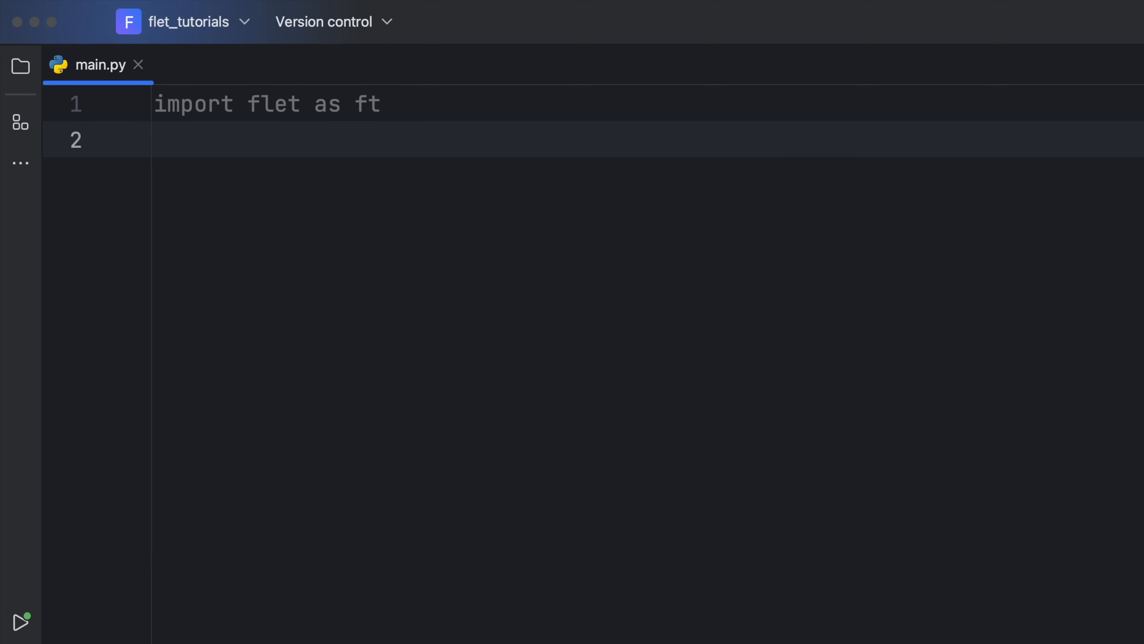
{"action": "type", "text": "from flet"}
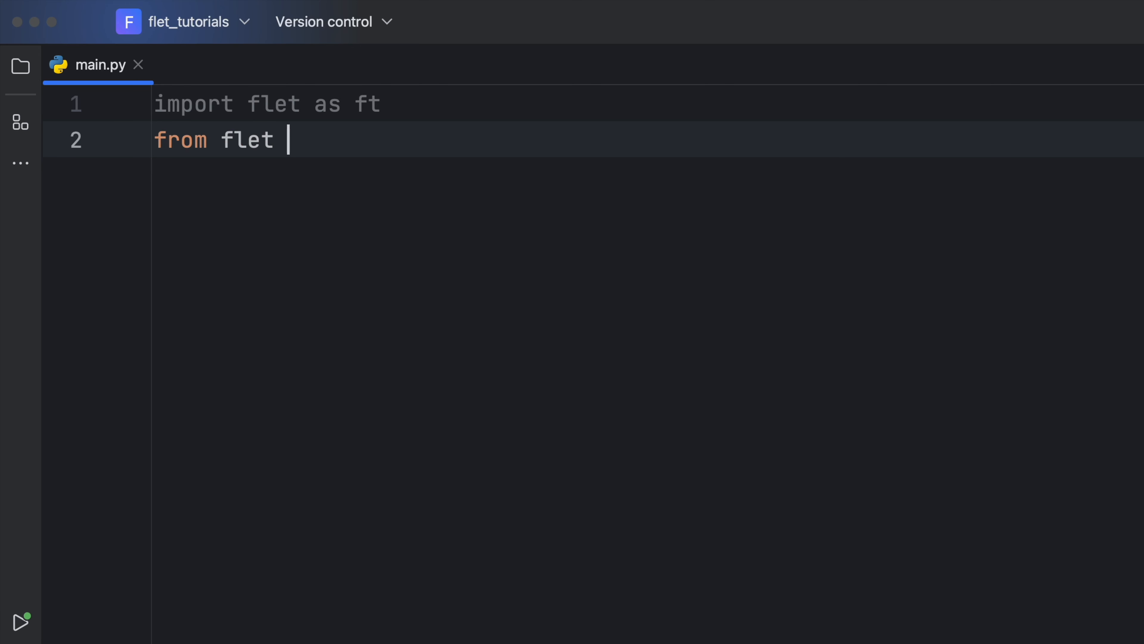
{"action": "type", "text": "import TextField"}
{"action": "type", "text": "fromk"}
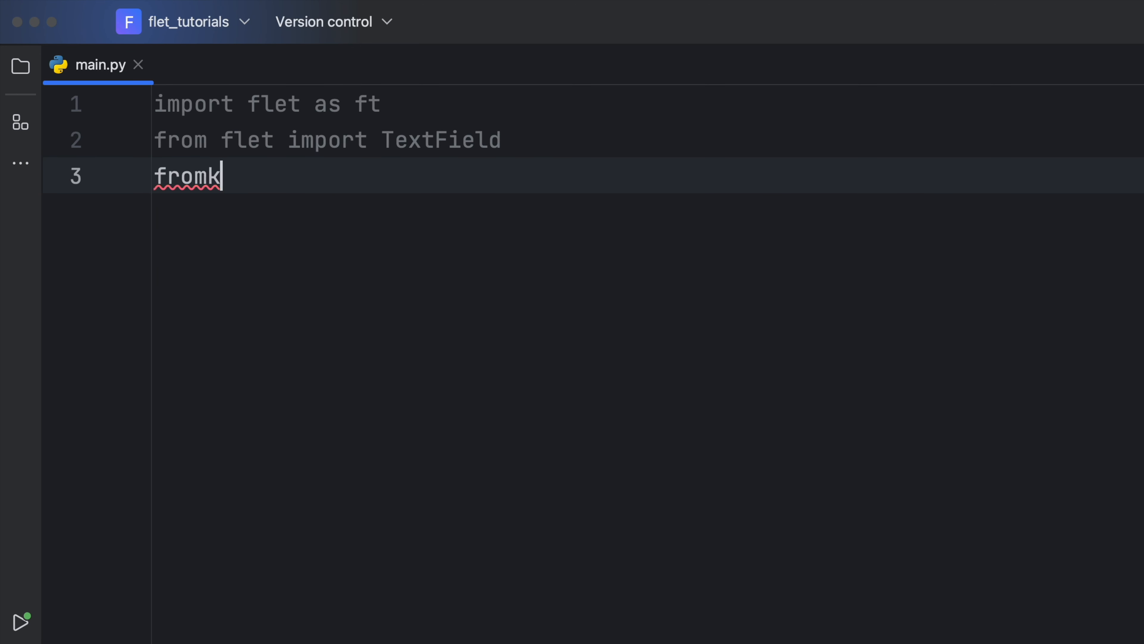
{"action": "type", "text": "flet_"}
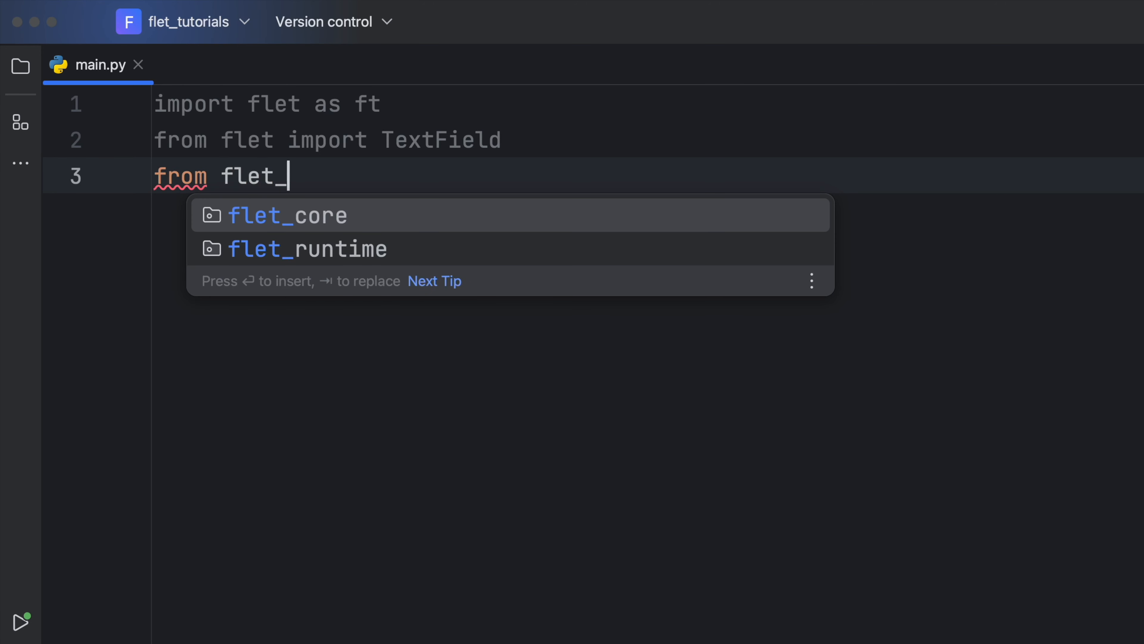
{"action": "type", "text": "core.control_event import"}
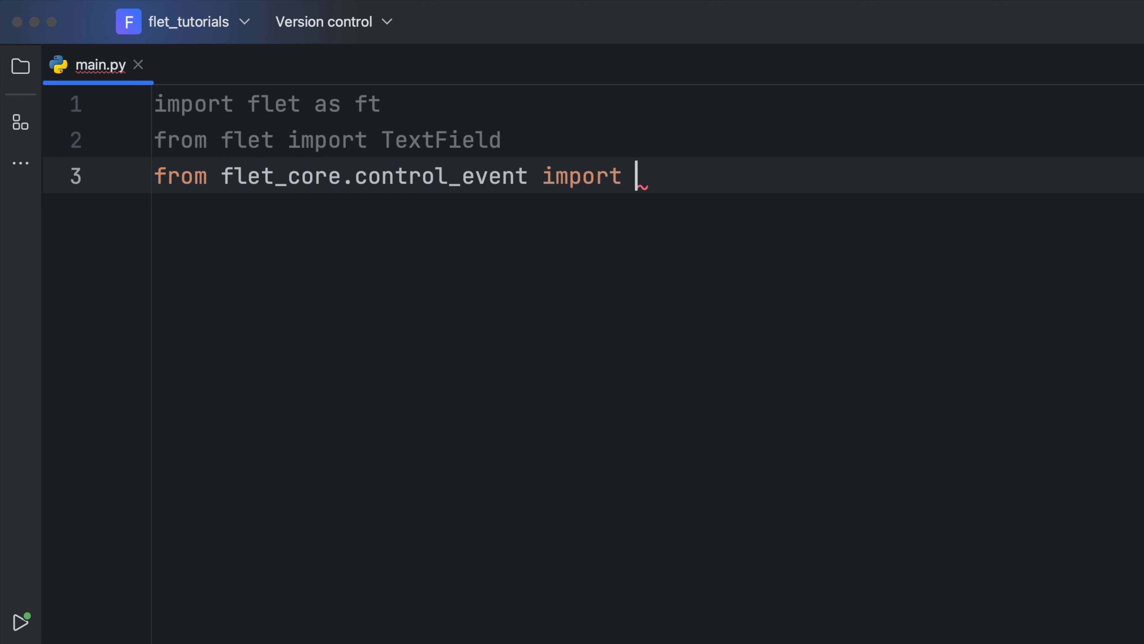
{"action": "type", "text": "ControlEvent"}
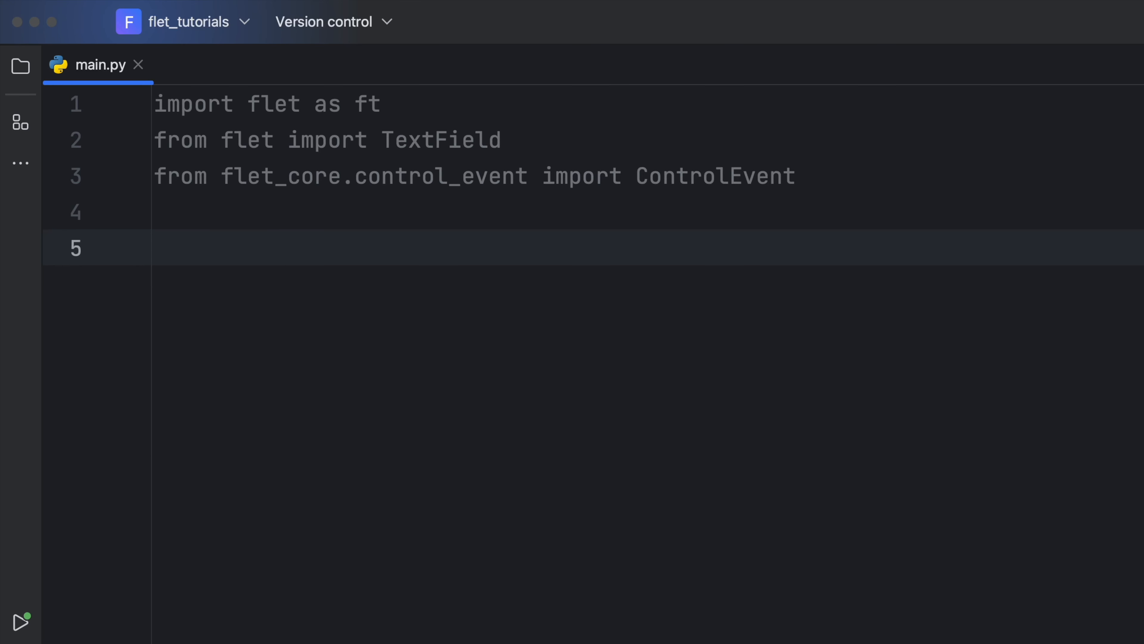
- Define main(page) -> None and set page.title to 'Increment counter'
{"action": "type", "text": "def main("}
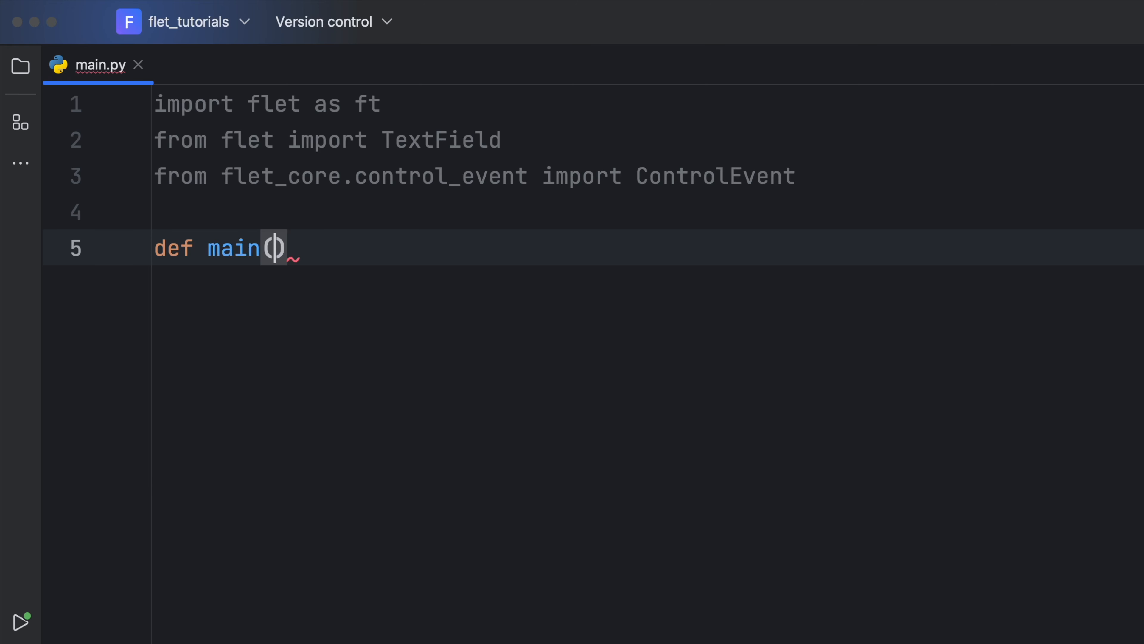
{"action": "type", "text": "page: ft.Page"}
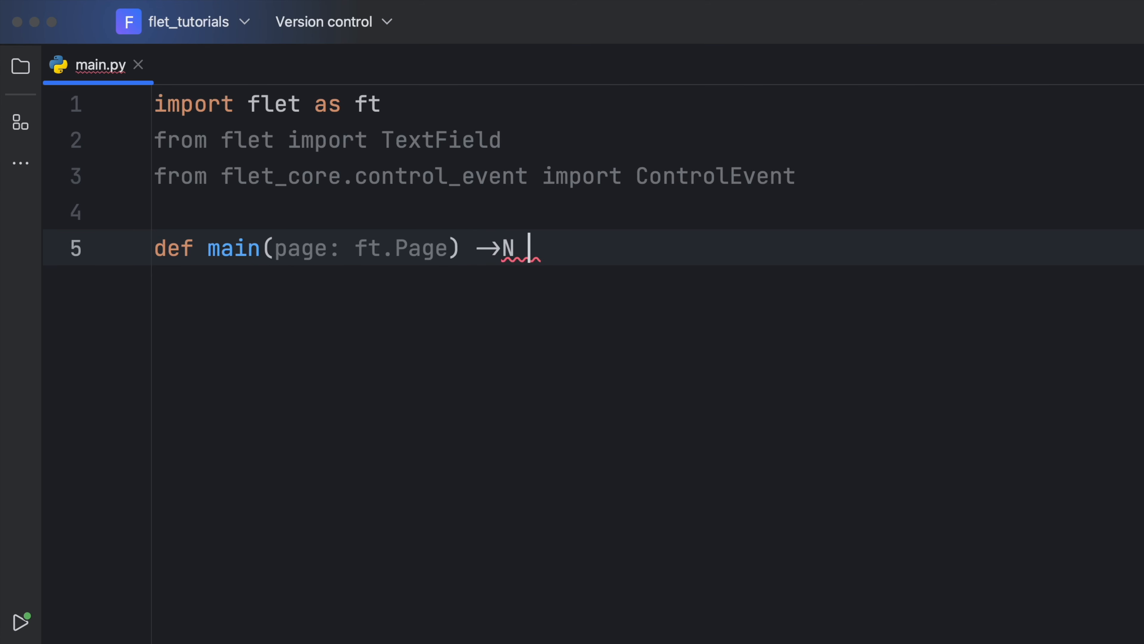
{"action": "type", "text": "one"}
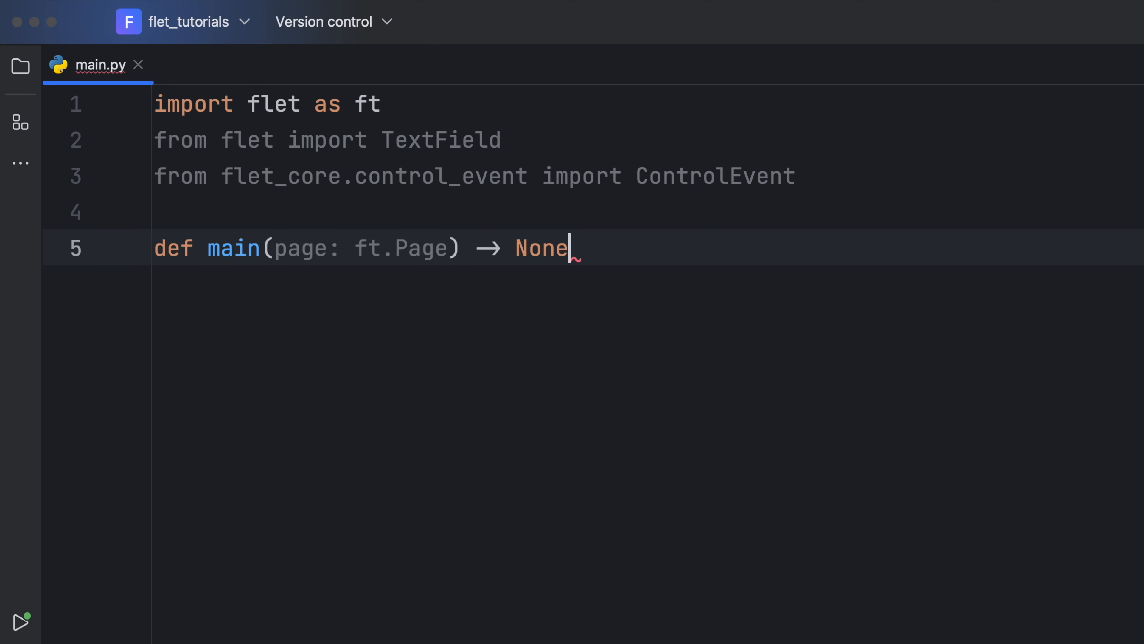
{"action": "type", "text": ":"}
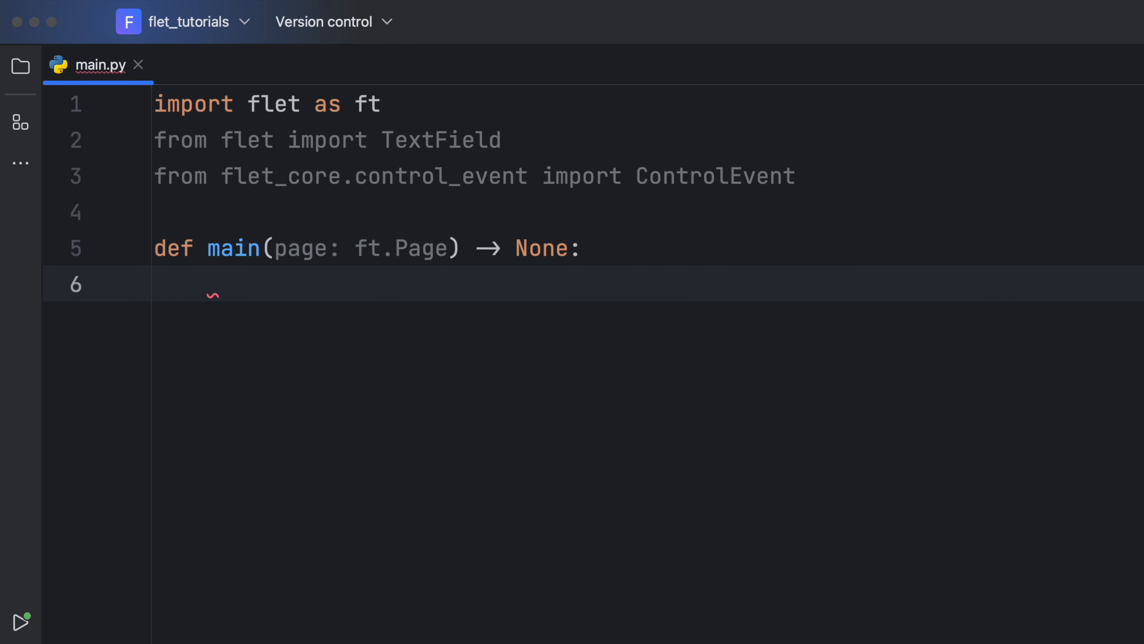
{"action": "type", "text": "page.title ="}
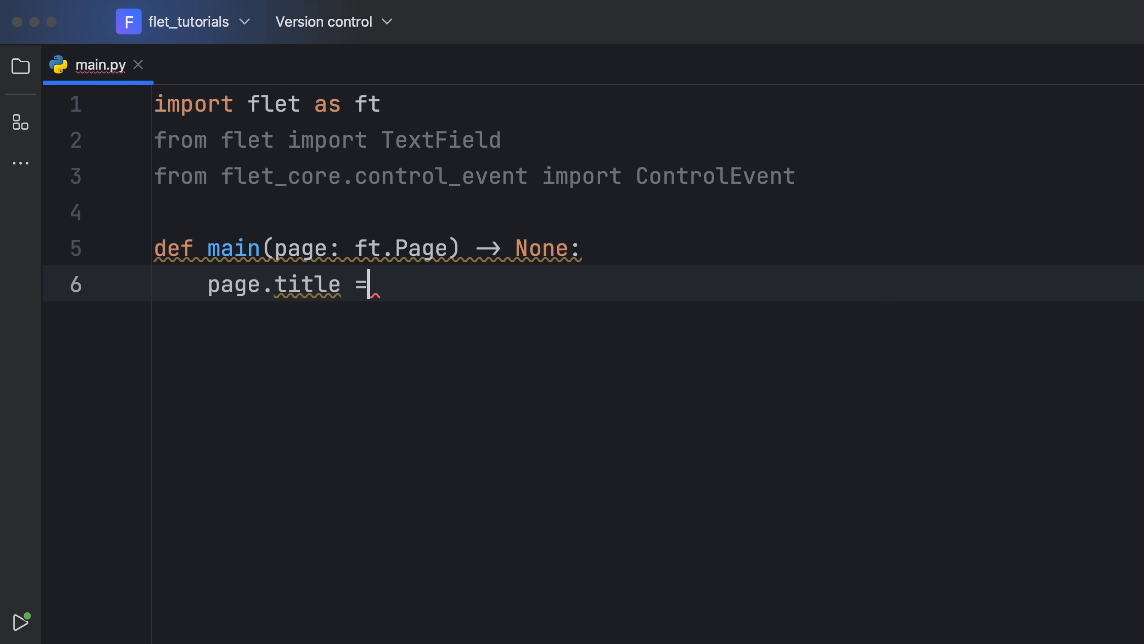
{"action": "type", "text": "'Increment count"}
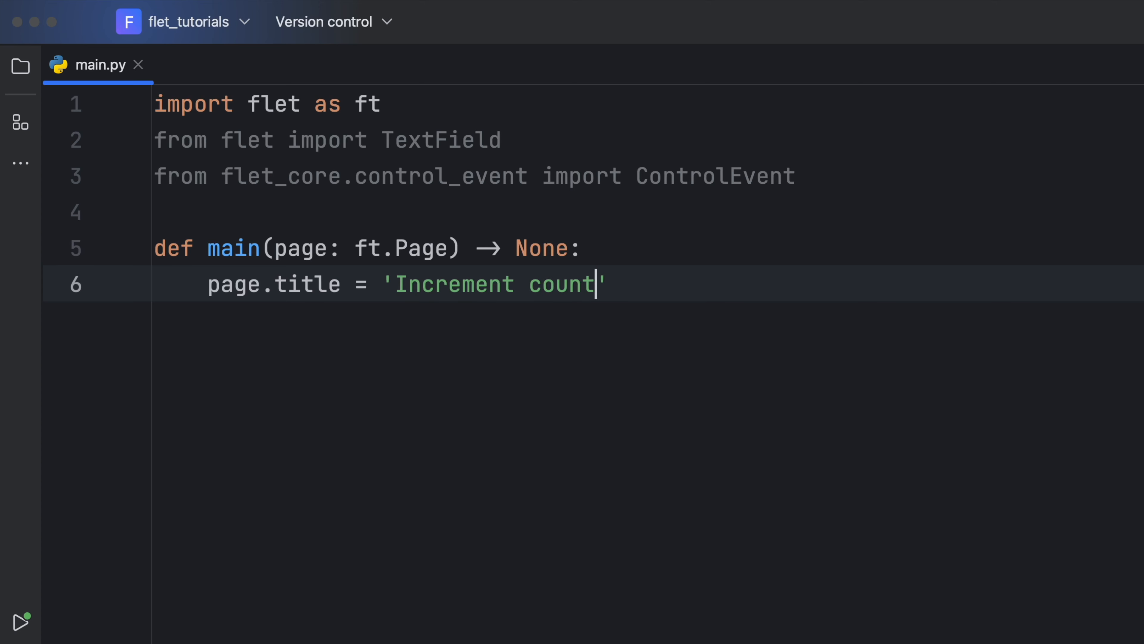
{"action": "type", "text": "er"}
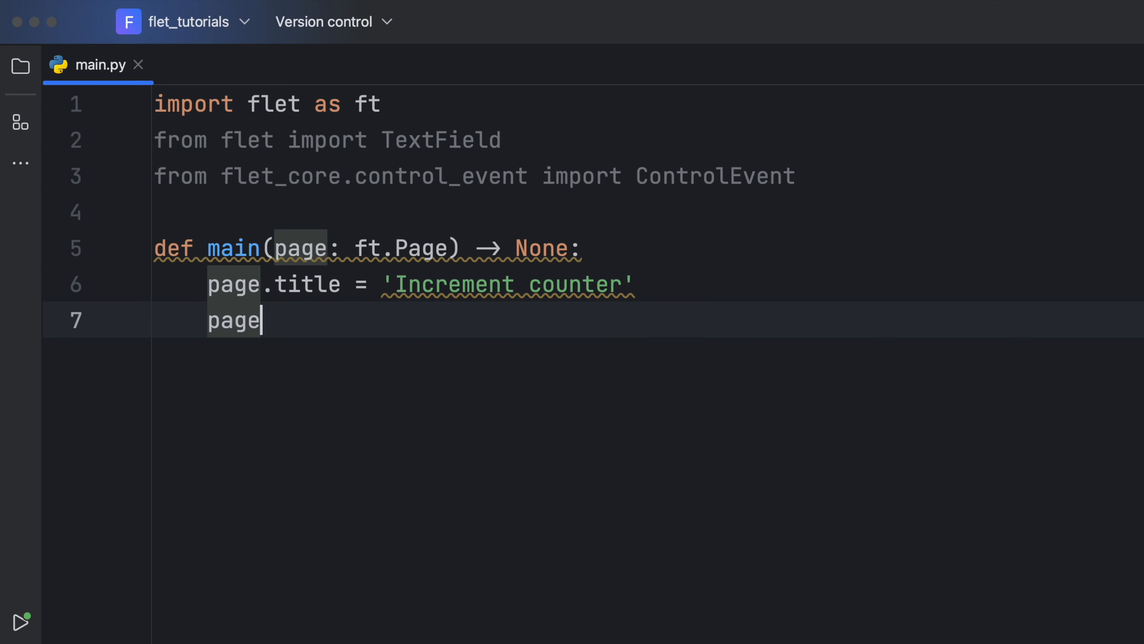
- Set page.vertical_alignment to ft.MainAxisAlignment.CENTER and page.theme_mode to 'light'
{"action": "type", "text": ".vertical_alignment"}
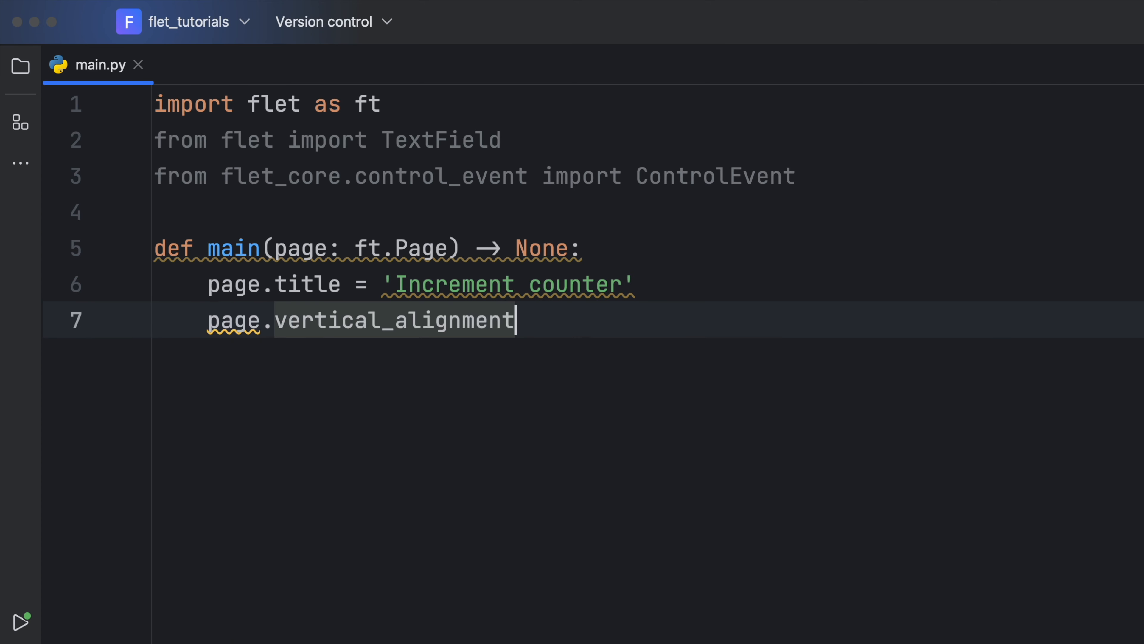
{"action": "type", "text": "= f"}
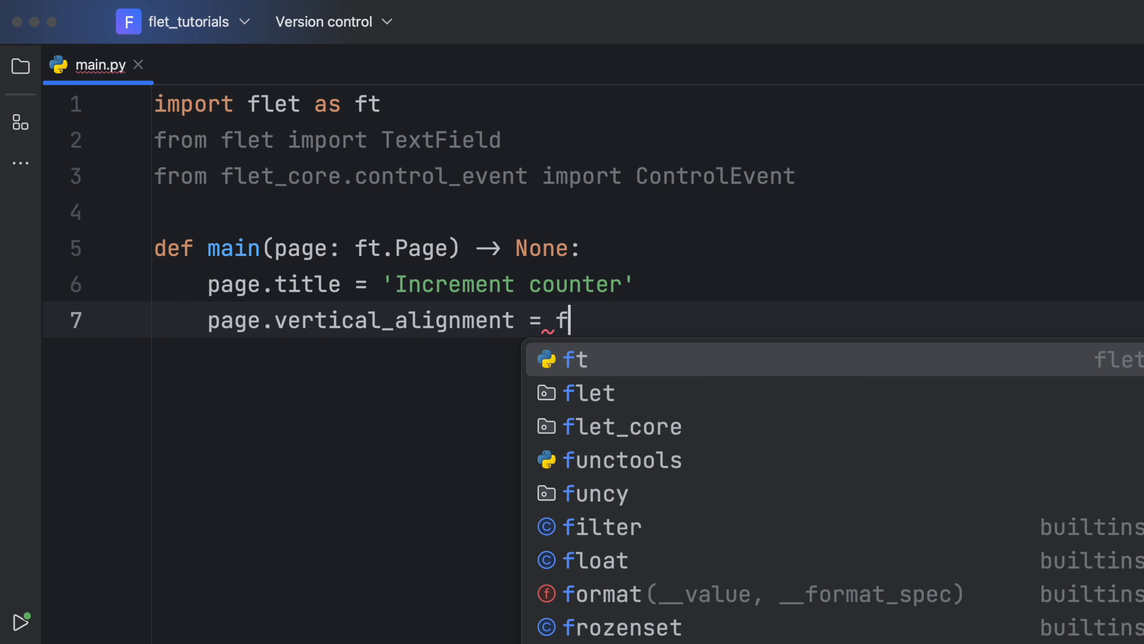
{"action": "type", "text": "t.MainAxisAlignment."}
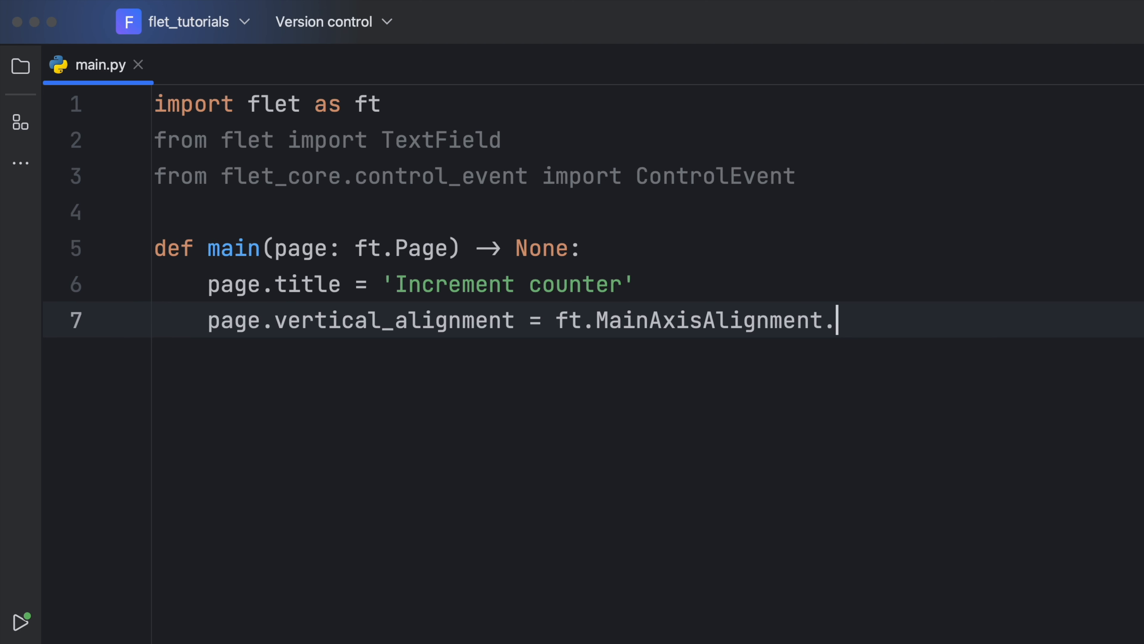
{"action": "type", "text": "CENTER"}
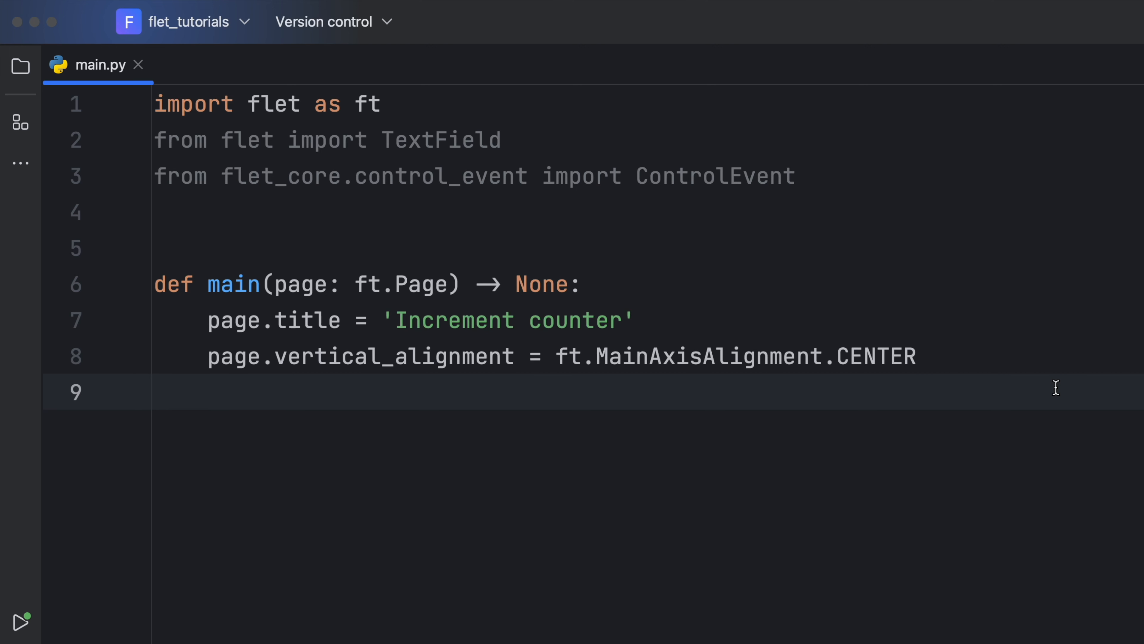
{"action": "left_click", "coordinate": [193, 391]}
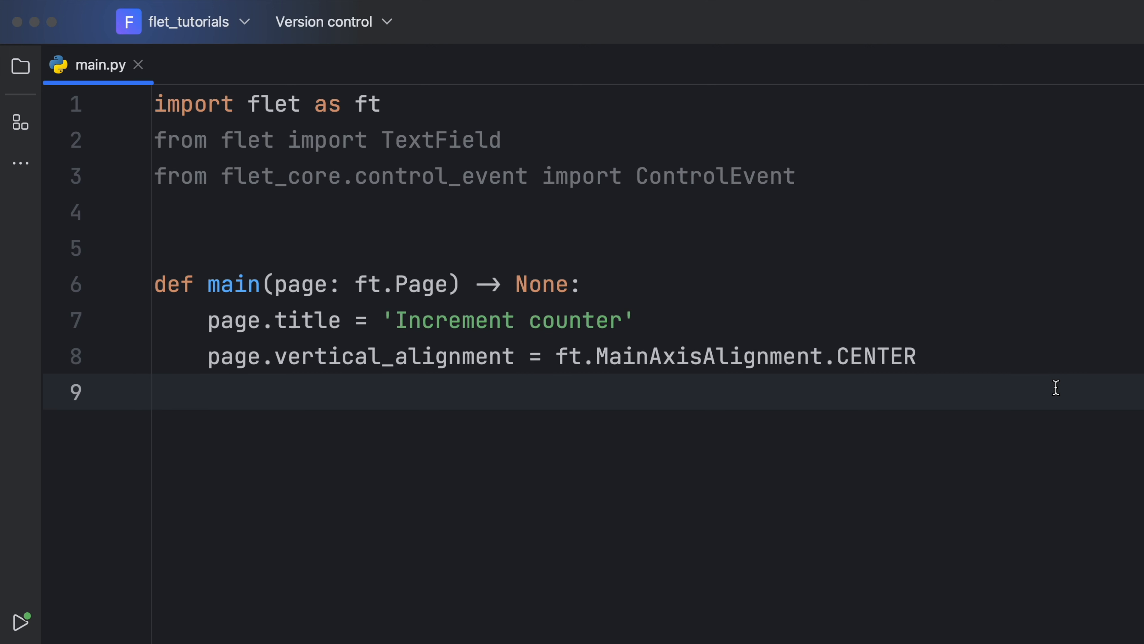
{"action": "left_click", "coordinate": [208, 392]}
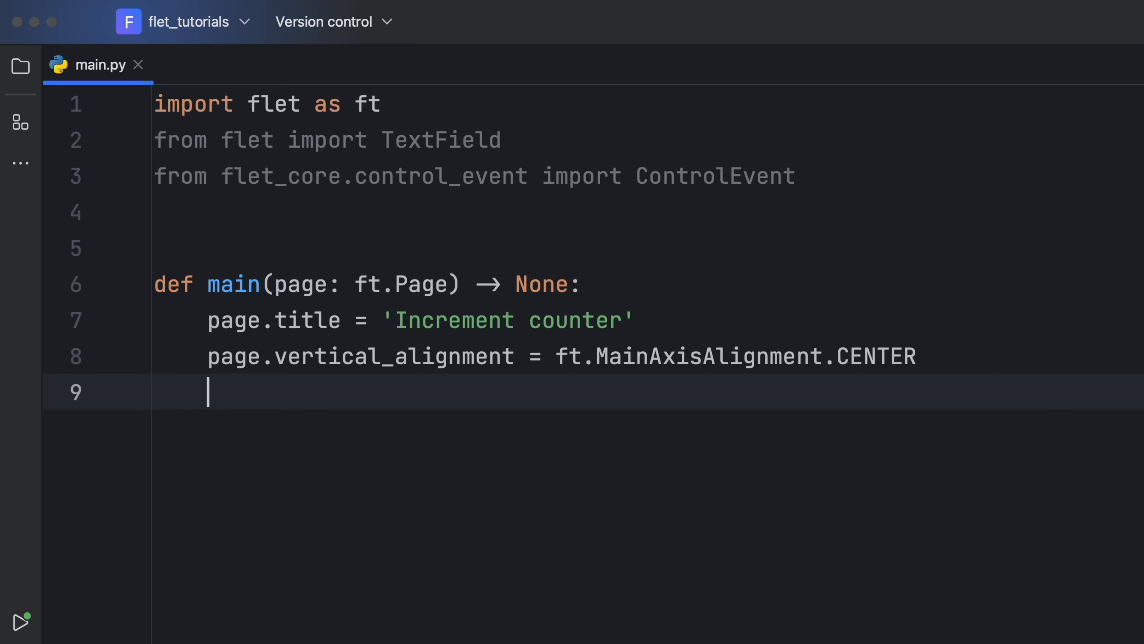
{"action": "type", "text": "page.theme_mode"}
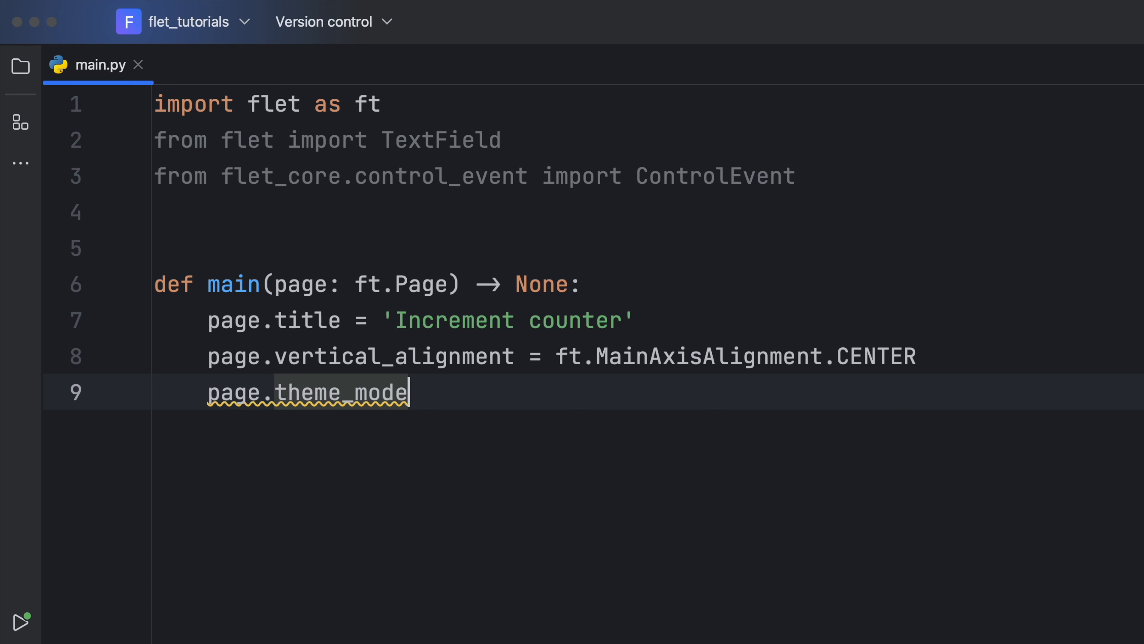
{"action": "type", "text": "= 'lg'"}
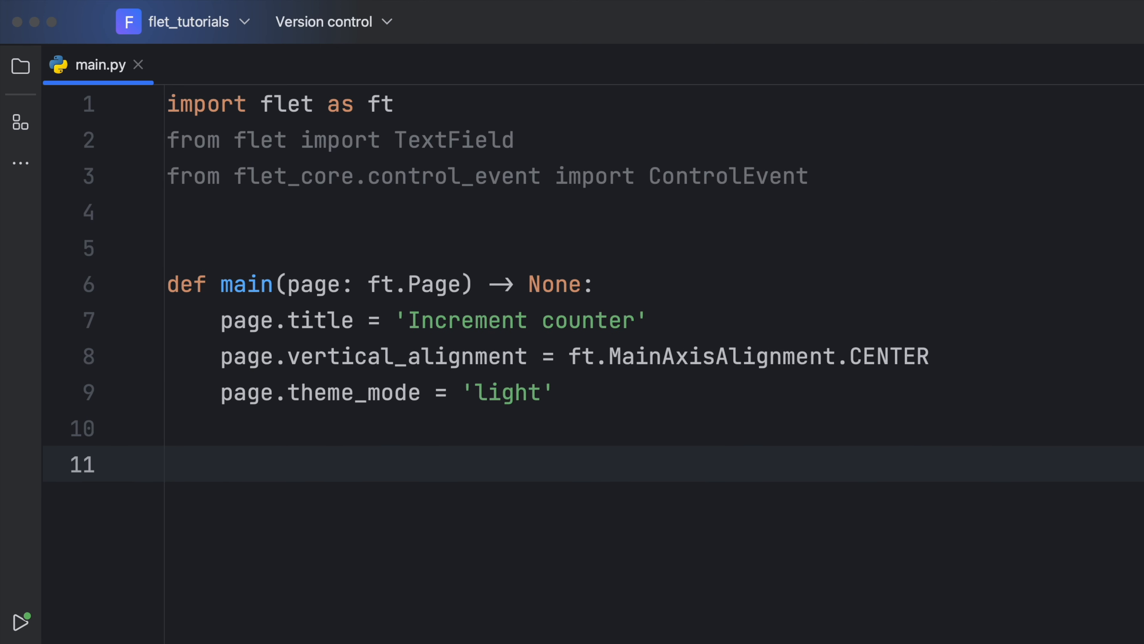
{"action": "left_click", "coordinate": [221, 465]}
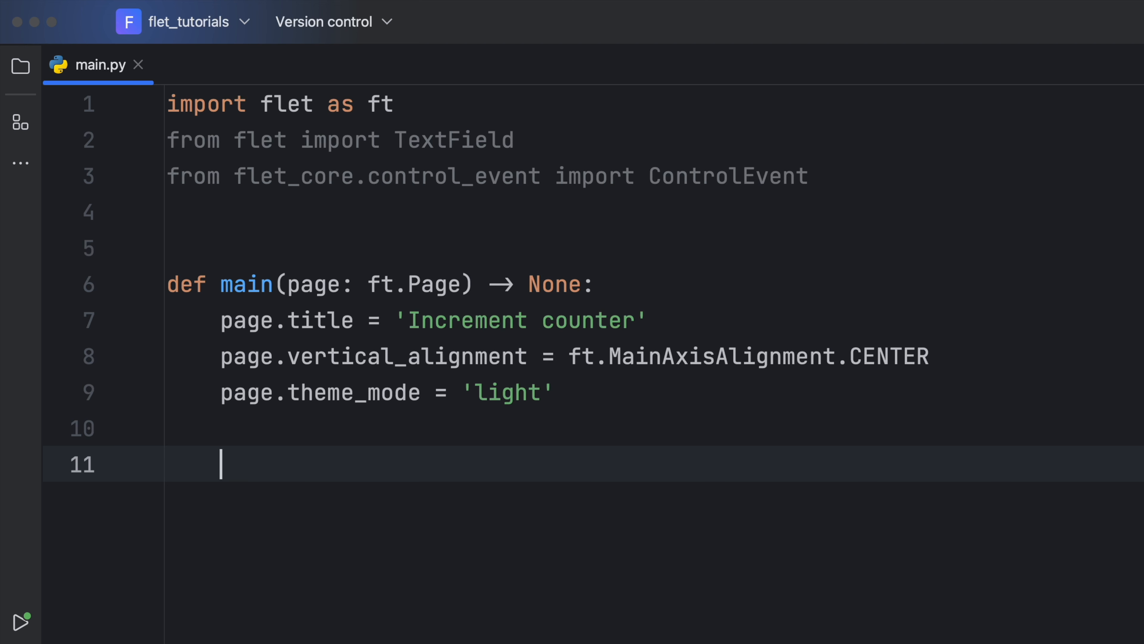
- Create text_number TextField with value '0', ft.TextAlign.RIGHT and width 100
{"action": "type", "text": "text"}
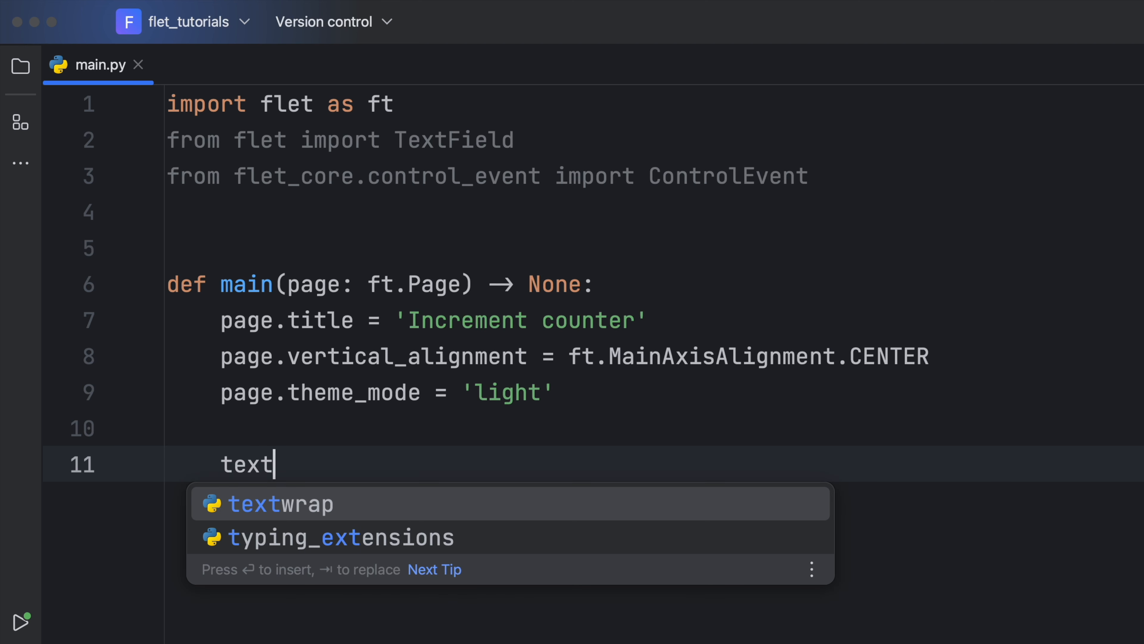
{"action": "type", "text": "_number:"}
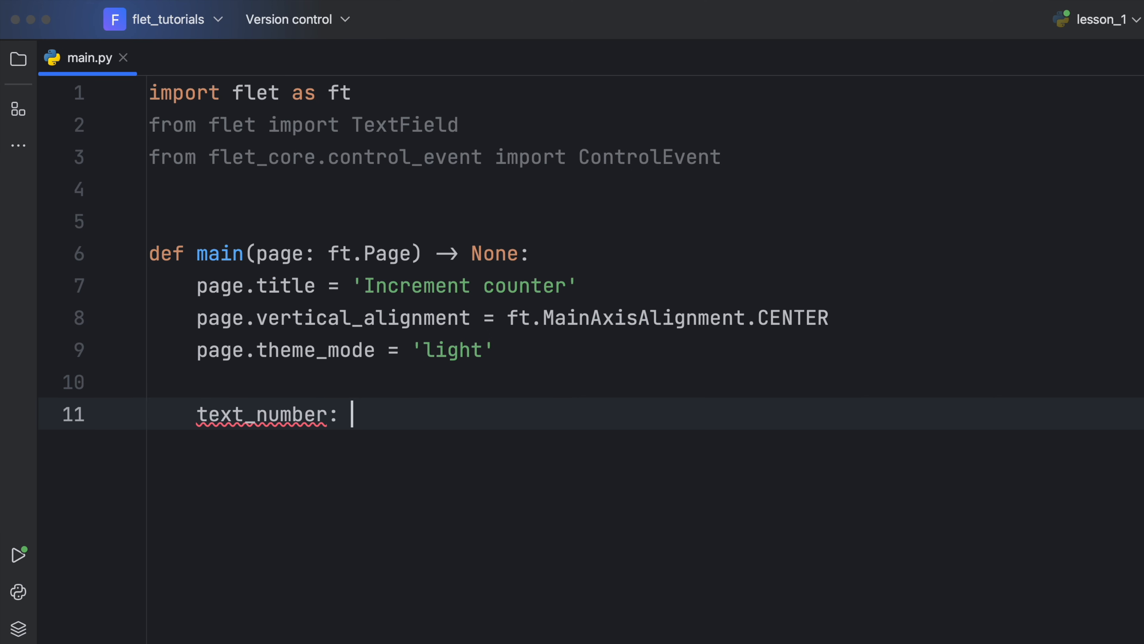
{"action": "type", "text": "TextField = TextField"}
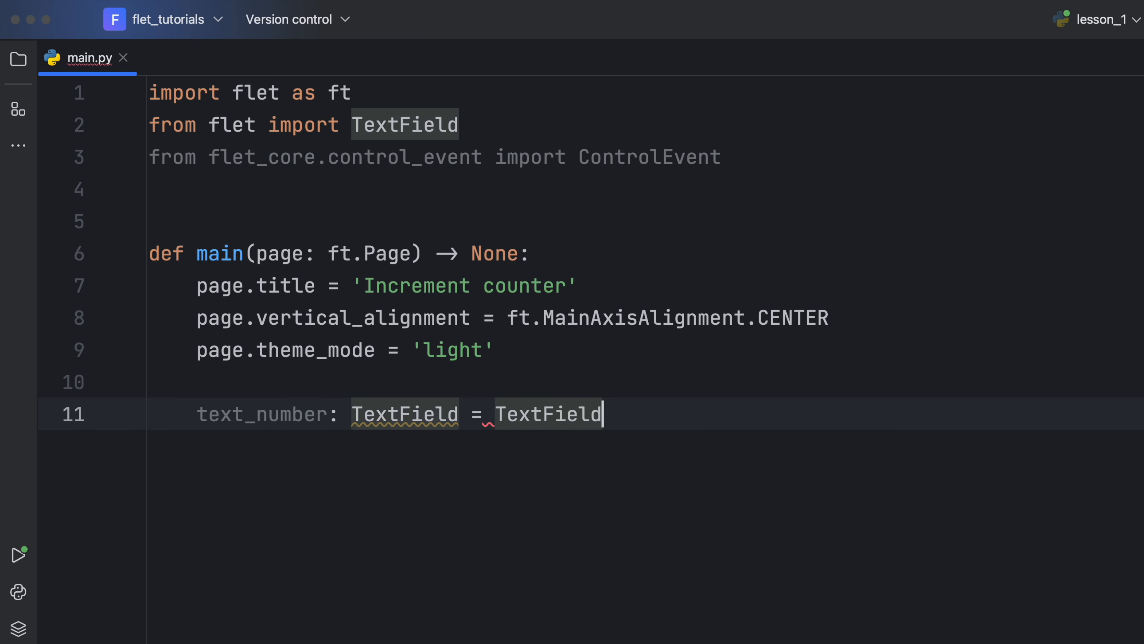
{"action": "type", "text": "('0')"}
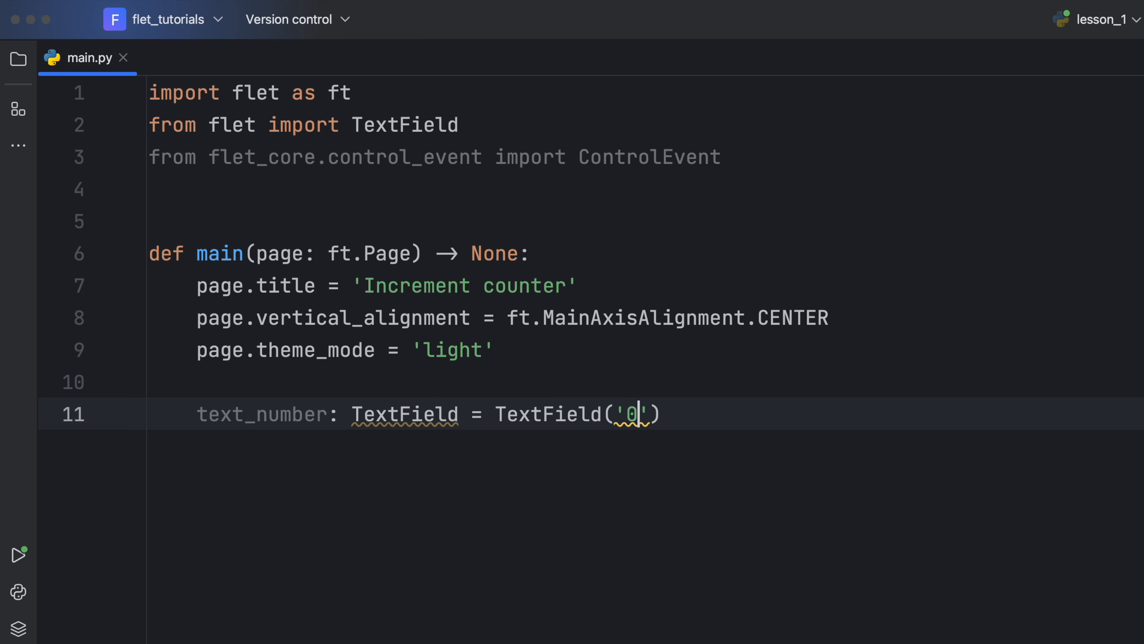
{"action": "type", "text": ", text_align=ft.TextAlign"}
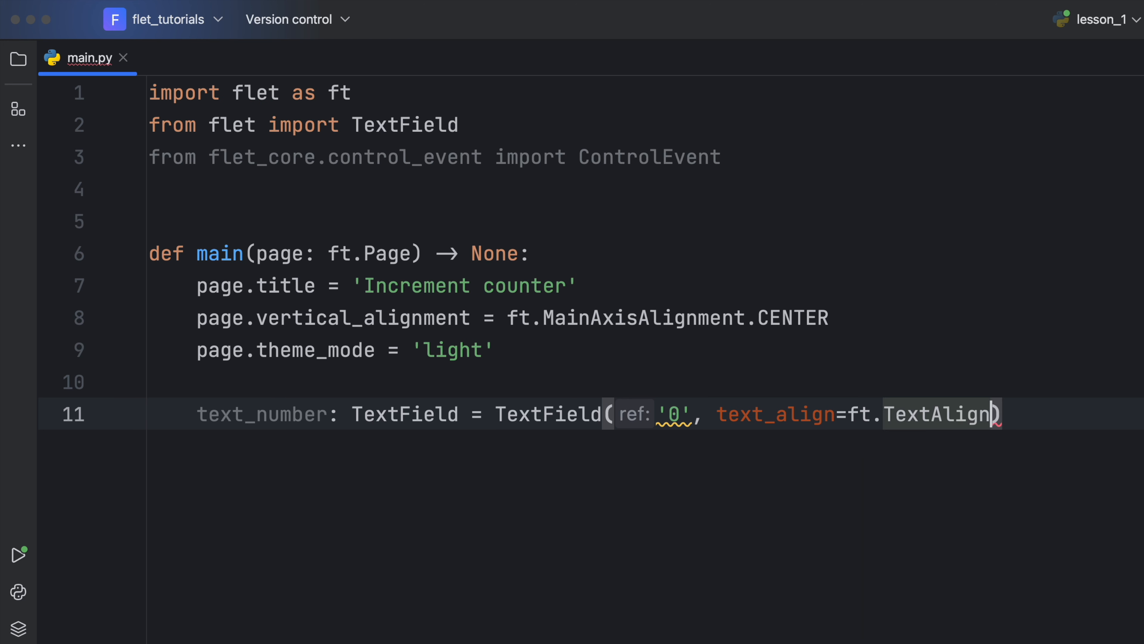
{"action": "type", "text": ".RIGHT)"}
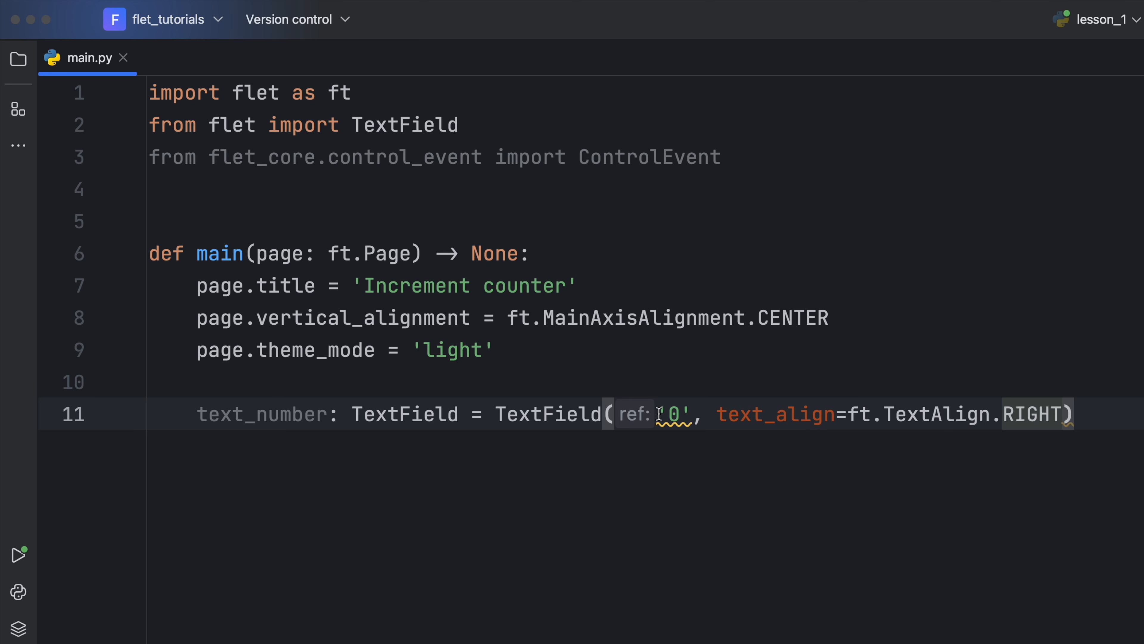
{"action": "type", "text": "value="}
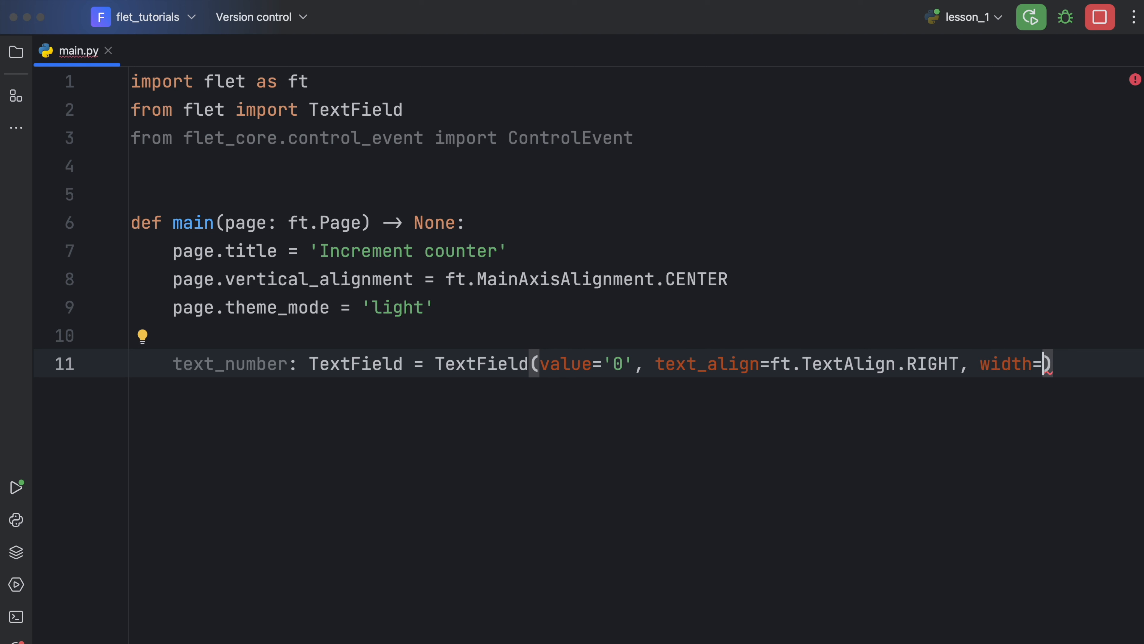
{"action": "type", "text": "100"}
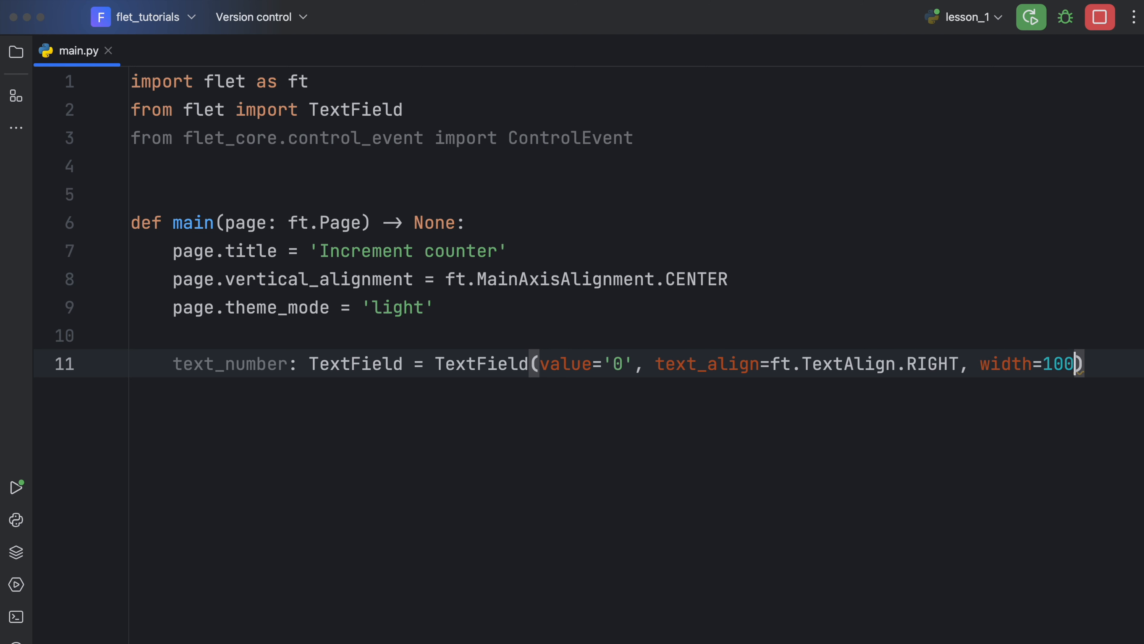
{"action": "key", "text": "Enter"}
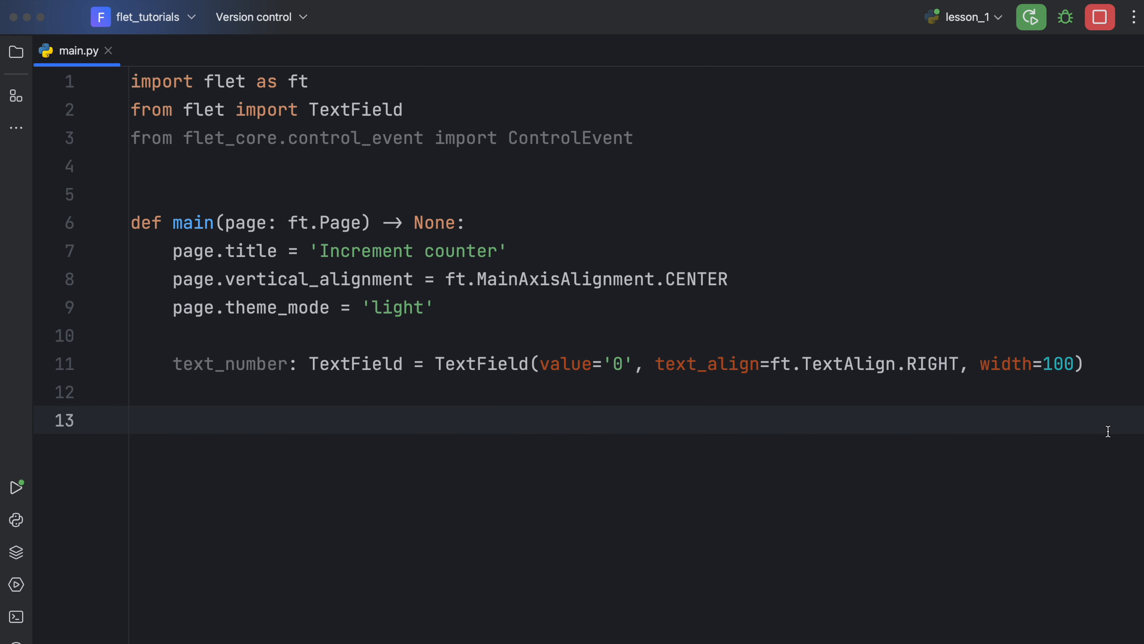
- Write def decrement(e: ControlEvent) -> None: and begin its body with 'e.'
{"action": "type", "text": "def"}
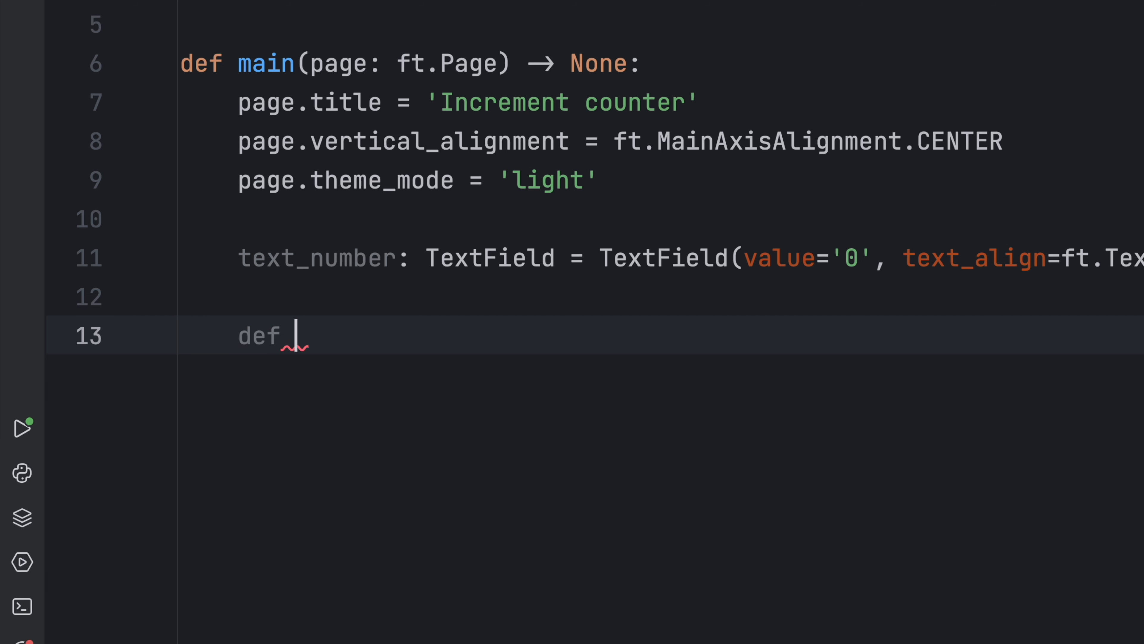
{"action": "type", "text": "decrement() -> Non"}
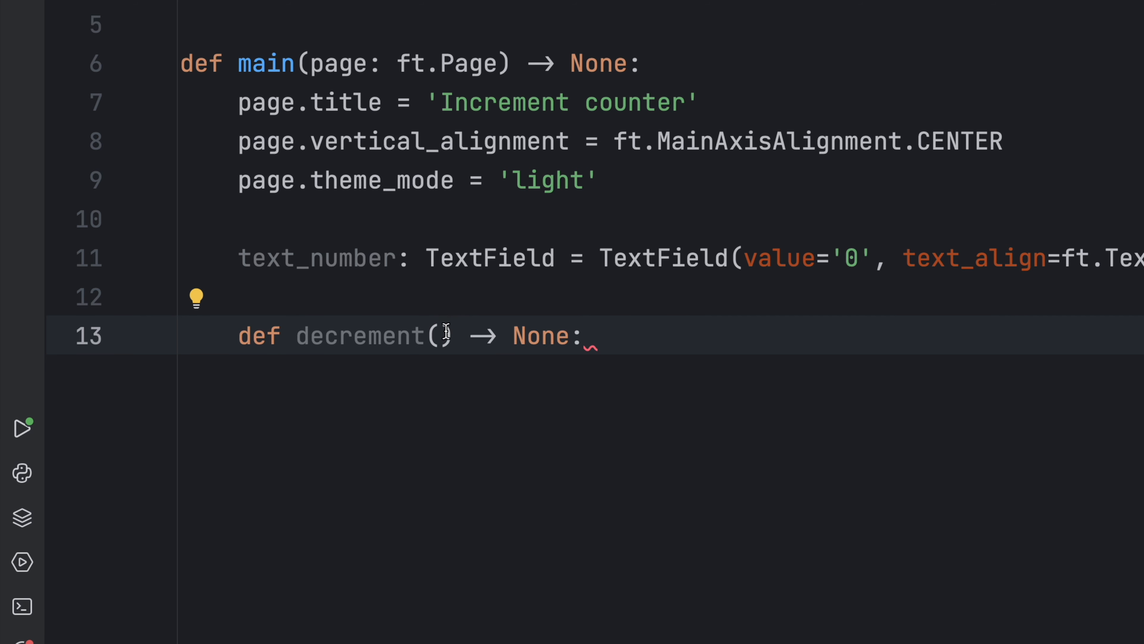
{"action": "type", "text": "e:"}
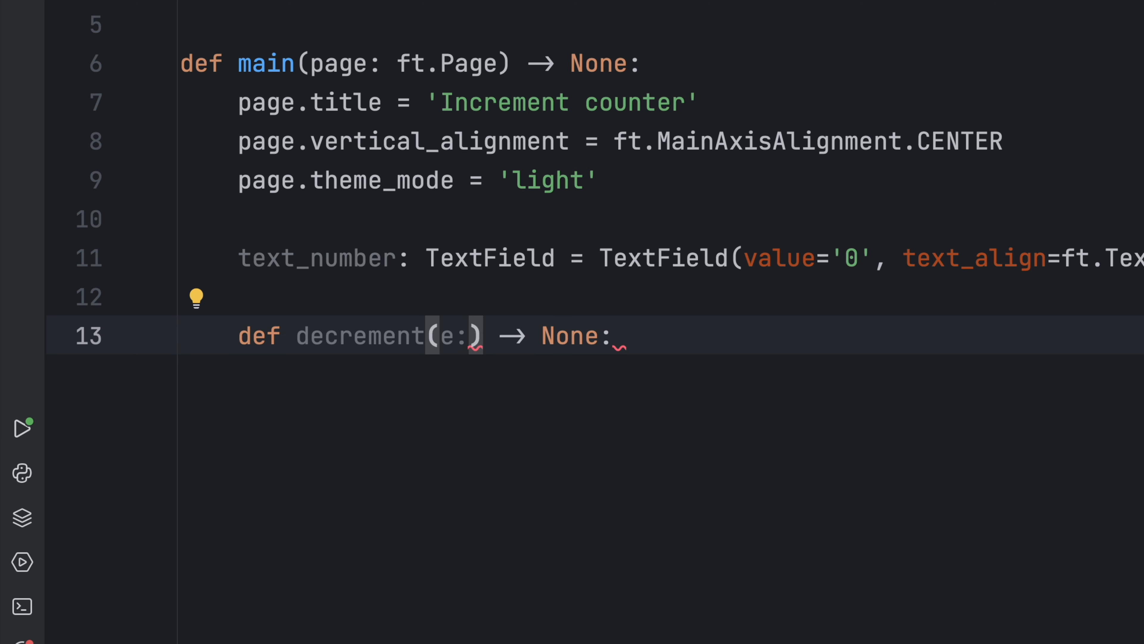
{"action": "type", "text": "ControlEvent"}
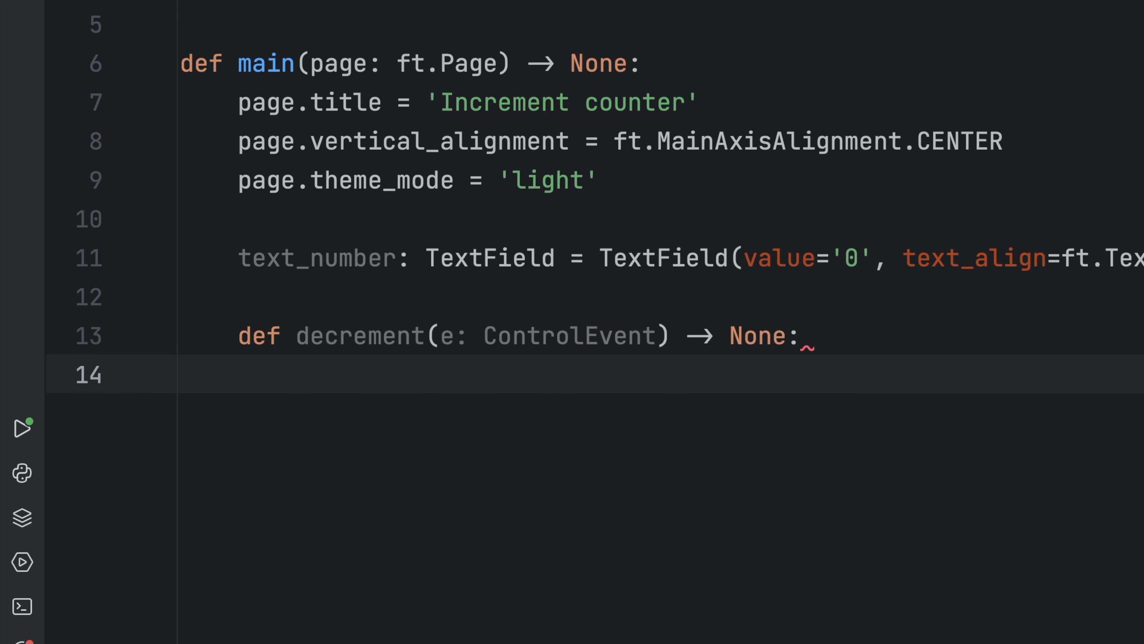
{"action": "type", "text": "e."}
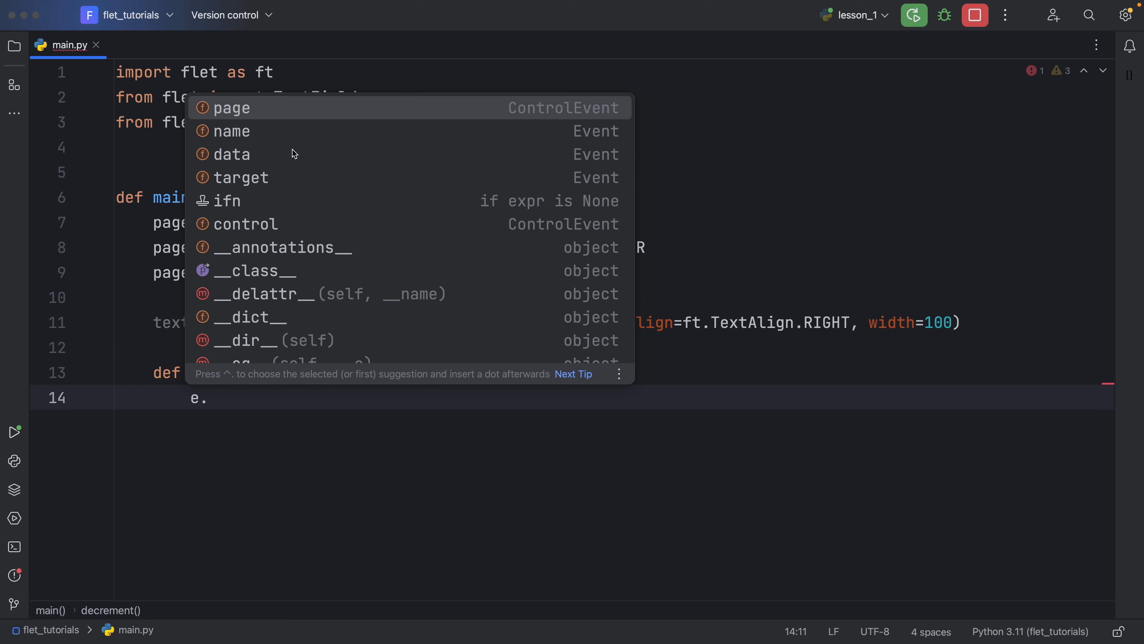
{"action": "mouse_move", "coordinate": [294, 237]}
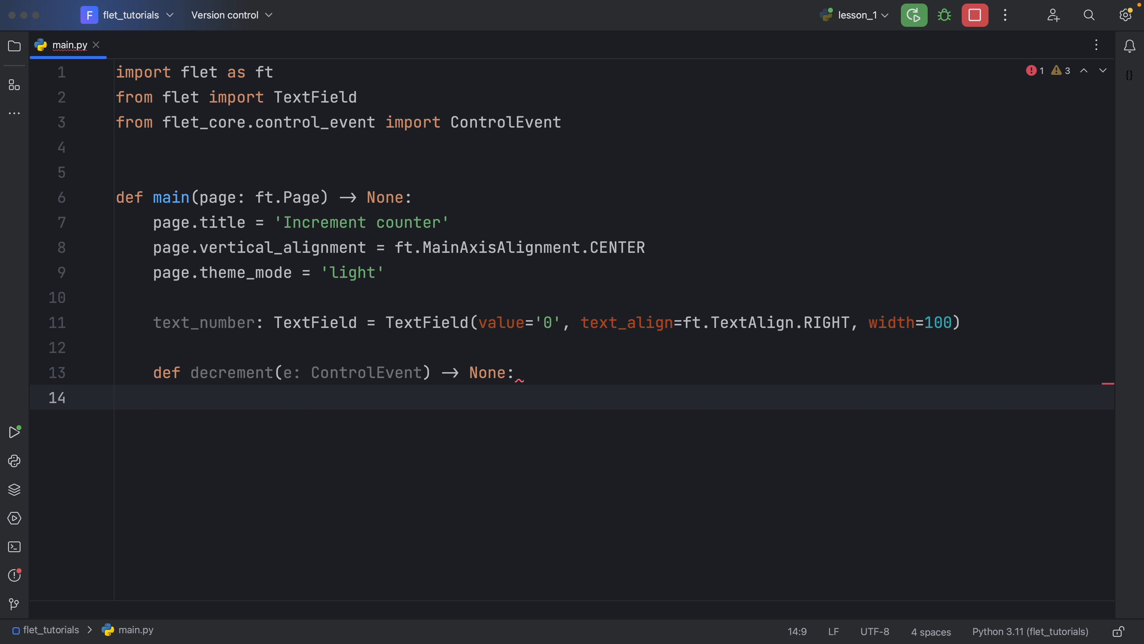
{"action": "mouse_move", "coordinate": [287, 379]}
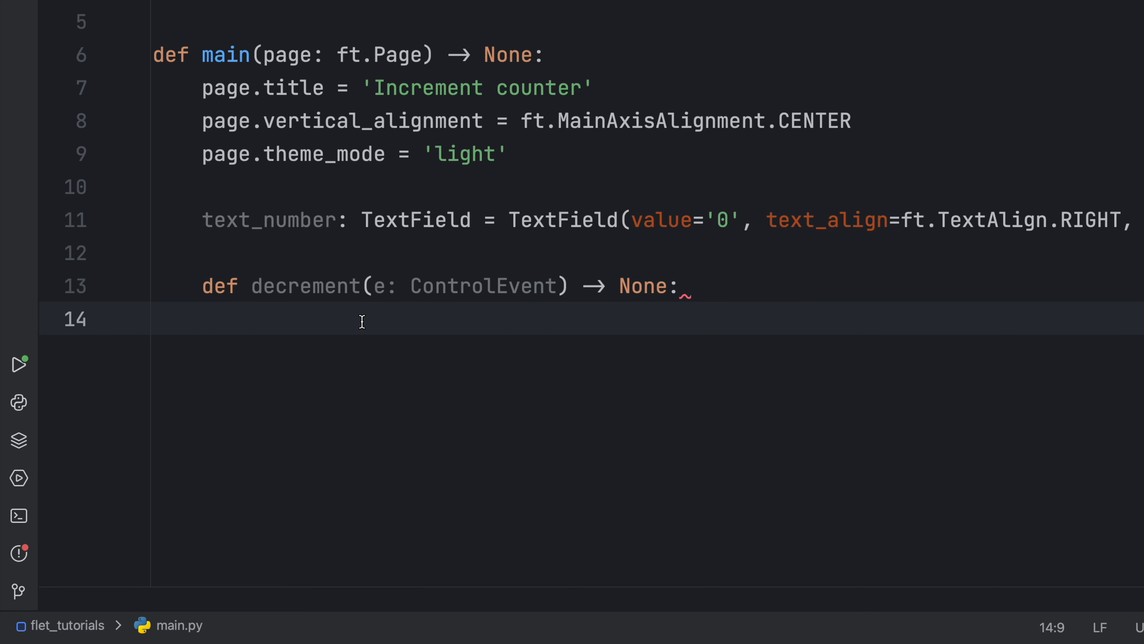
- Set text_number.value to str(int(text_number.value) - 1) and call page.update()
{"action": "type", "text": "text_number"}
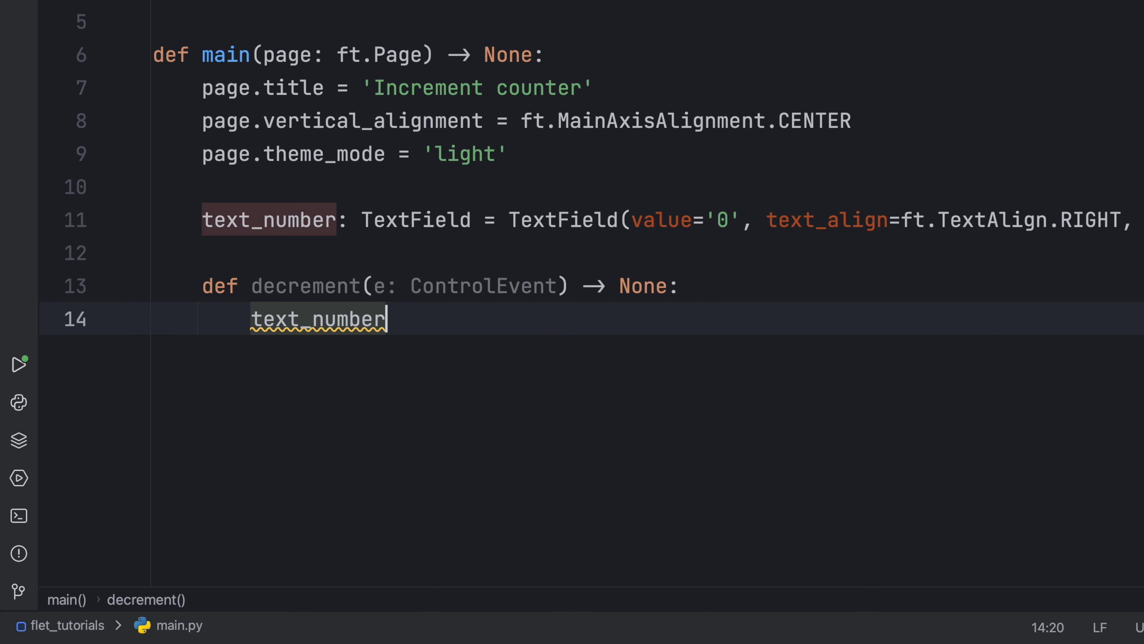
{"action": "type", "text": ".va"}
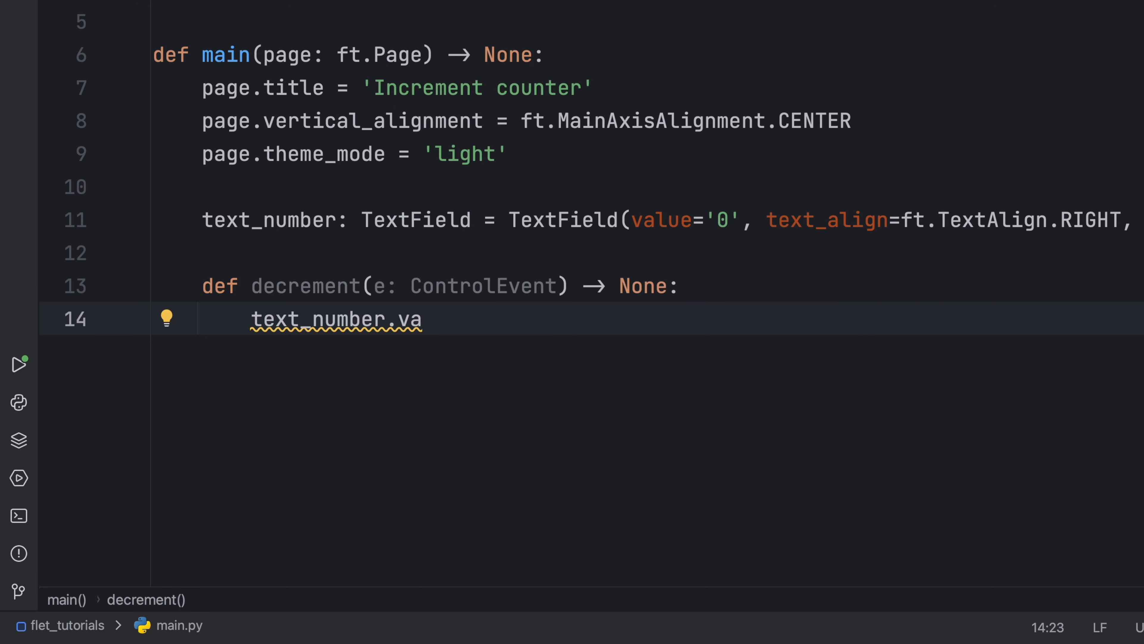
{"action": "type", "text": "lue"}
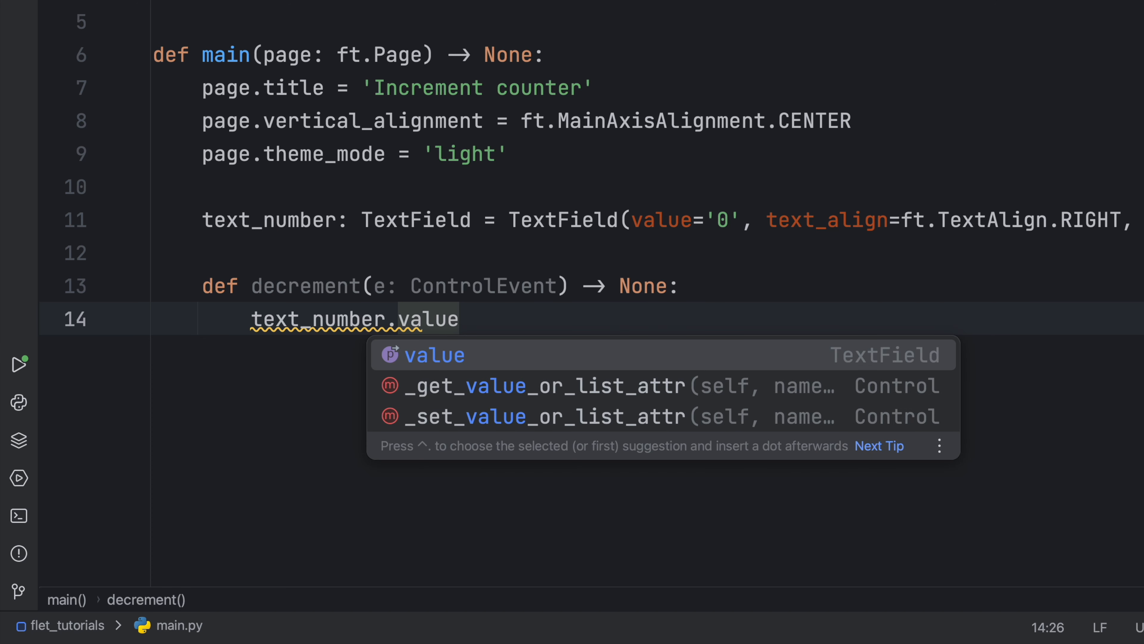
{"action": "key", "text": "Escape"}
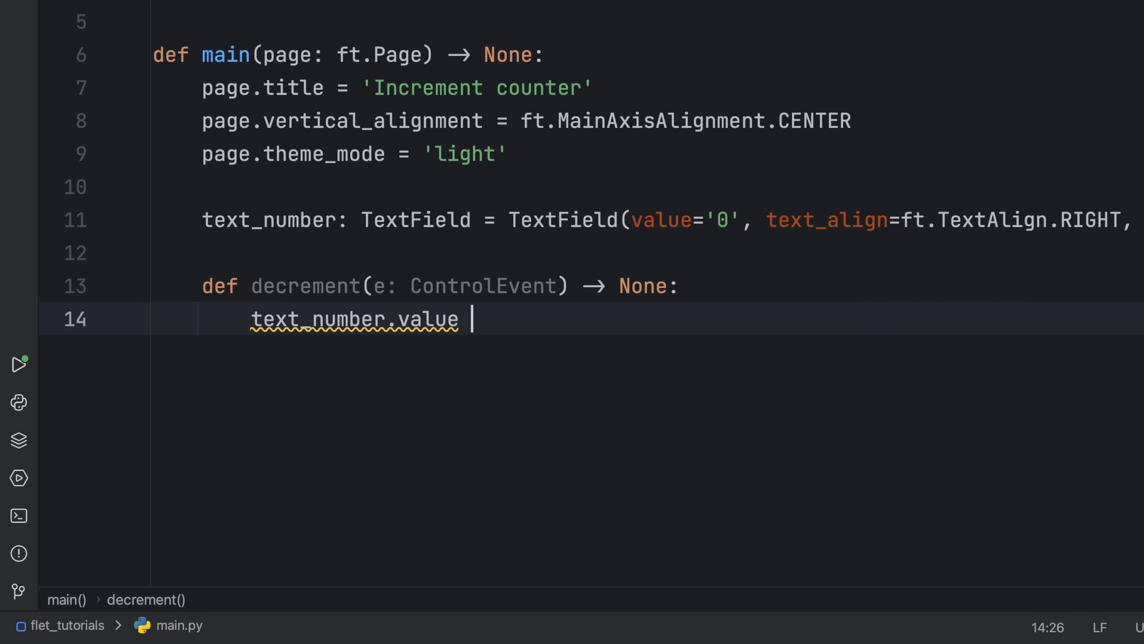
{"action": "type", "text": "= str(i)"}
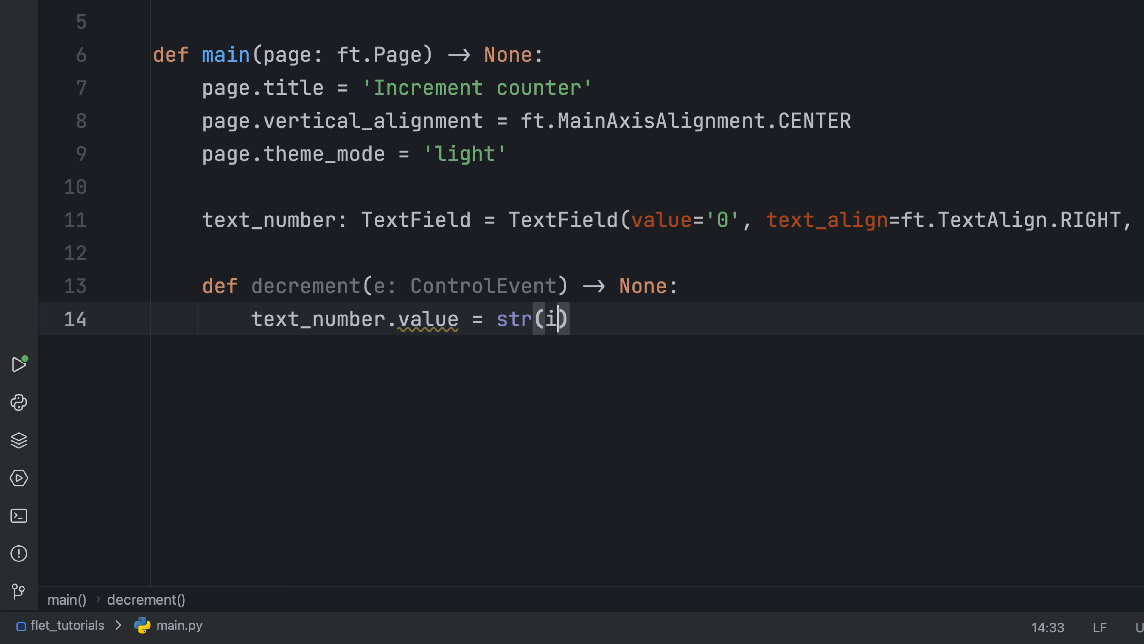
{"action": "type", "text": "nt(text_number.value"}
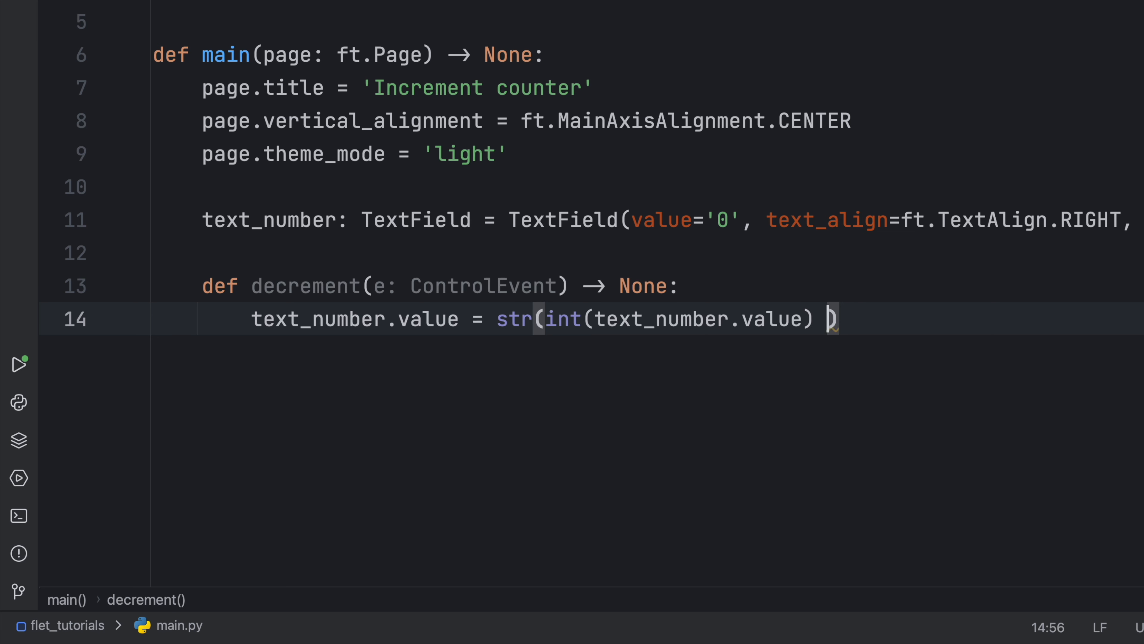
{"action": "type", "text": "- 1"}
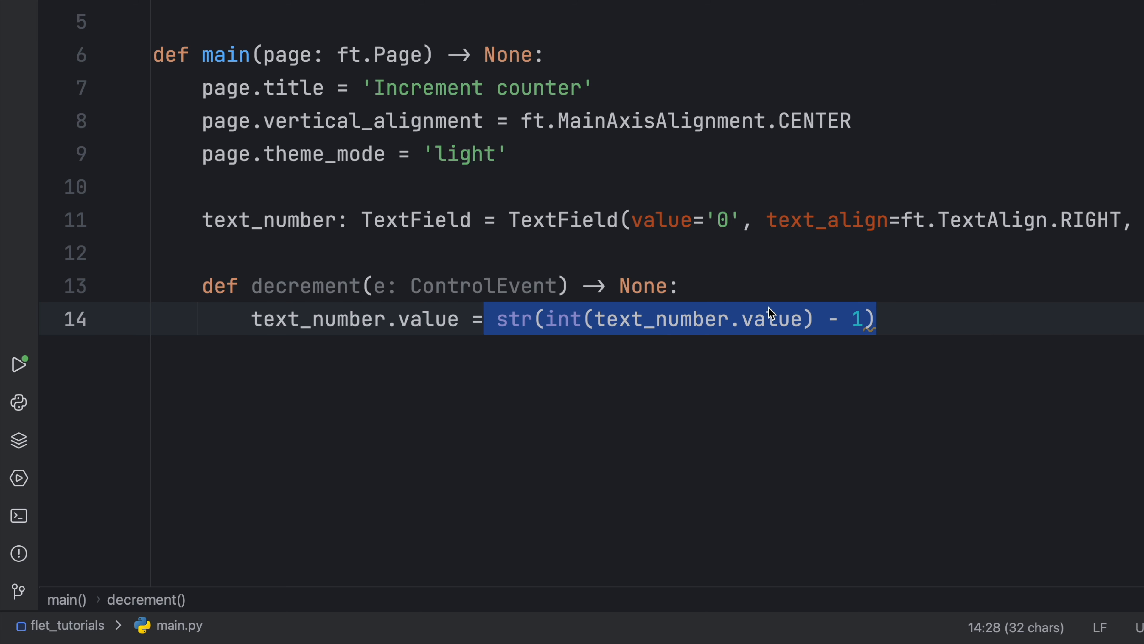
{"action": "mouse_move", "coordinate": [779, 318]}
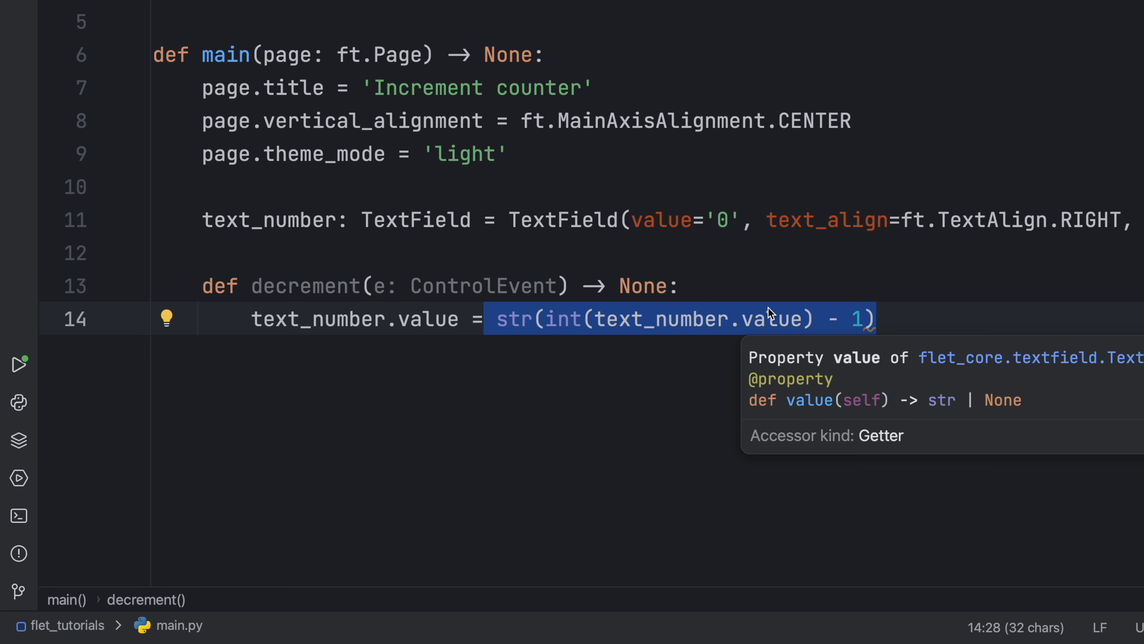
{"action": "type", "text": "page."}
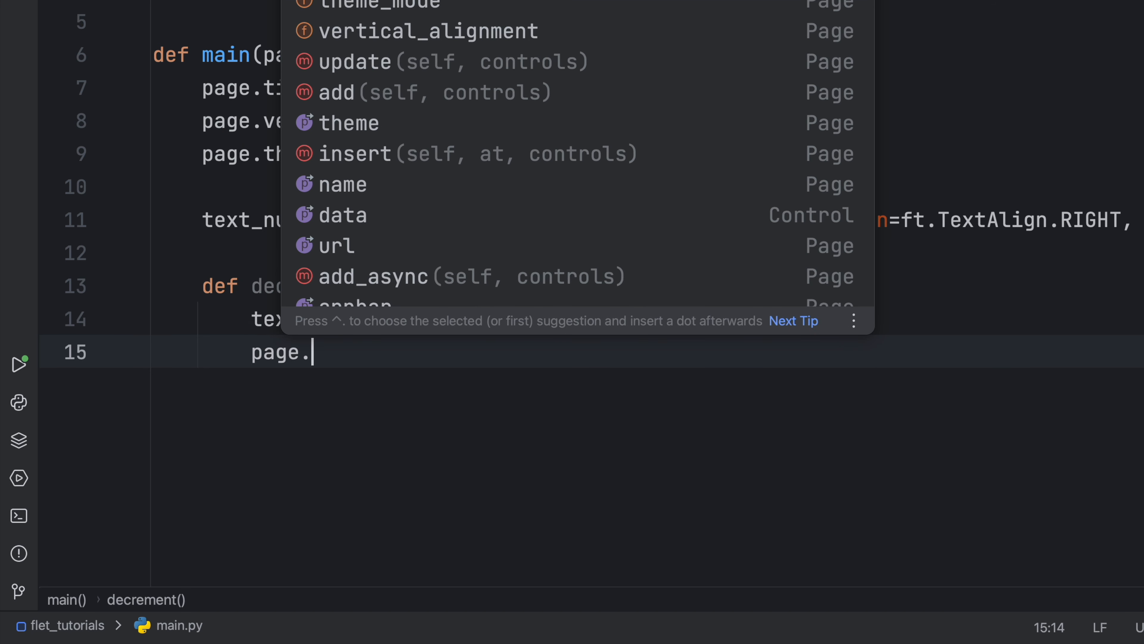
{"action": "type", "text": "update("}
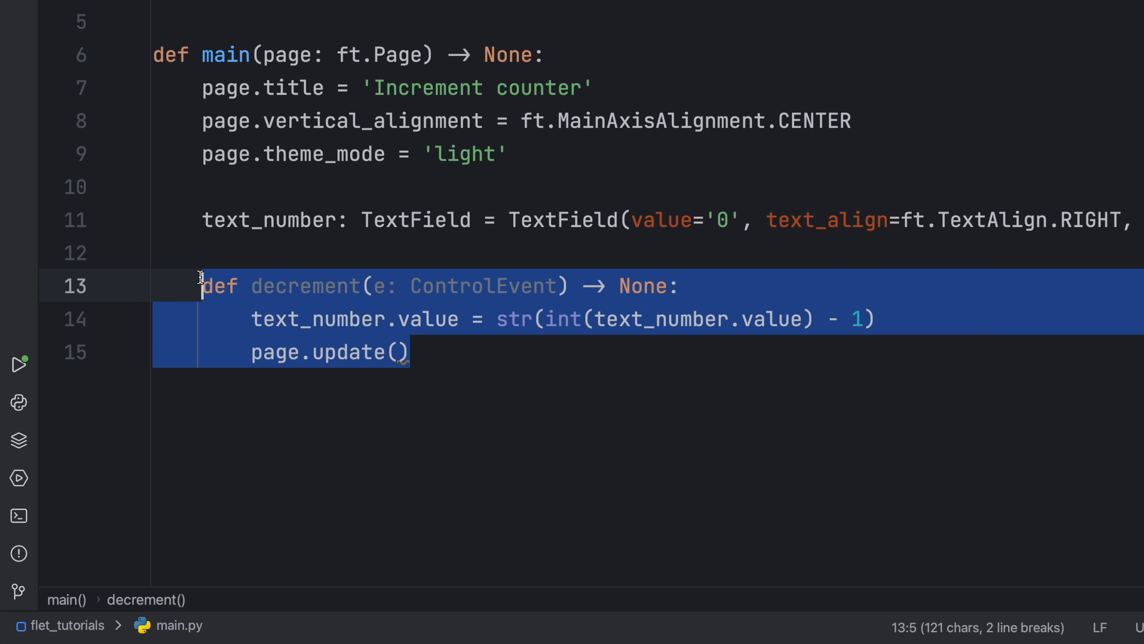
- Duplicate decrement as increment, changing - 1 to + 1
{"action": "key", "text": "ctrl+v"}
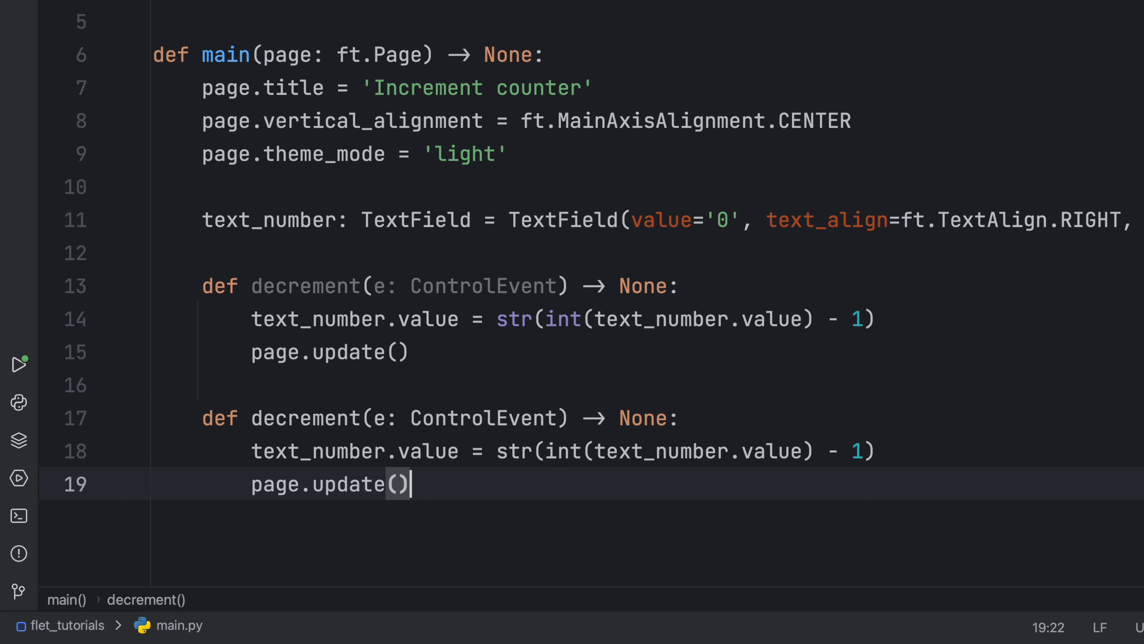
{"action": "double_click", "coordinate": [305, 417]}
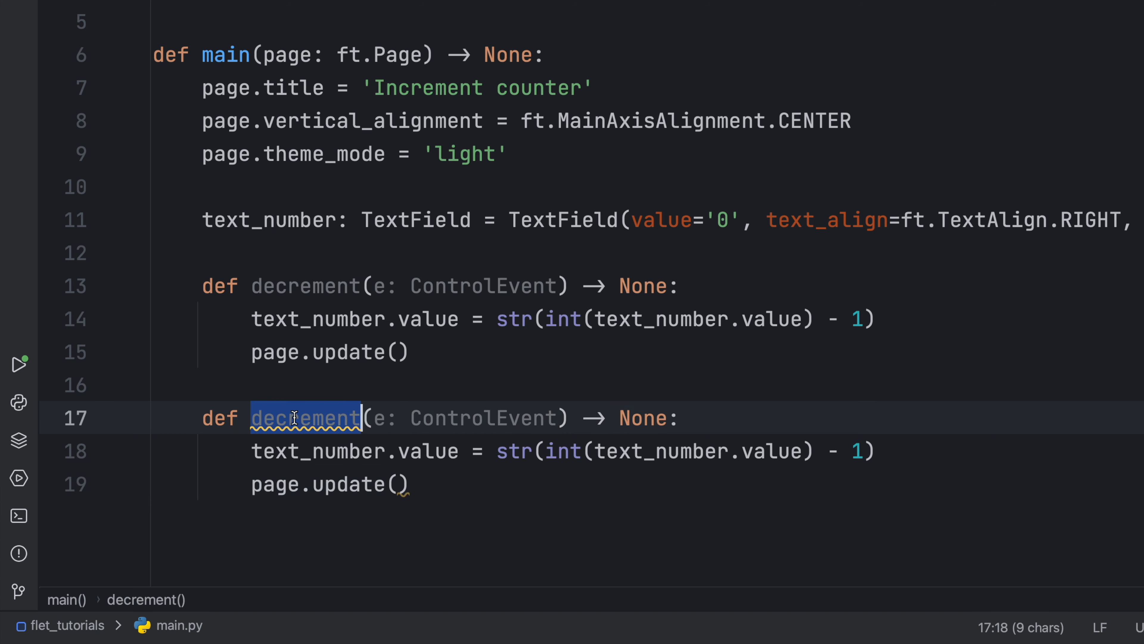
{"action": "type", "text": "increment"}
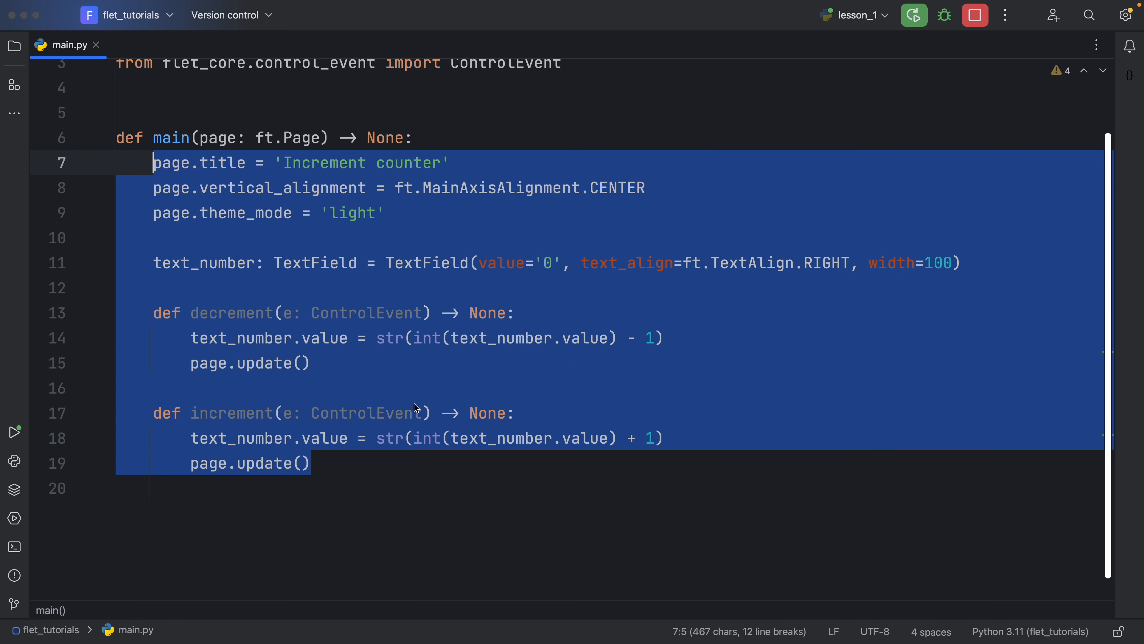
{"action": "left_click", "coordinate": [416, 413]}
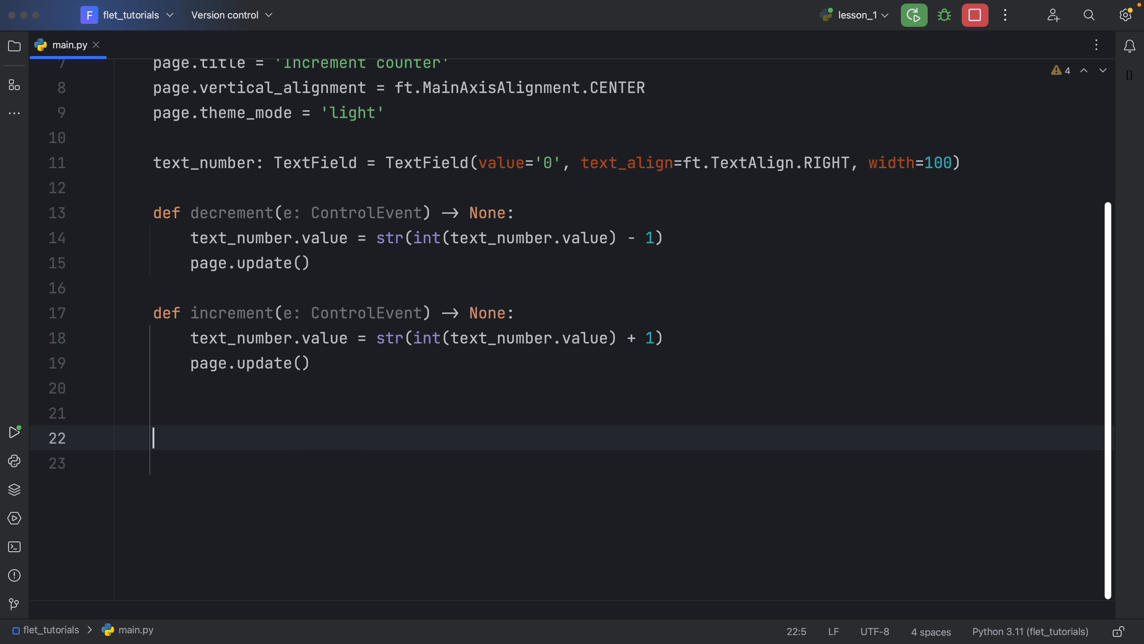
- Start page.add(ft.Row([...])) with an IconButton(ft.icons.REMOVE, on_click=decrement)
{"action": "type", "text": "page.add("}
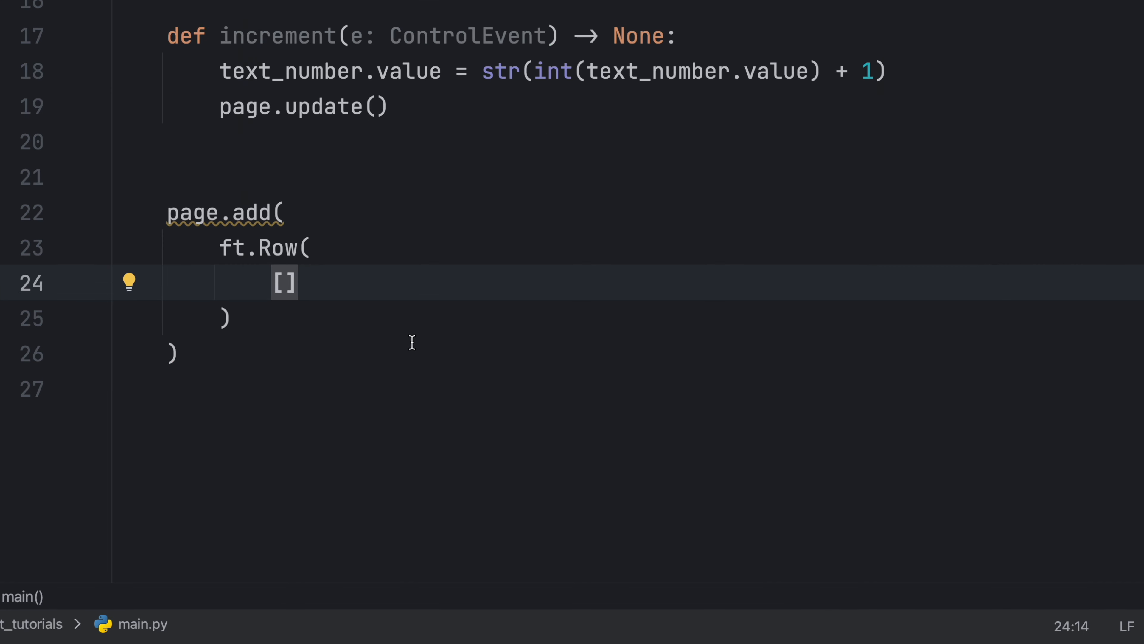
{"action": "type", "text": "ft."}
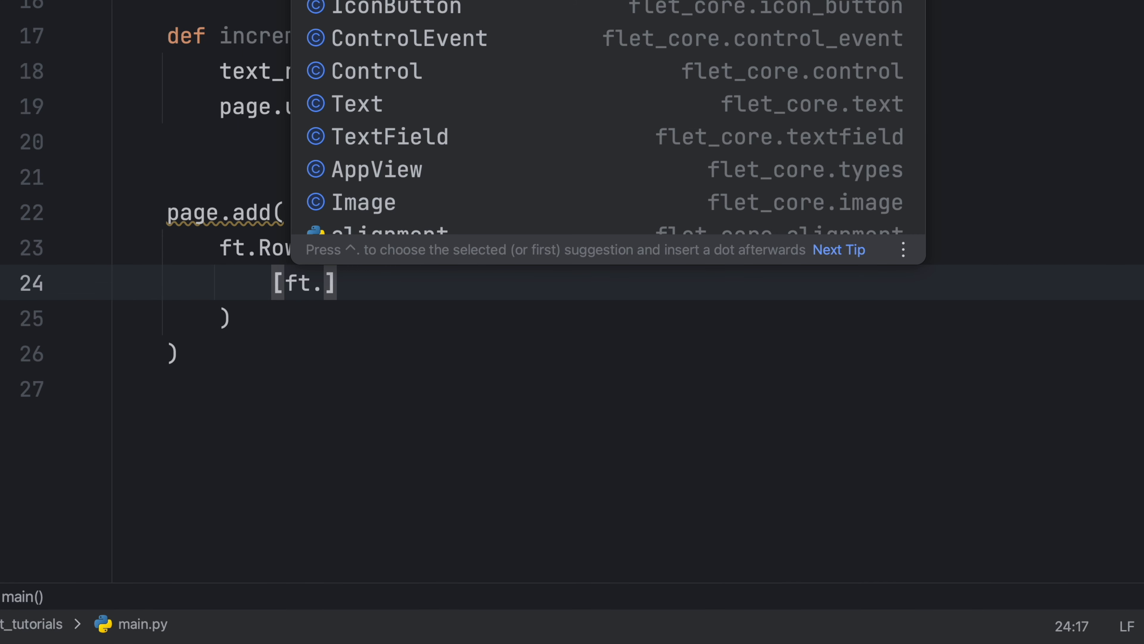
{"action": "type", "text": "IconButton(ft.icons.REMOVE"}
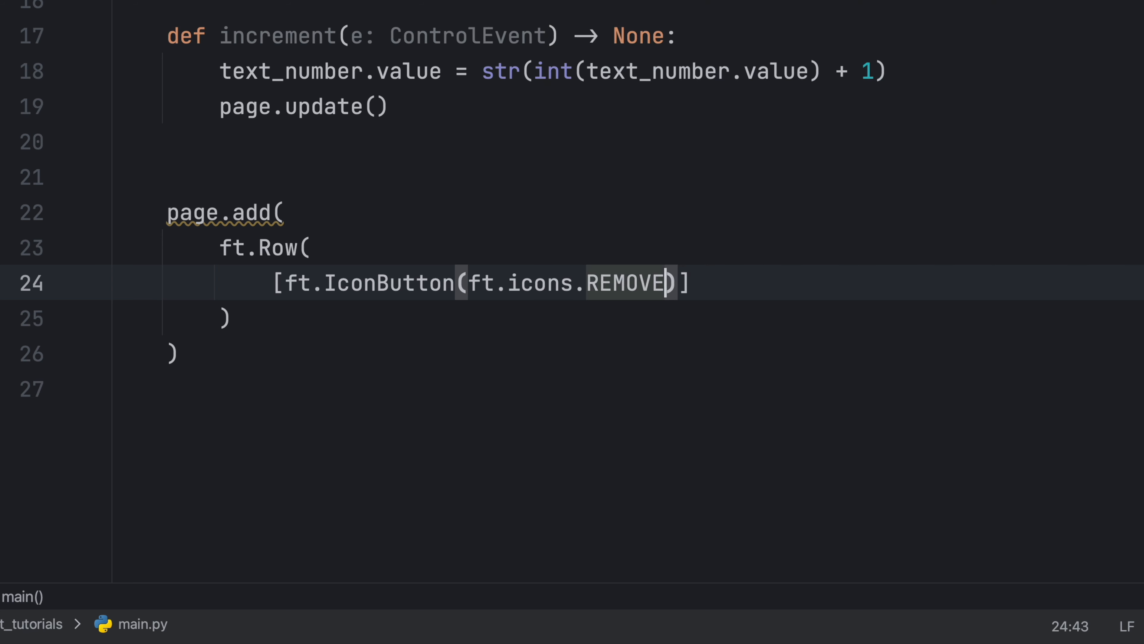
{"action": "type", "text": ", on_click=decrement"}
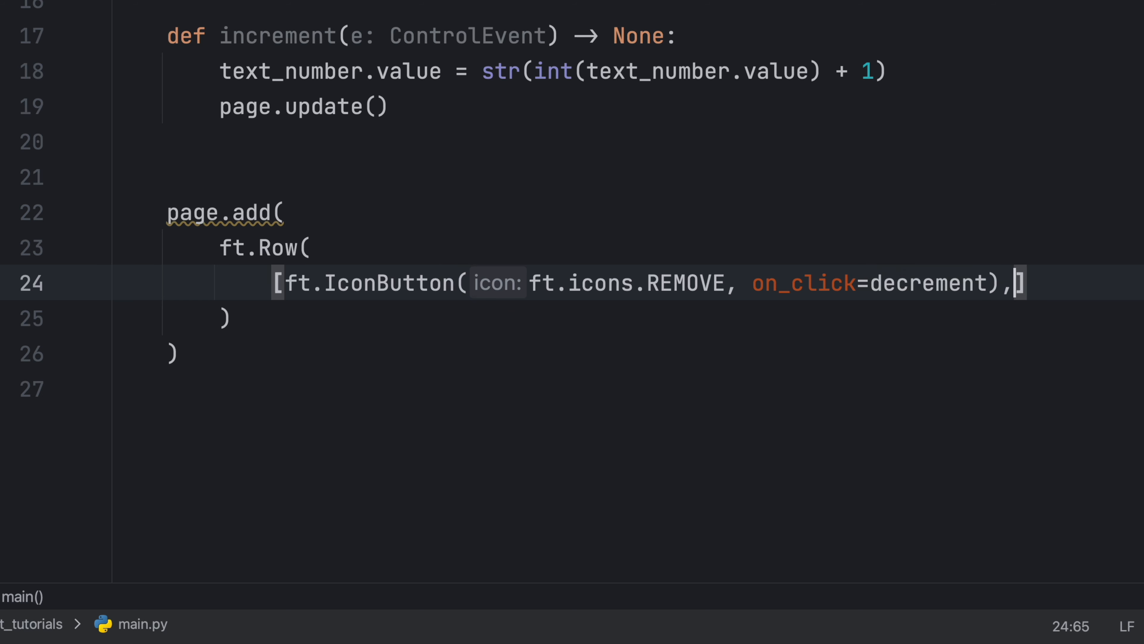
{"action": "key", "text": "Enter"}
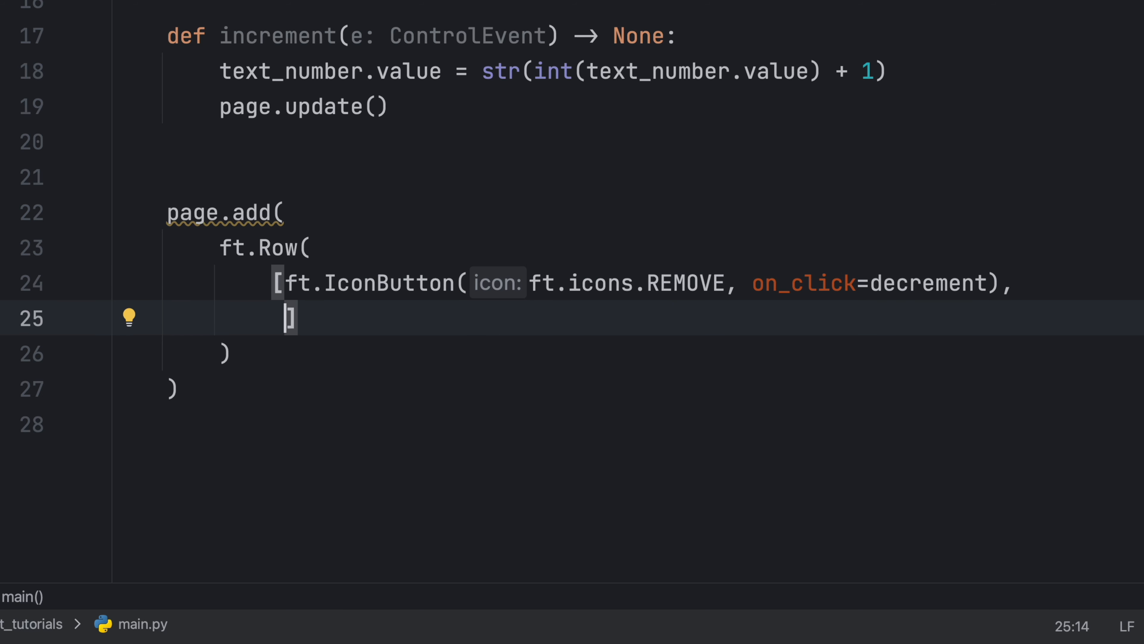
- Add text_number and an IconButton(ft.icons.ADD, on_click=increment), closing the controls list
{"action": "type", "text": "text_number,"}
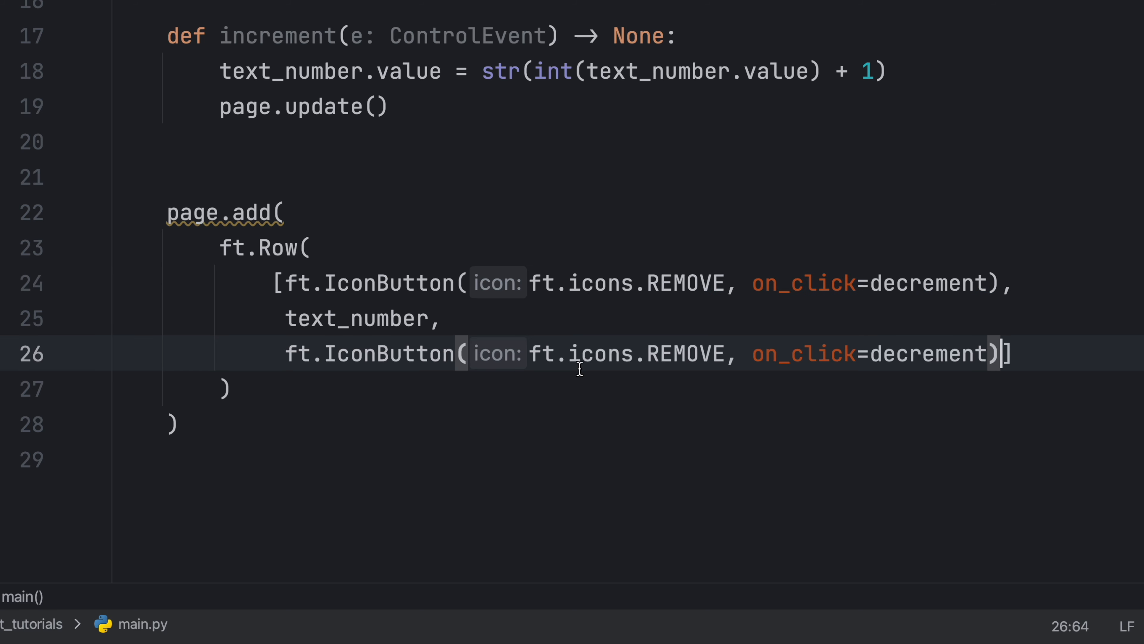
{"action": "type", "text": "ADD"}
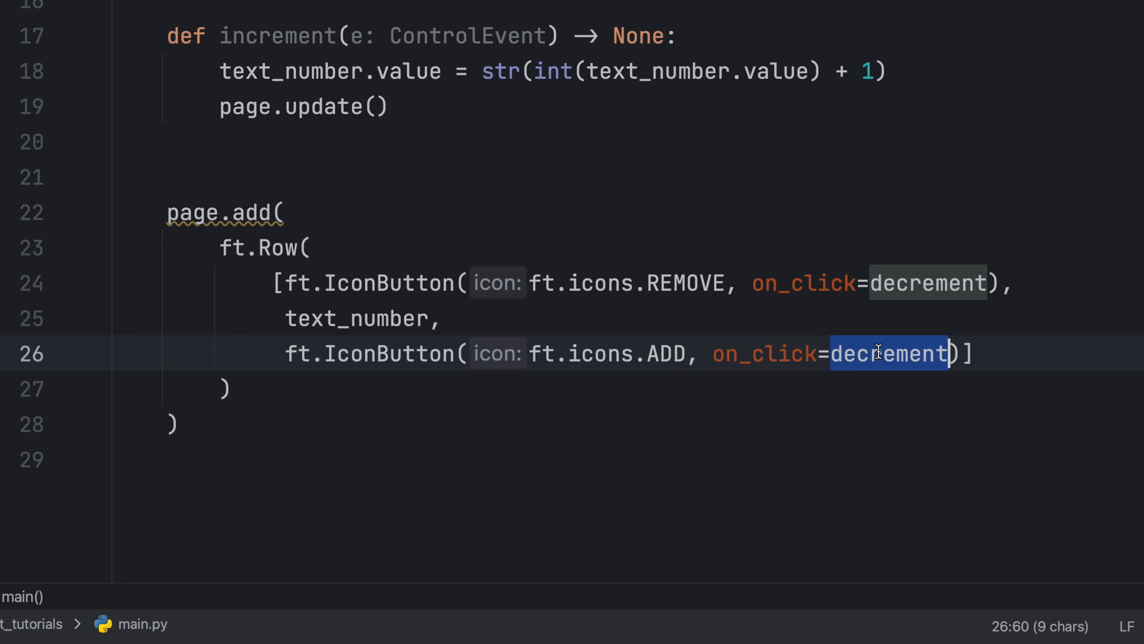
{"action": "type", "text": "increment"}
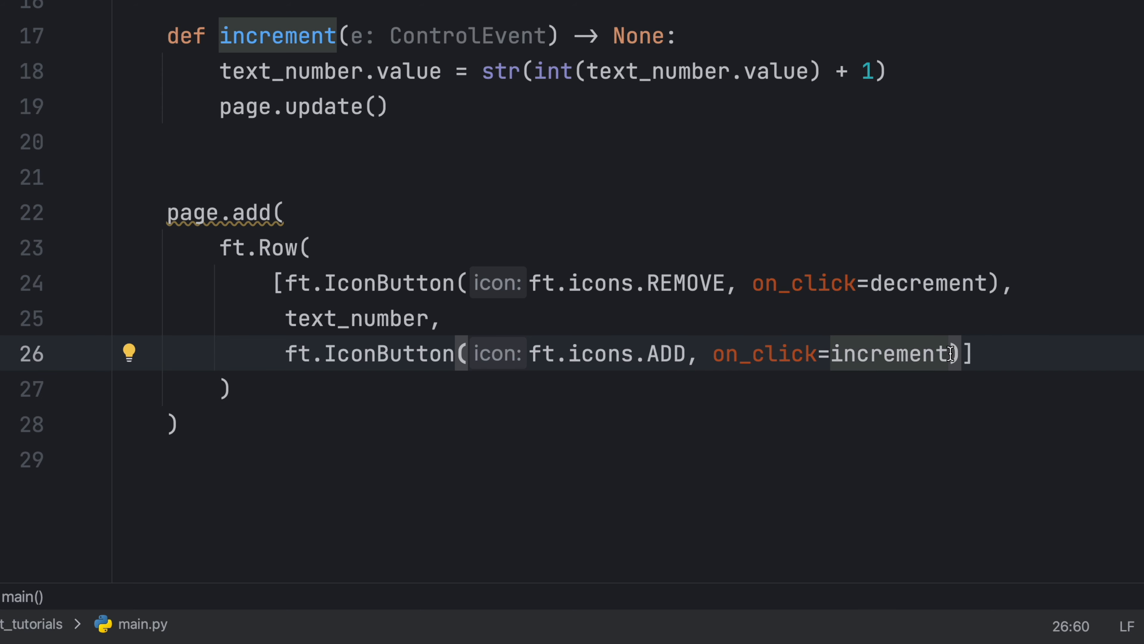
{"action": "double_click", "coordinate": [889, 354]}
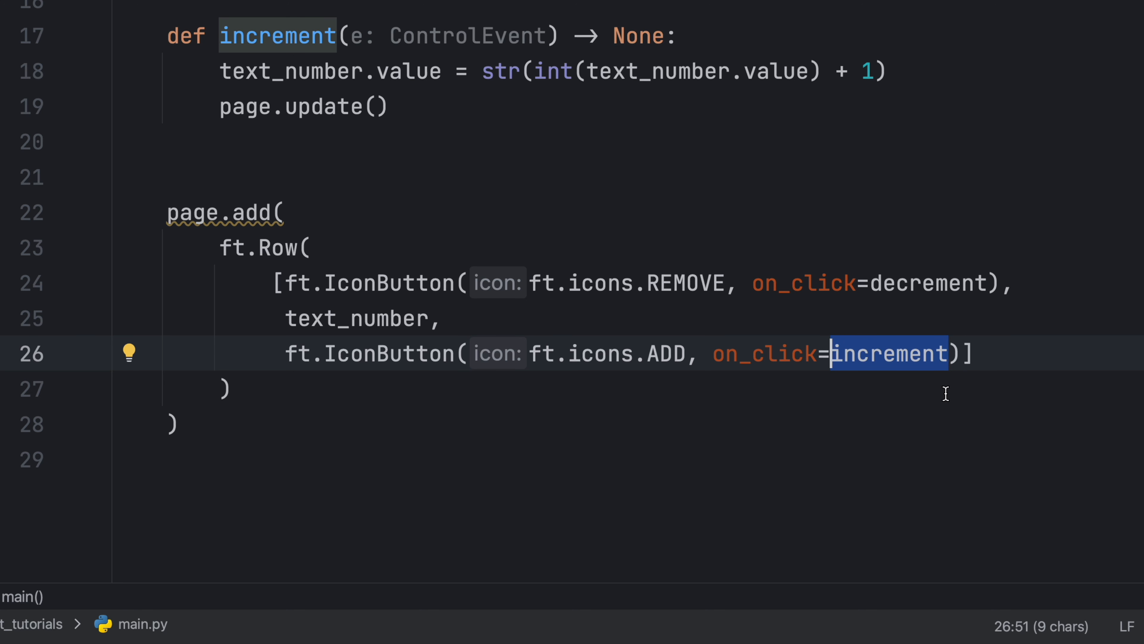
{"action": "key", "text": "Enter"}
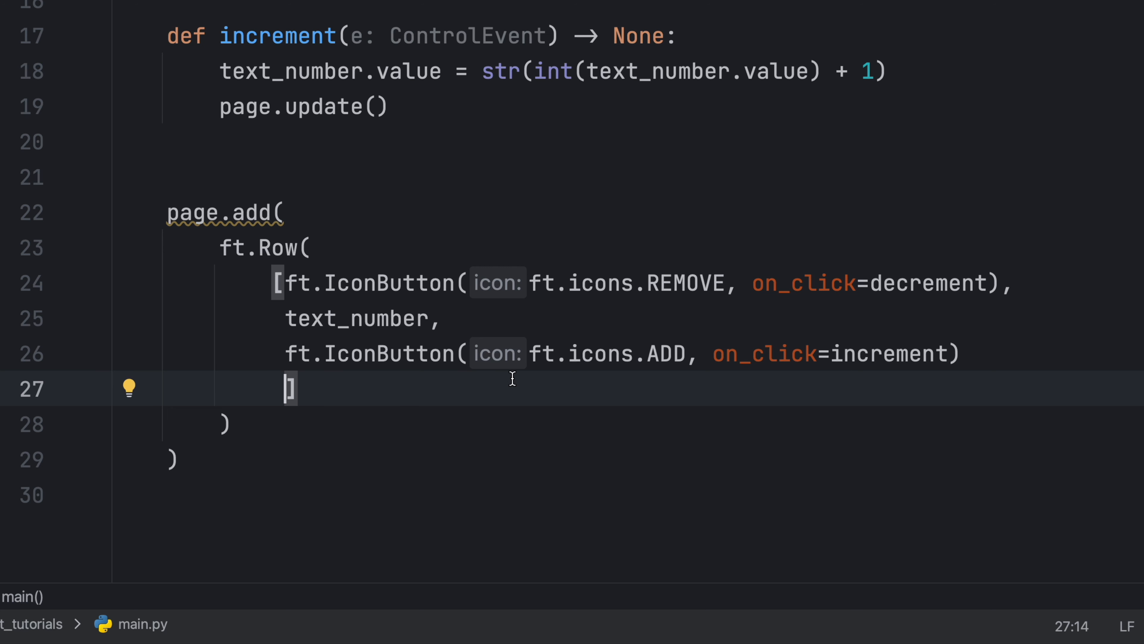
{"action": "key", "text": "enter"}
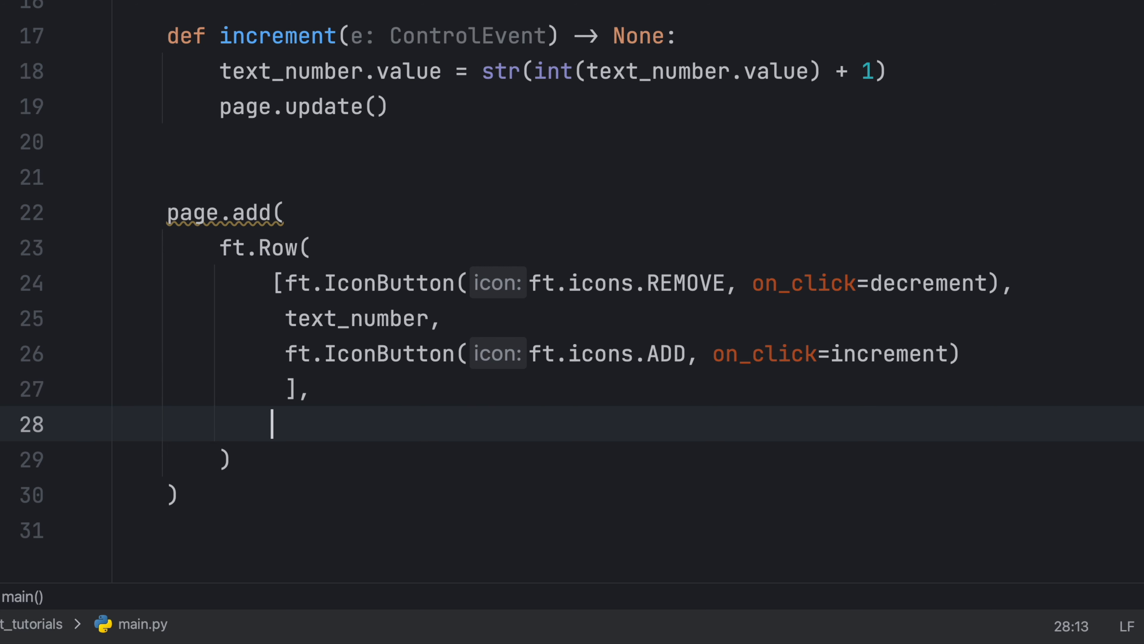
- Give the row alignment=ft.MainAxisAlignment.CENTER and insert the if __name__ == '__main__' guard below
{"action": "type", "text": "alignment="}
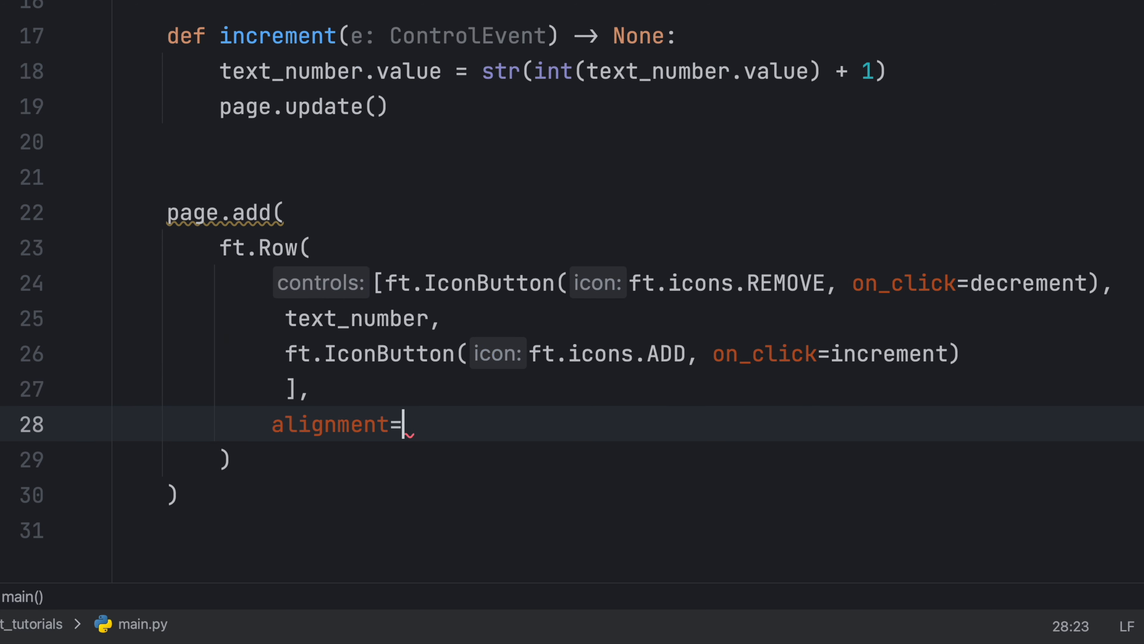
{"action": "type", "text": "ft."}
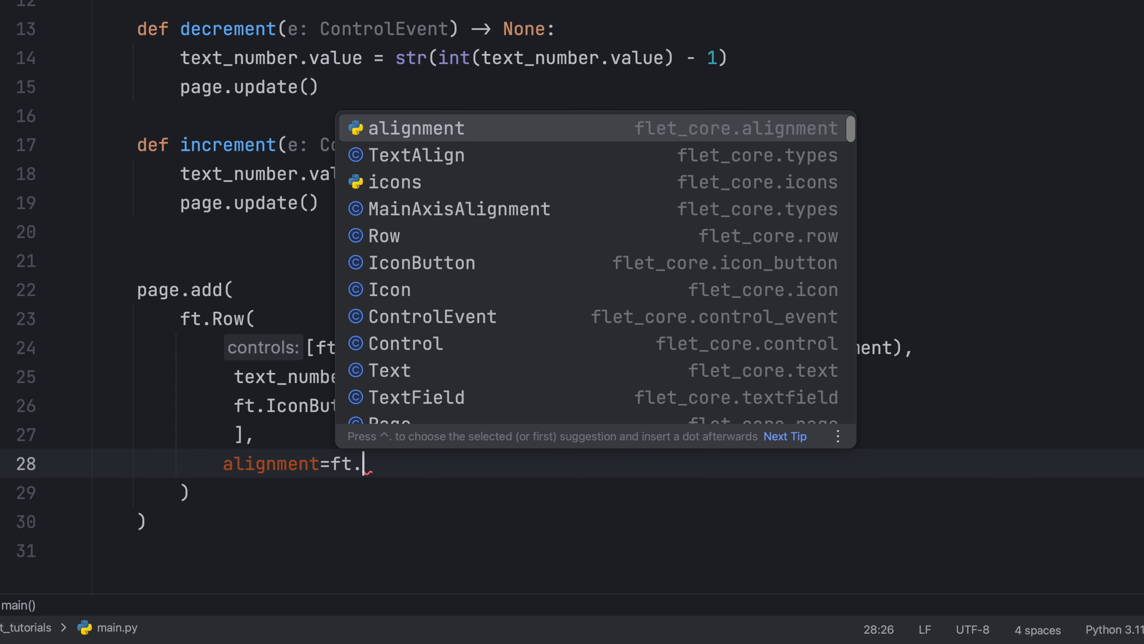
{"action": "type", "text": "MainAxisAlignment"}
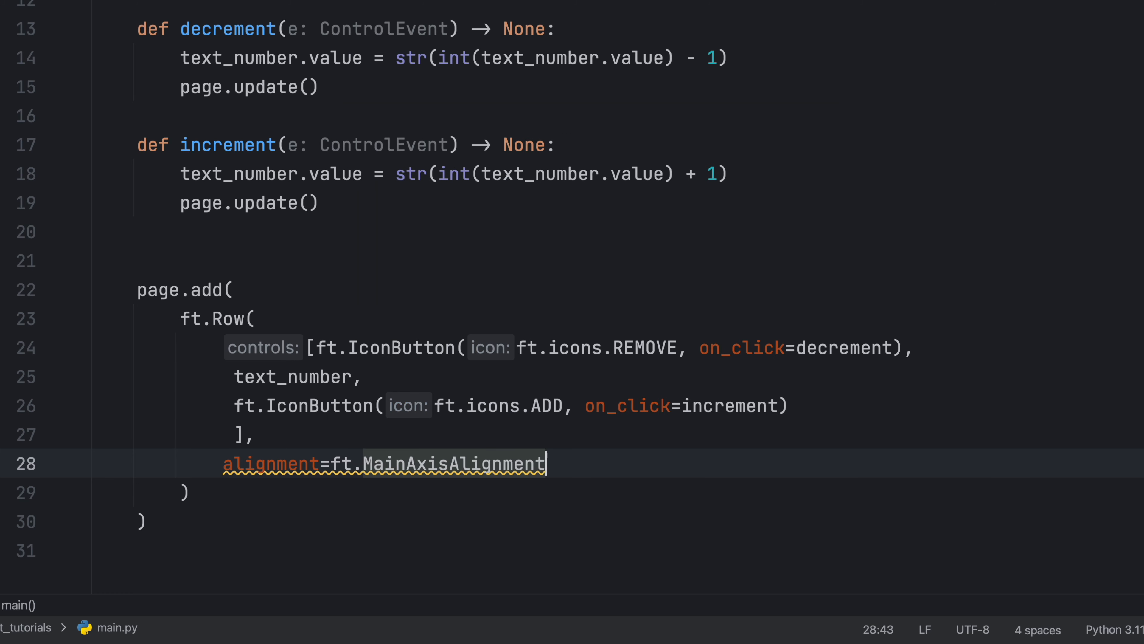
{"action": "type", "text": ".CENTER"}
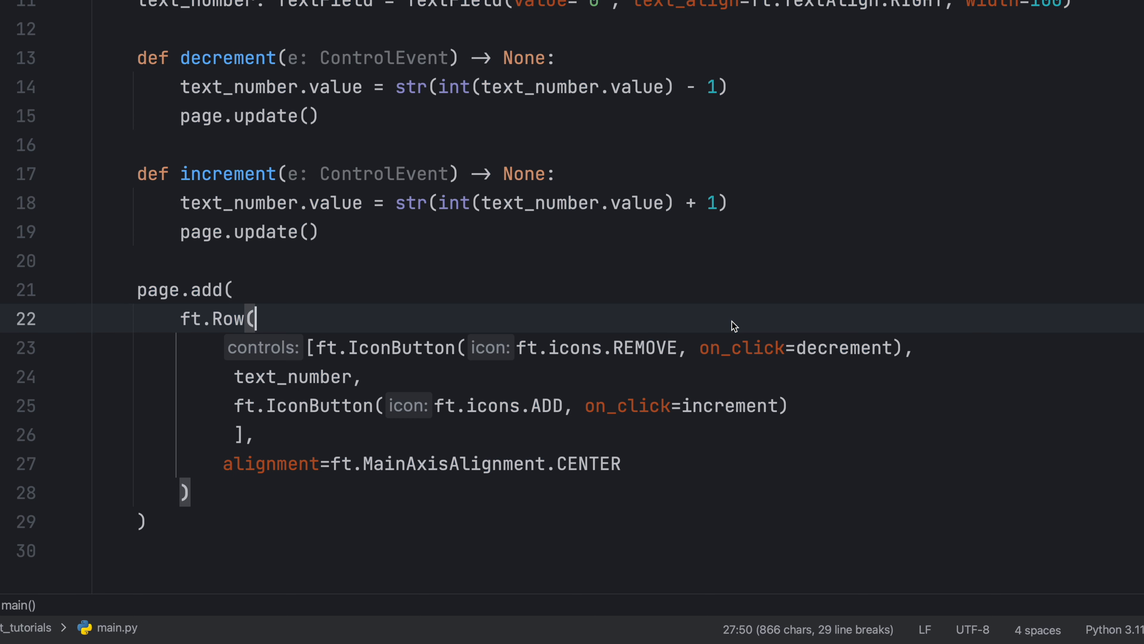
{"action": "left_click", "coordinate": [256, 318]}
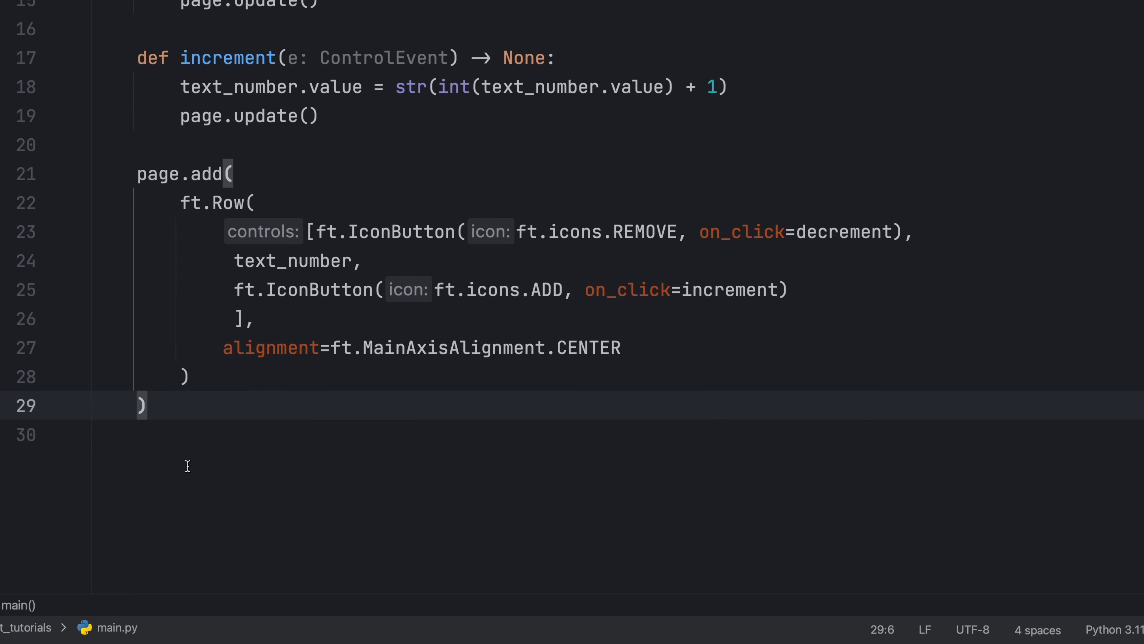
{"action": "type", "text": "main__':"}
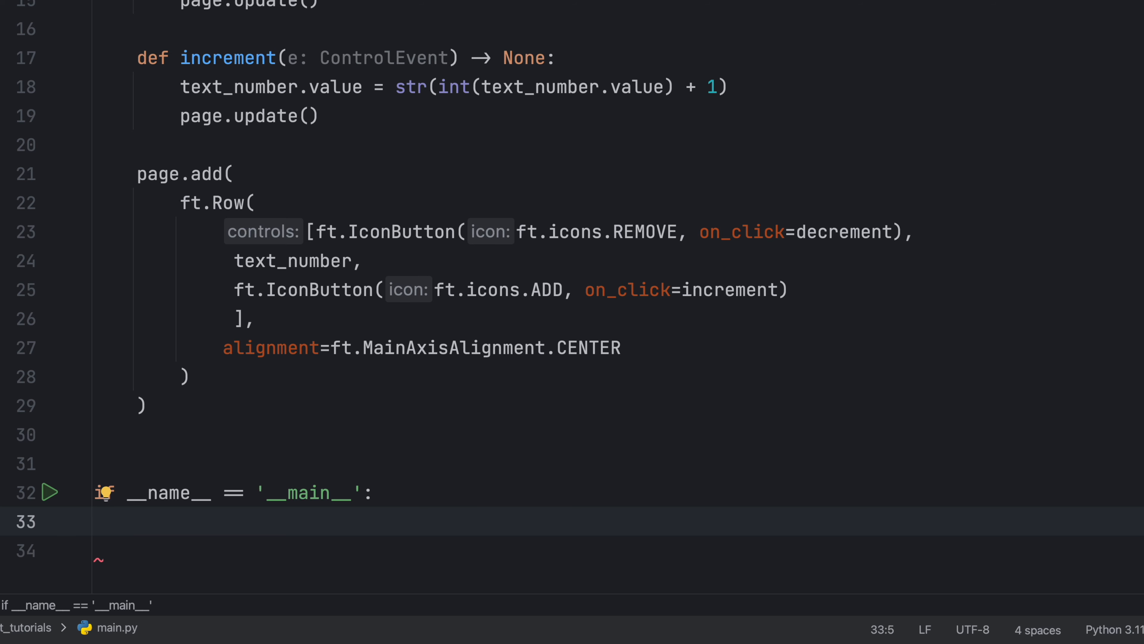
- Add ft.app(target=main) under the entry-point guard and run main.py as a desktop app
{"action": "type", "text": "ft.ap"}
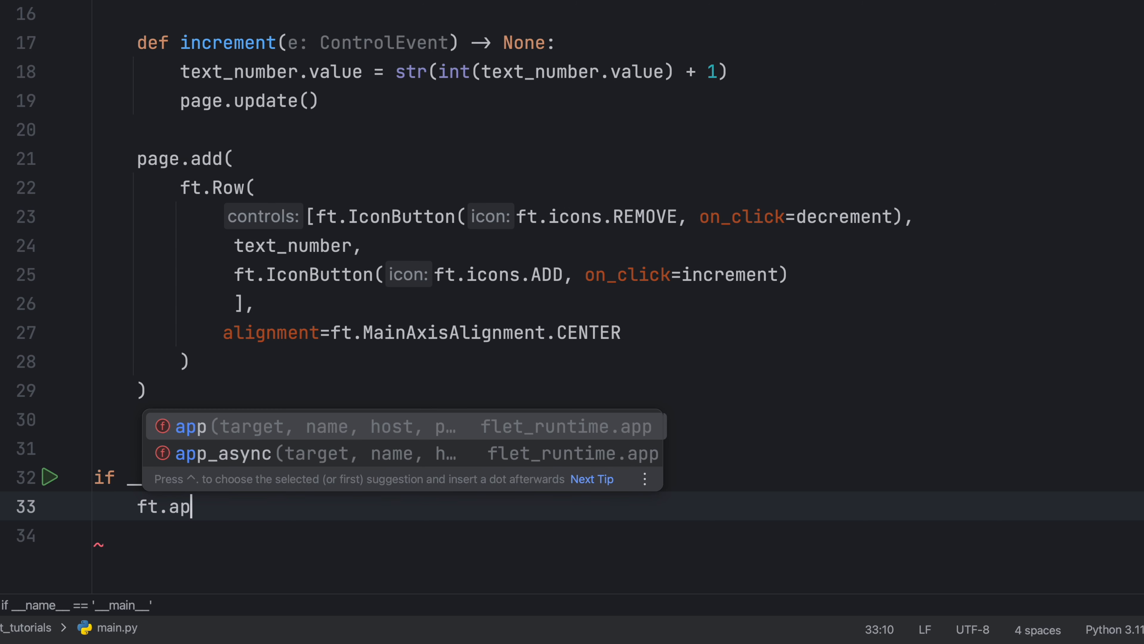
{"action": "type", "text": "p(target=main"}
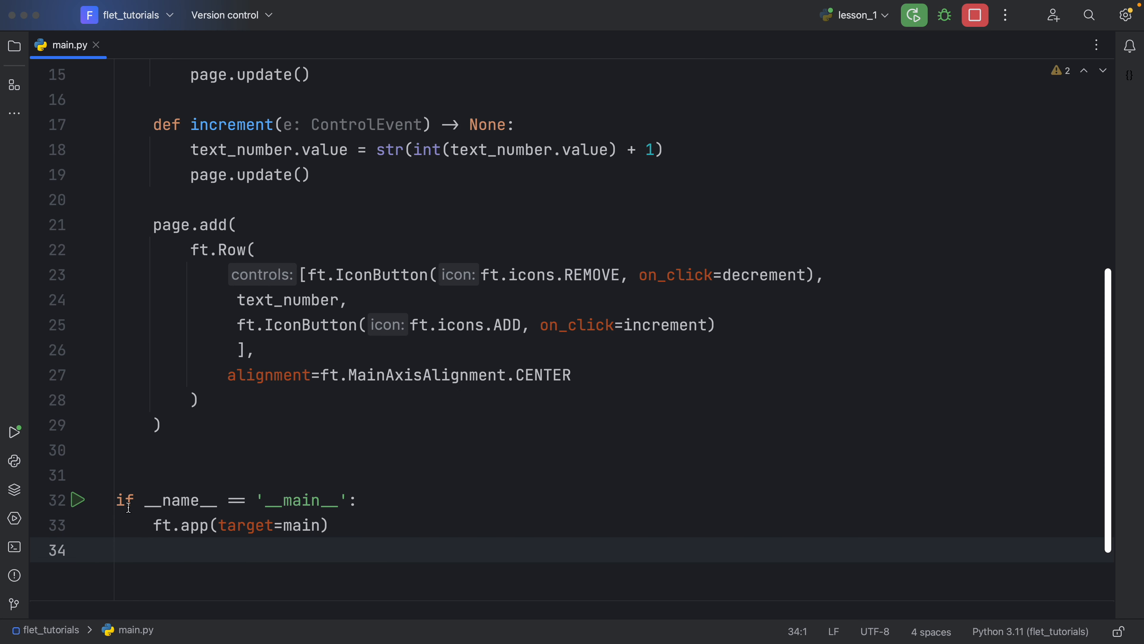
{"action": "left_click", "coordinate": [913, 14]}
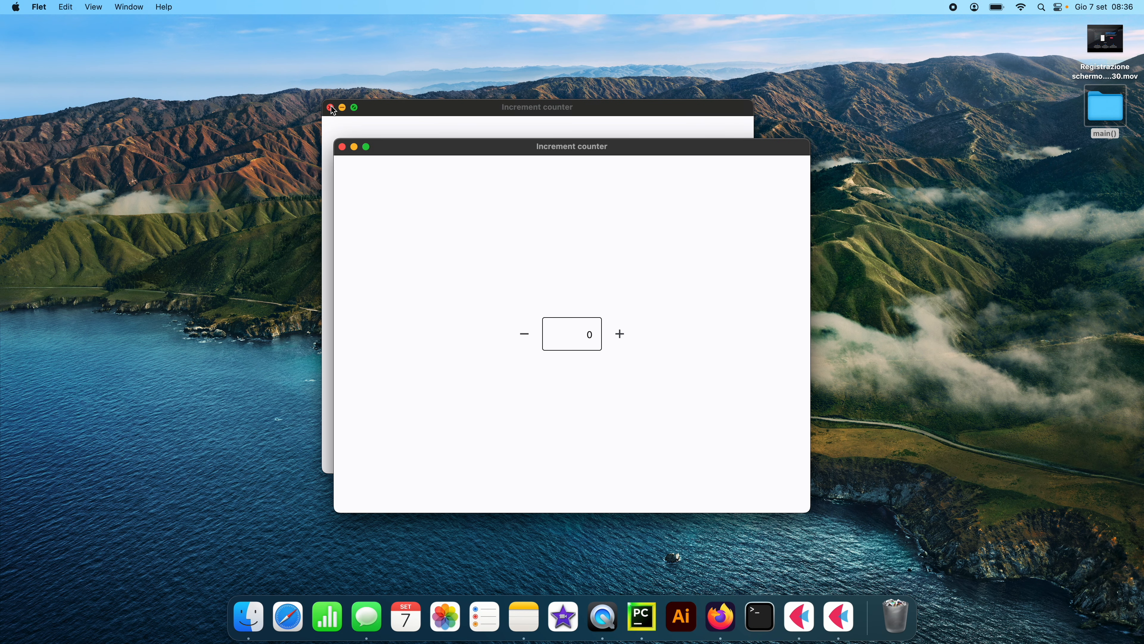
- Close the older duplicate counter window, then step the counter up and back down once
{"action": "left_click", "coordinate": [332, 107]}
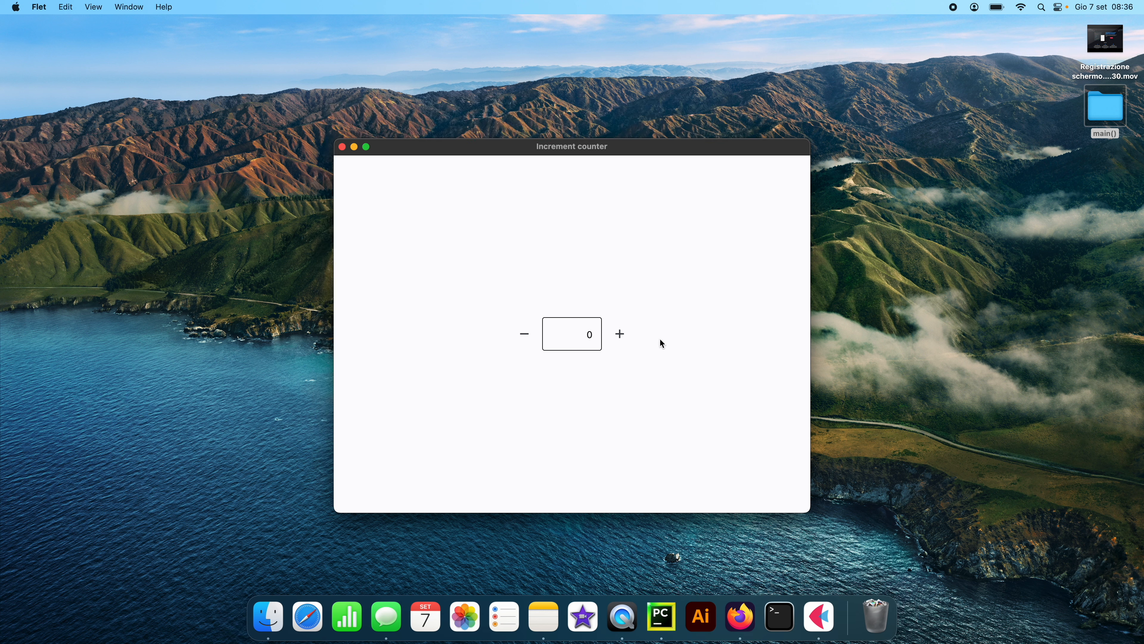
{"action": "mouse_move", "coordinate": [619, 334]}
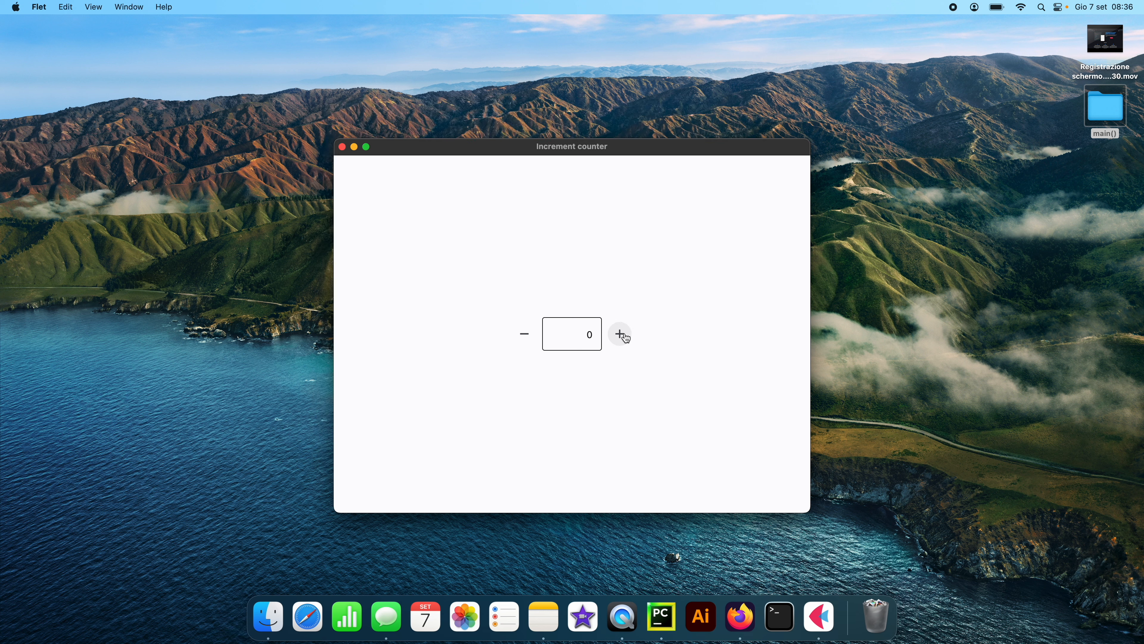
{"action": "left_click", "coordinate": [620, 334]}
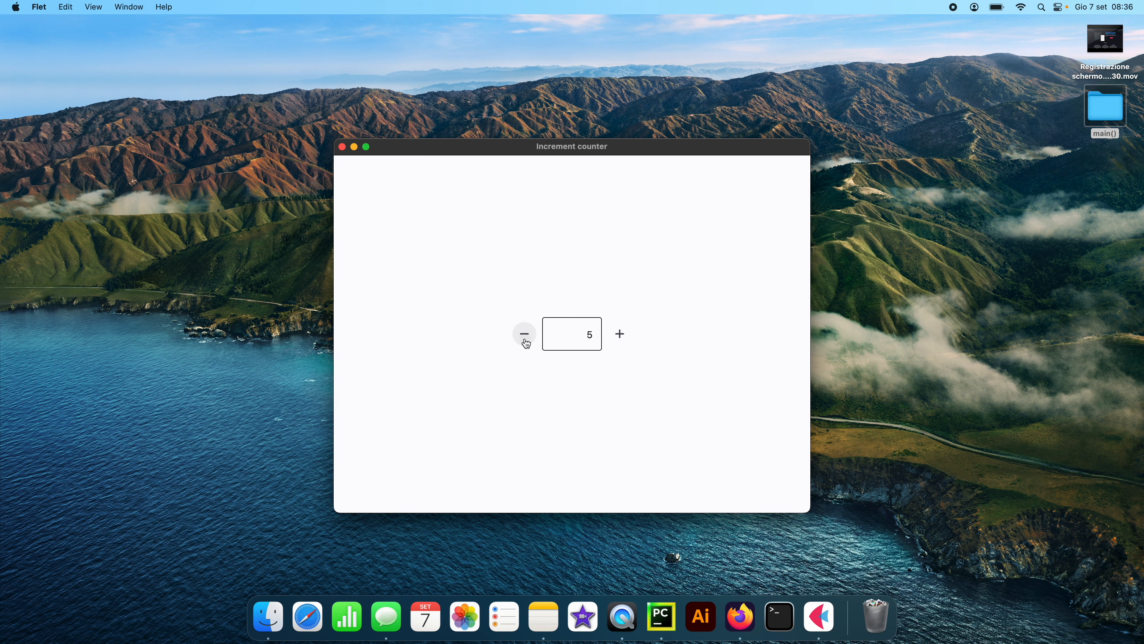
{"action": "left_click", "coordinate": [524, 333]}
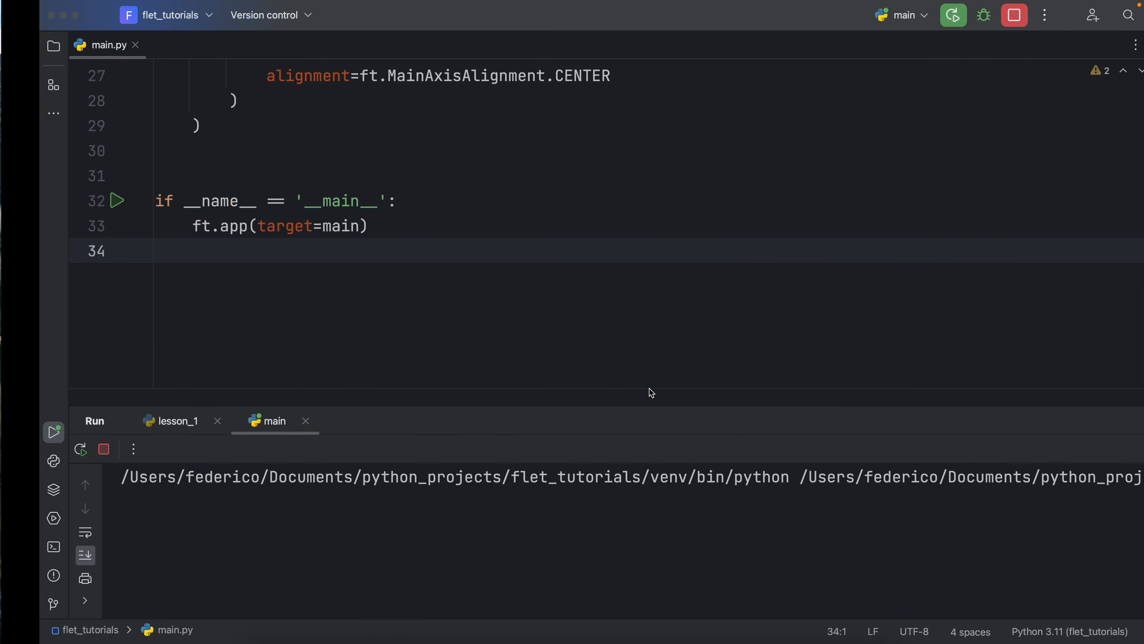
- Change the TextField to TextAlign.CENTER with width 80 and rerun the app
{"action": "scroll", "scroll_direction": "up", "scroll_amount": 3}
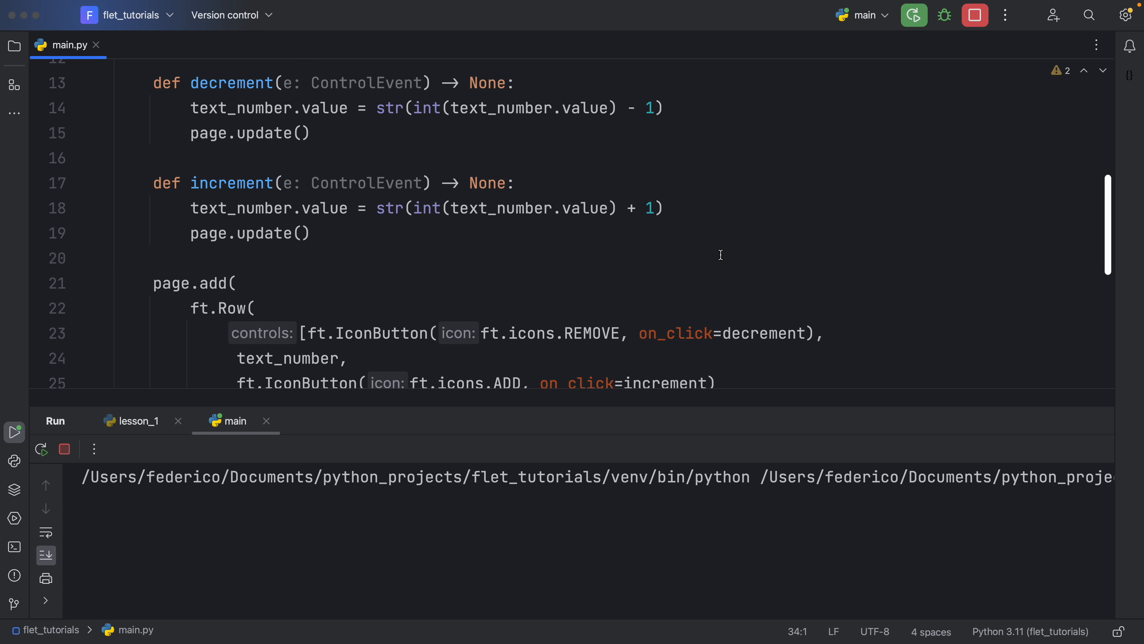
{"action": "scroll", "scroll_direction": "up", "scroll_amount": 3}
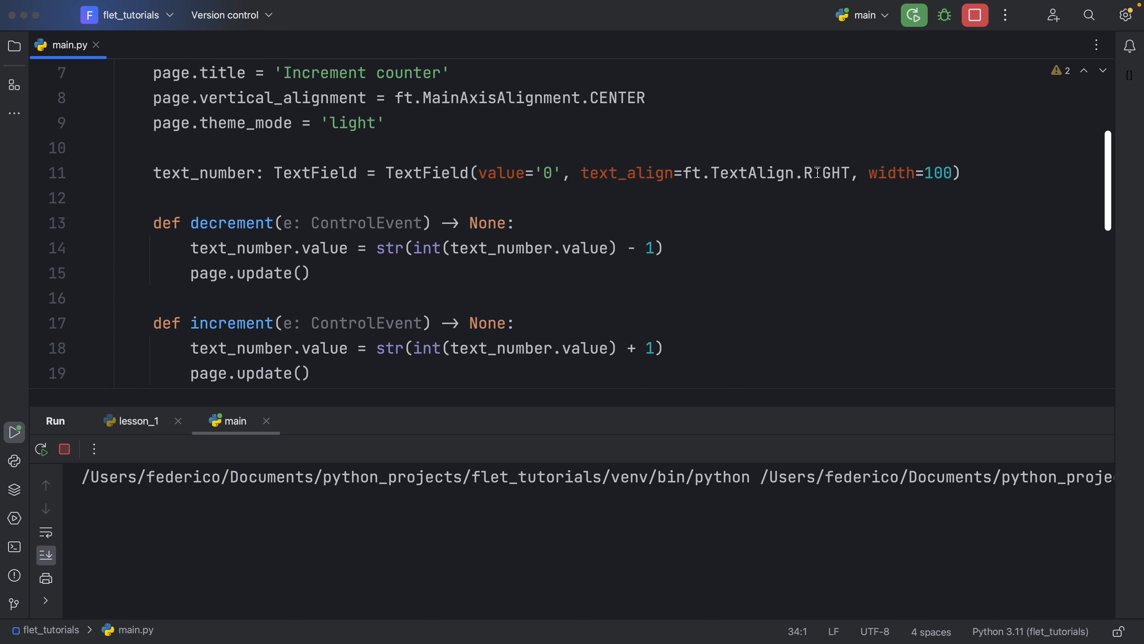
{"action": "type", "text": "CENTE"}
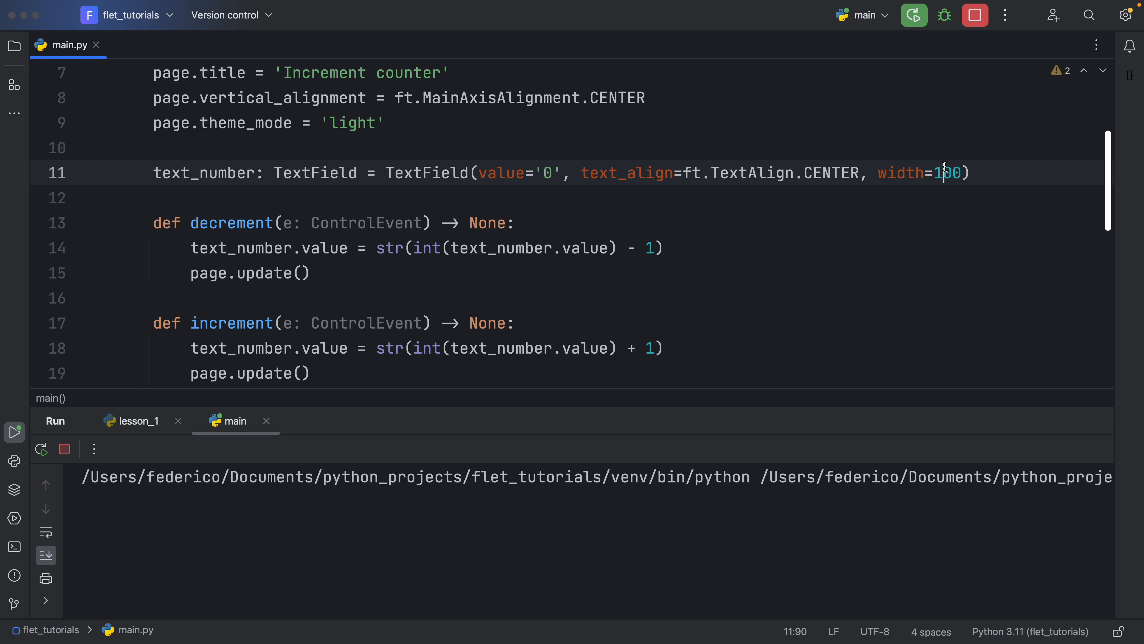
{"action": "key", "text": "Backspace"}
{"action": "type", "text": "8"}
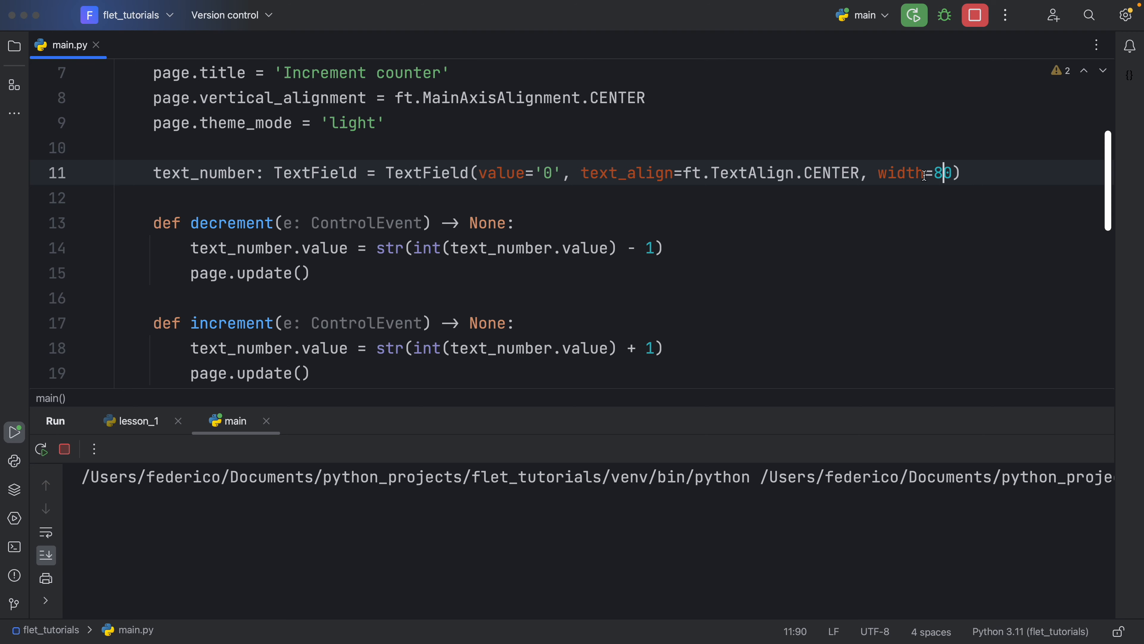
{"action": "left_click", "coordinate": [14, 432]}
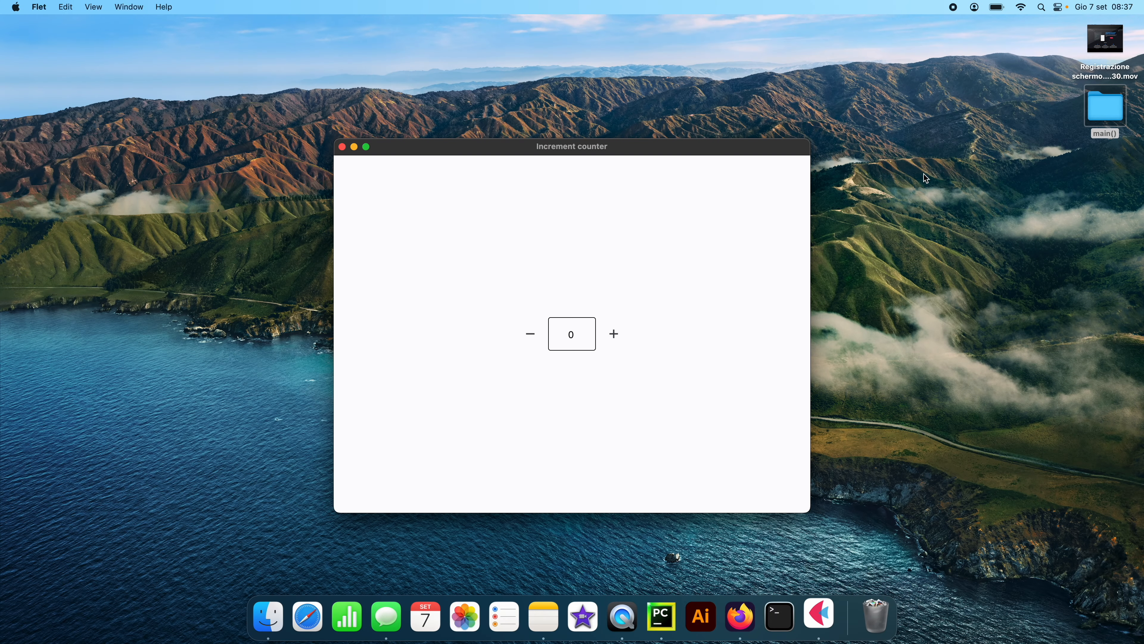
- Type 1000 directly into the counter field of the running app
{"action": "left_click", "coordinate": [572, 334]}
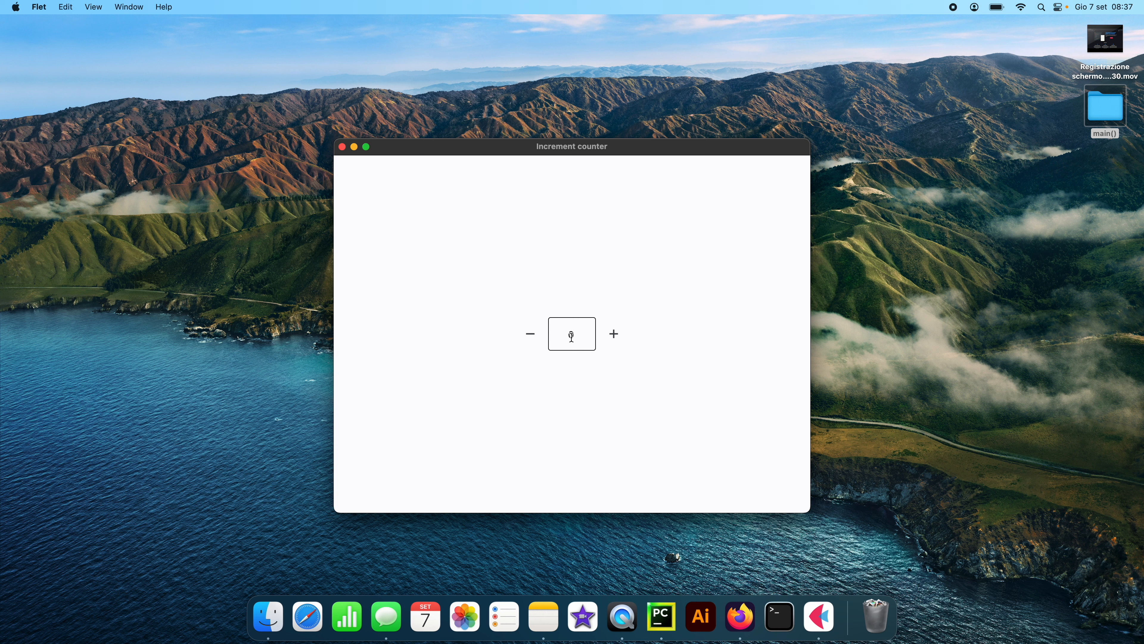
{"action": "type", "text": "0"}
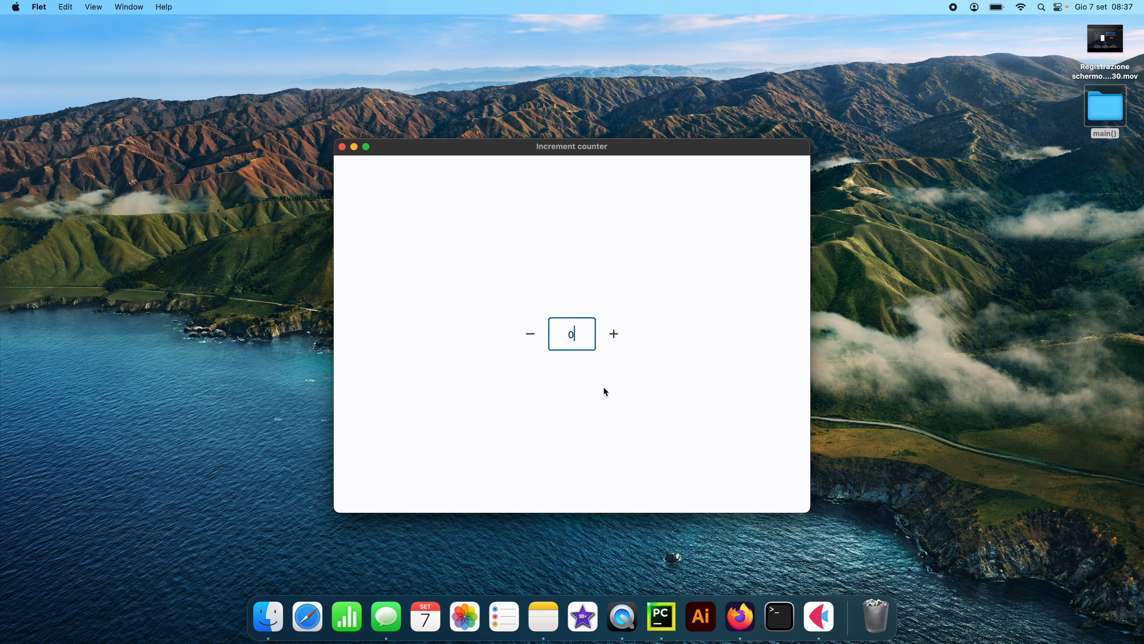
{"action": "type", "text": "1000"}
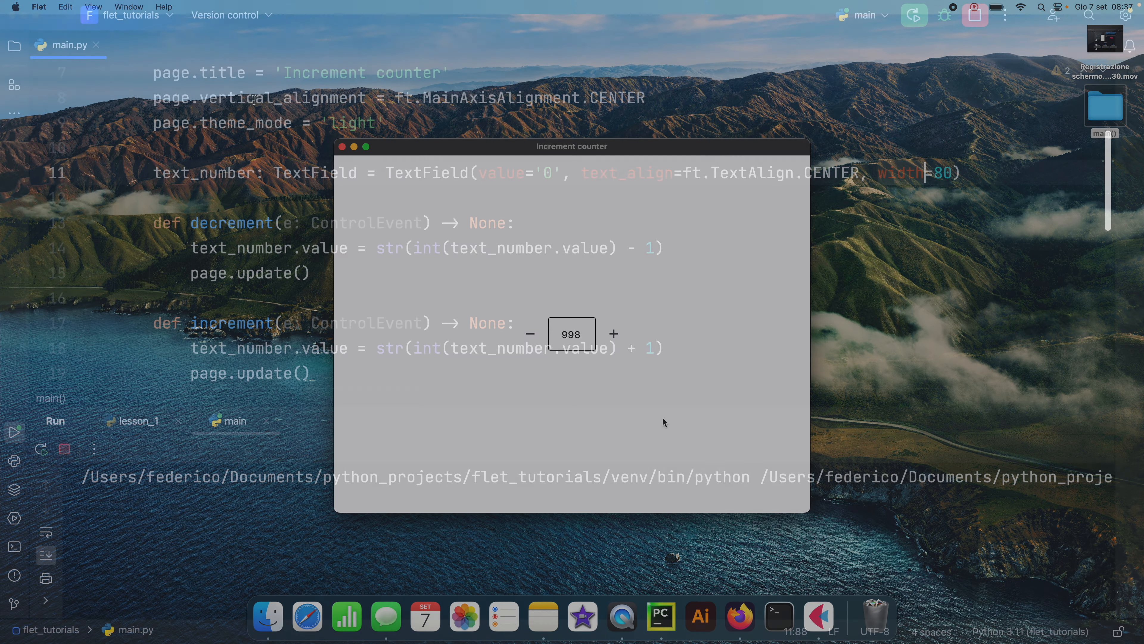
- Comment out page.theme_mode = 'light' and relaunch the counter app
{"action": "left_click", "coordinate": [341, 147]}
{"action": "type", "text": "# "}
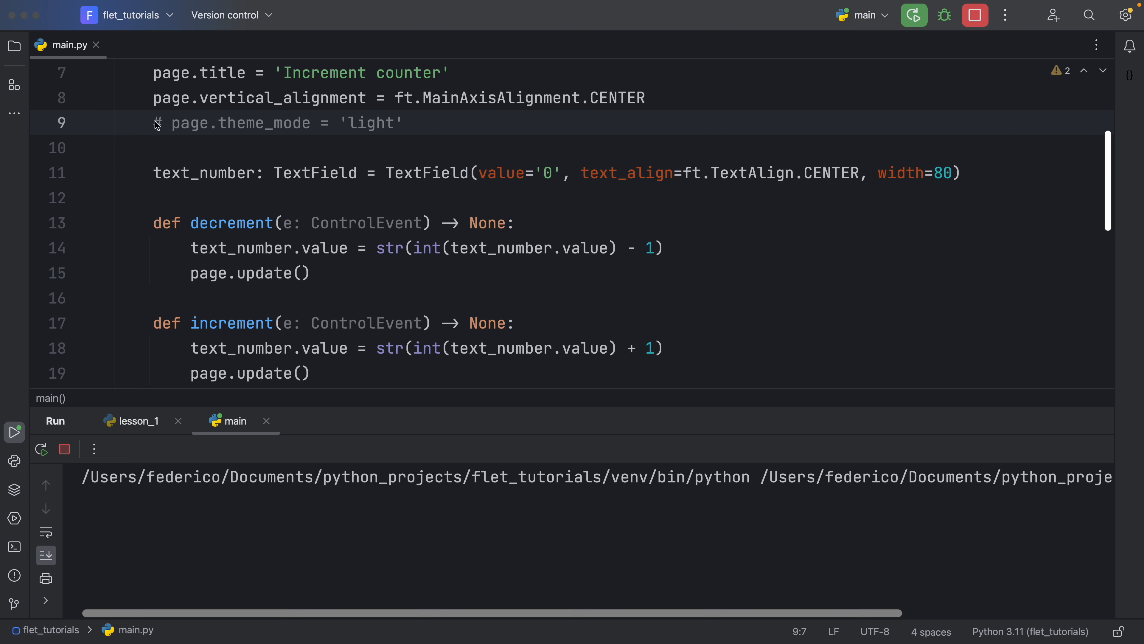
{"action": "left_click", "coordinate": [13, 431]}
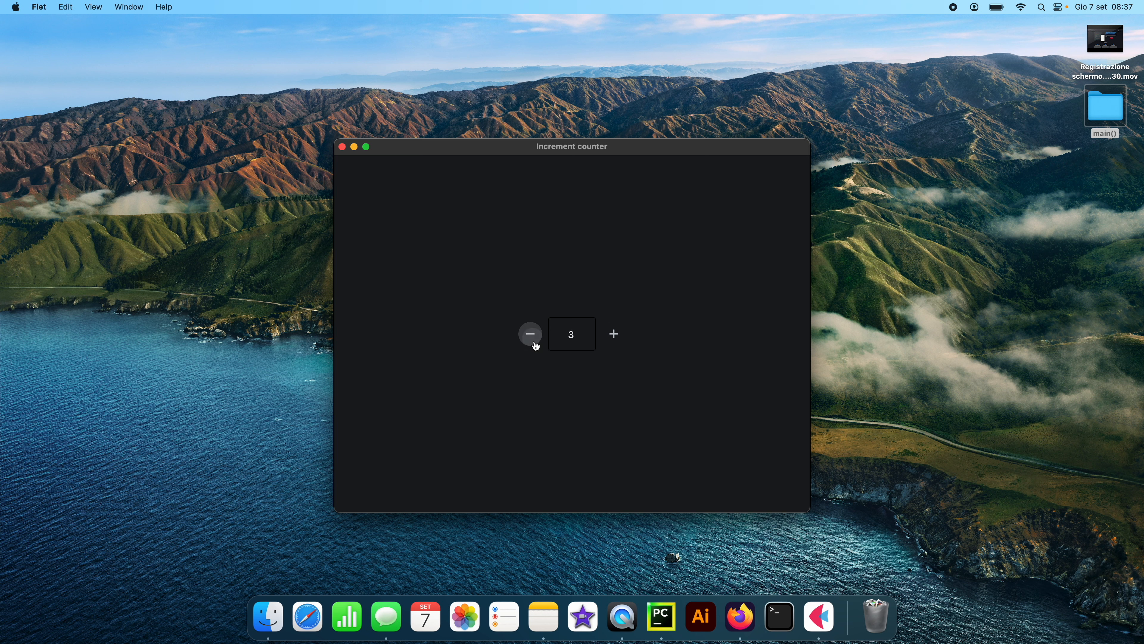
- Decrease the counter value in the dark-mode Increment counter window
{"action": "left_click", "coordinate": [530, 334]}
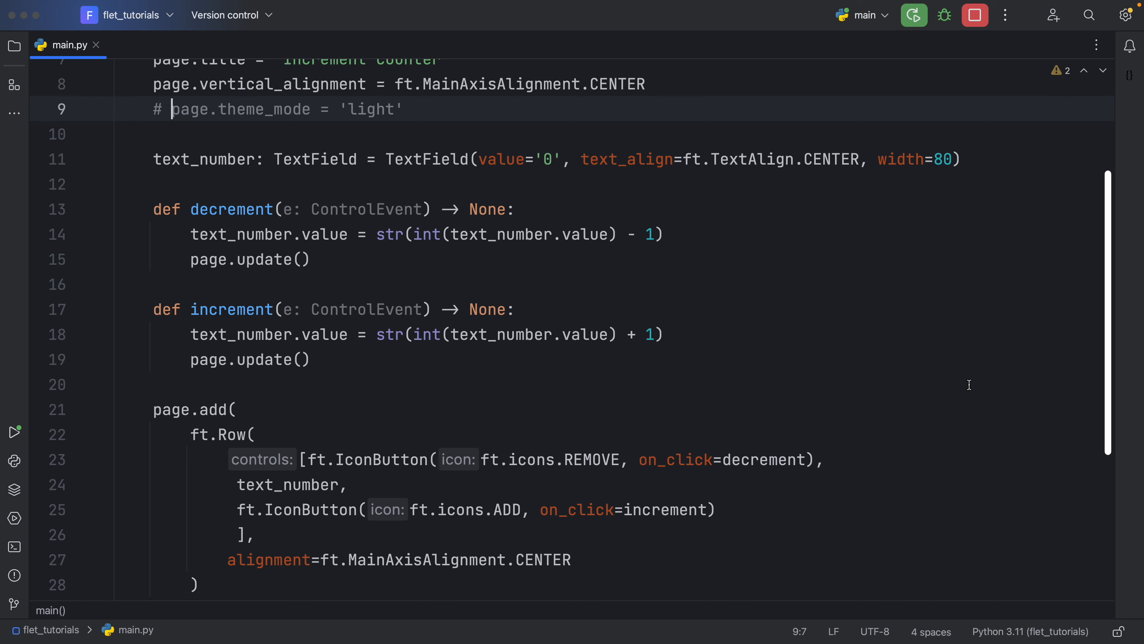
- Add view=ft.AppView.WEB_BROWSER to the ft.app call so the counter runs in the browser
{"action": "scroll", "scroll_direction": "down", "scroll_amount": 3}
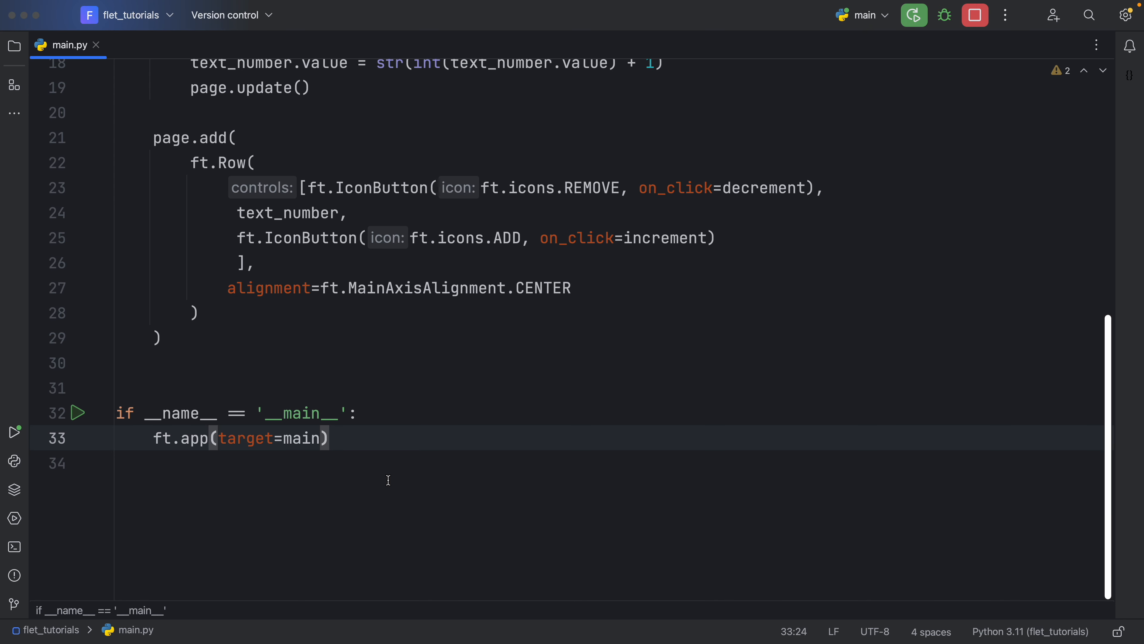
{"action": "type", "text": ", view=ft.AppView"}
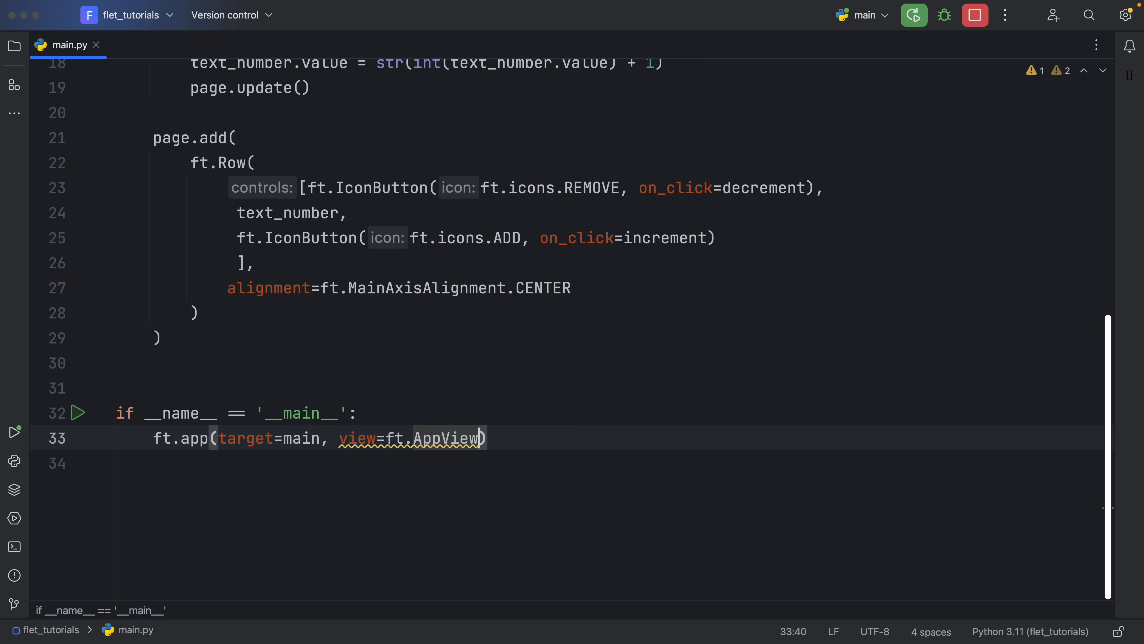
{"action": "type", "text": ".WE"}
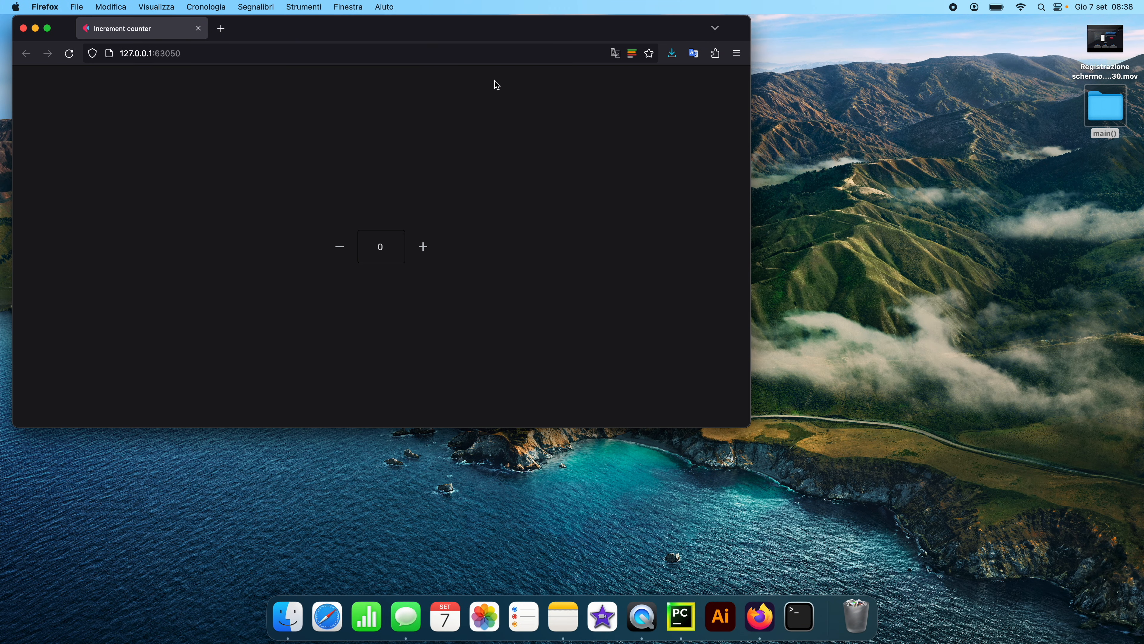
- Raise the web counter at 127.0.0.1 with +, then lower it repeatedly with −
{"action": "left_click", "coordinate": [422, 246]}
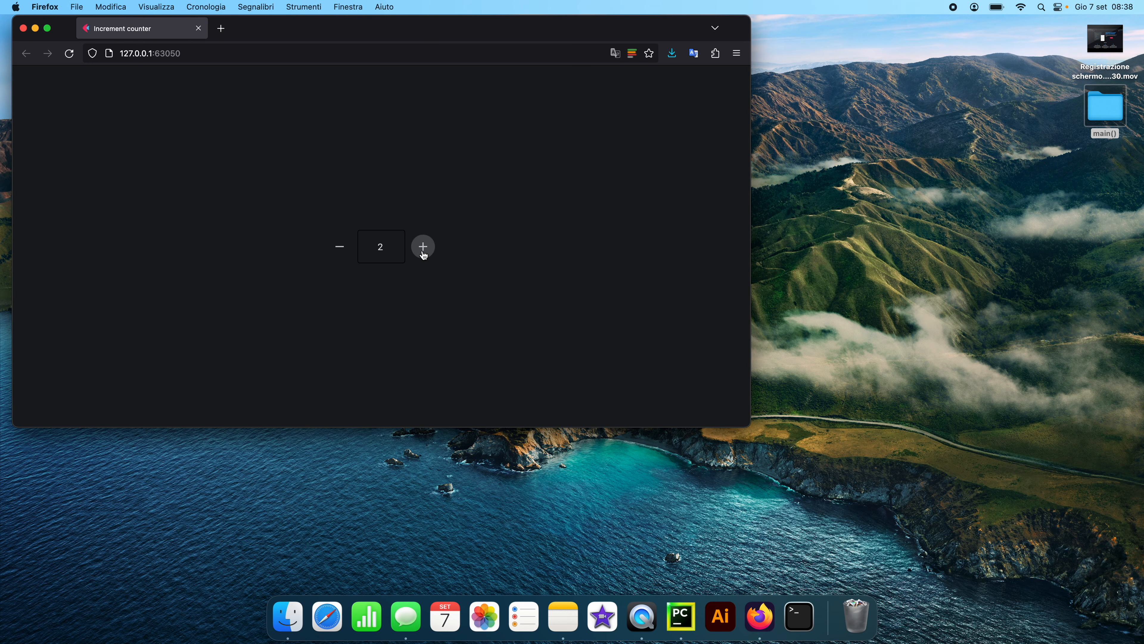
{"action": "left_click", "coordinate": [339, 246]}
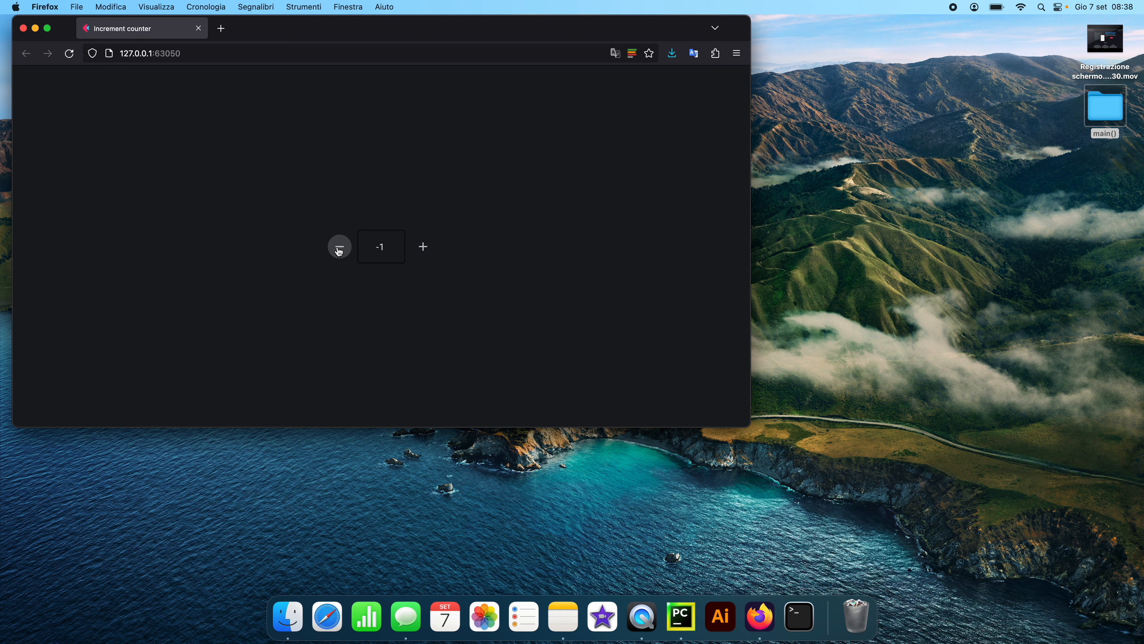
{"action": "left_click", "coordinate": [339, 247]}
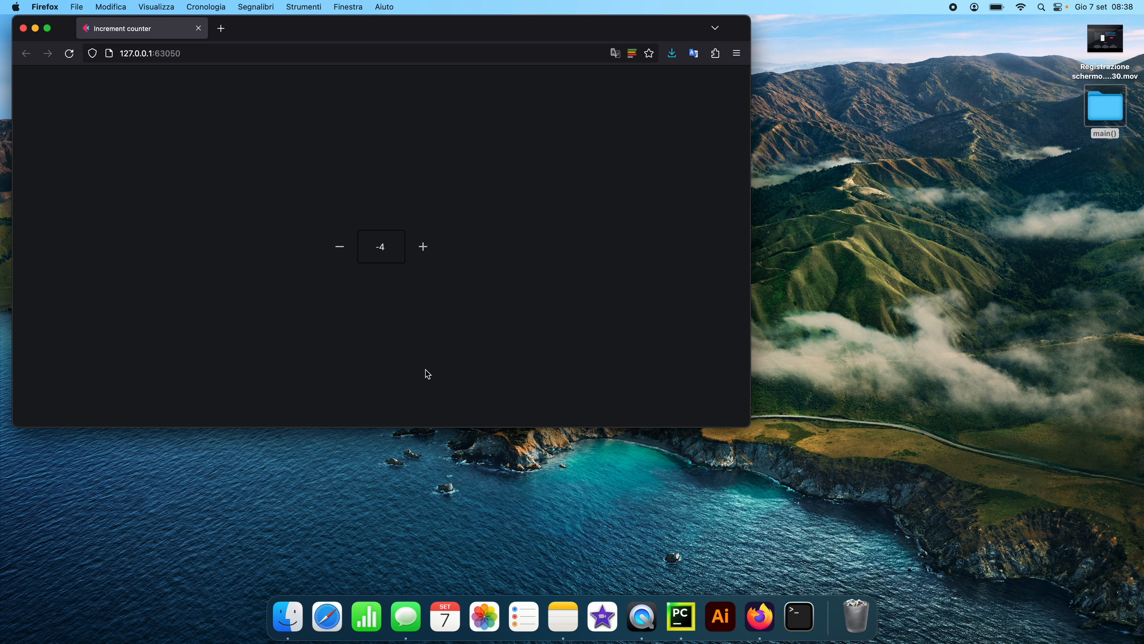